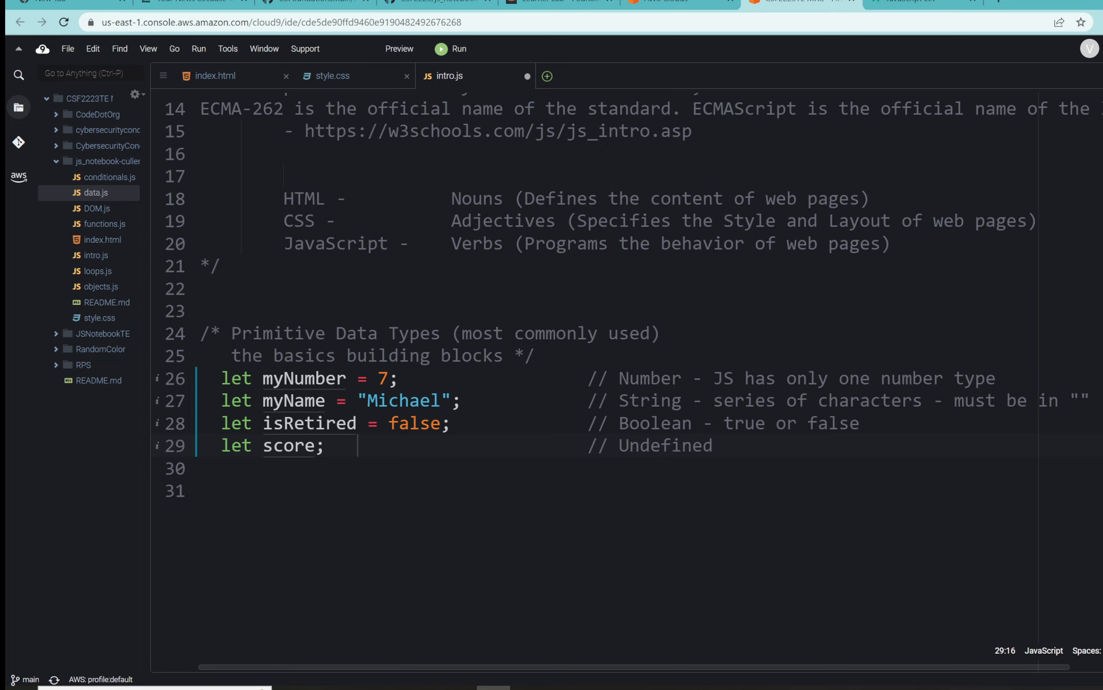
mouse_move(157, 270)
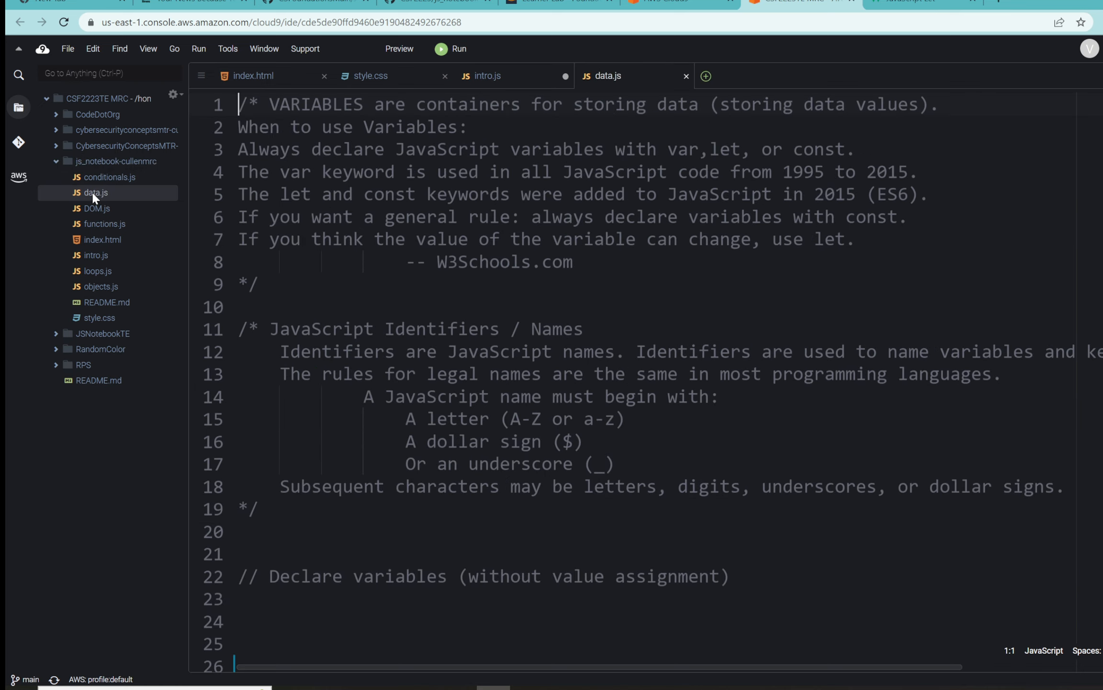
mouse_move(187, 189)
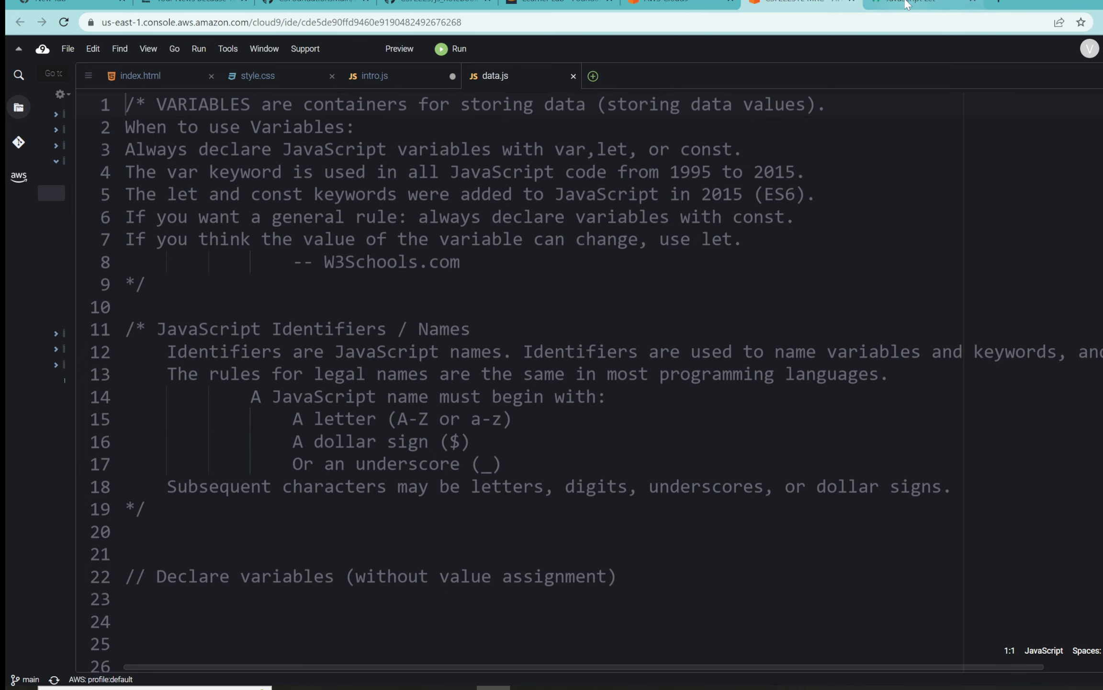
Show the W3Schools JS Let 'Cannot be Redeclared' example, where redeclaring x throws SyntaxError.
click(912, 3)
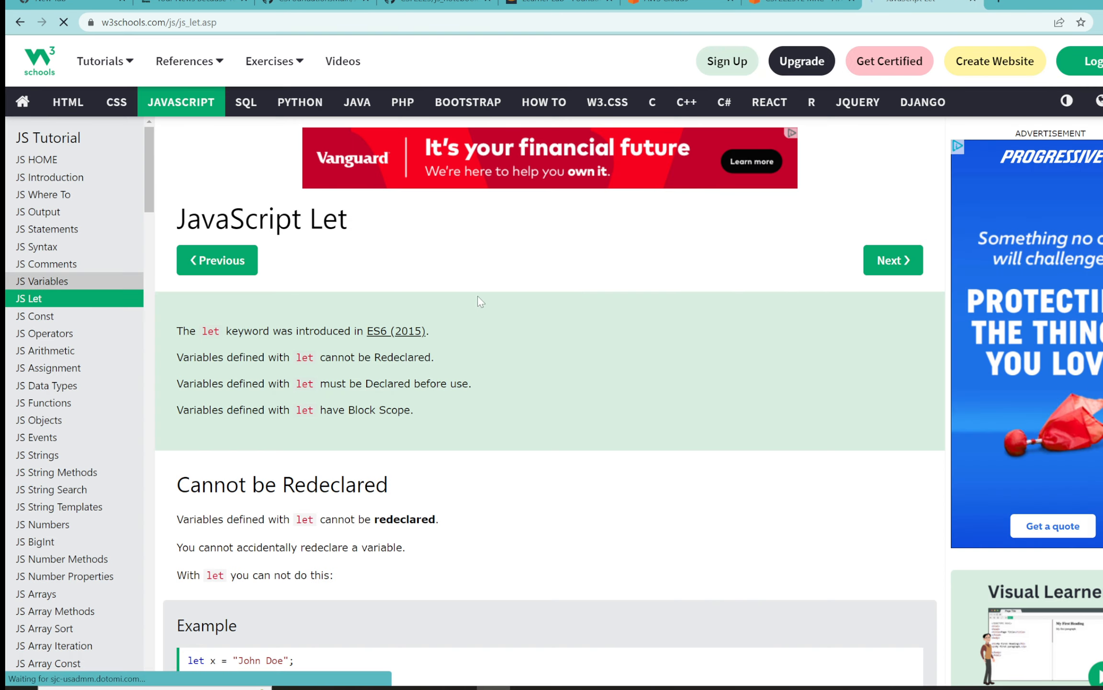
click(41, 281)
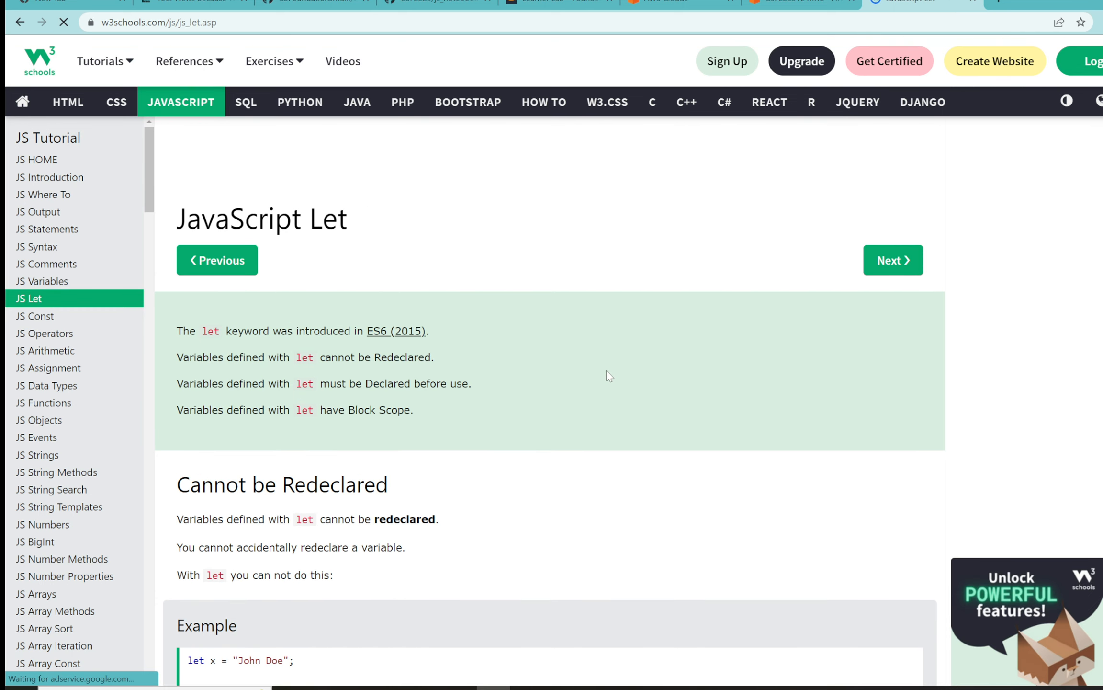
scroll(down, 3)
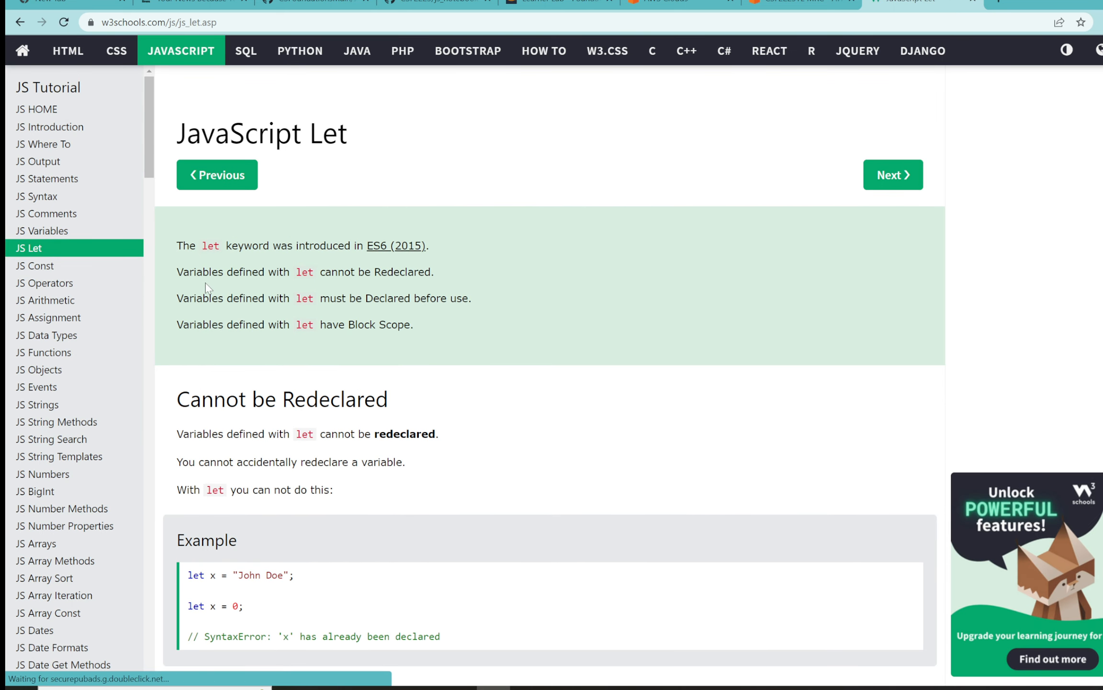
mouse_move(417, 286)
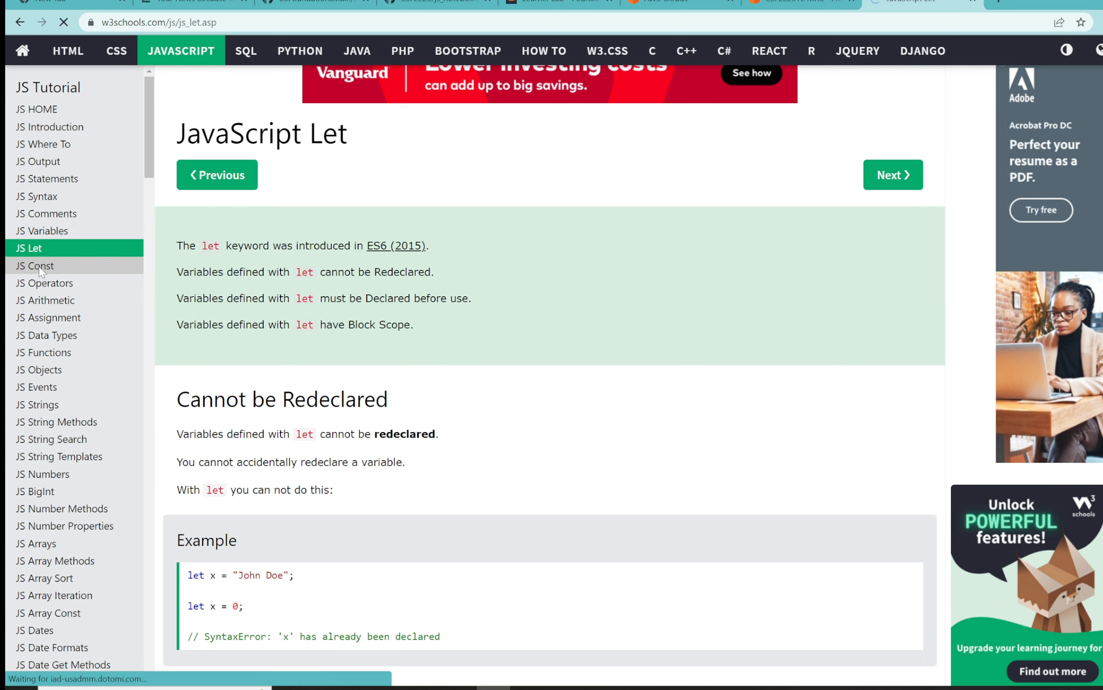
Show the W3Schools JS Const 'Cannot be Reassigned' example with PI reassignment errors.
click(34, 266)
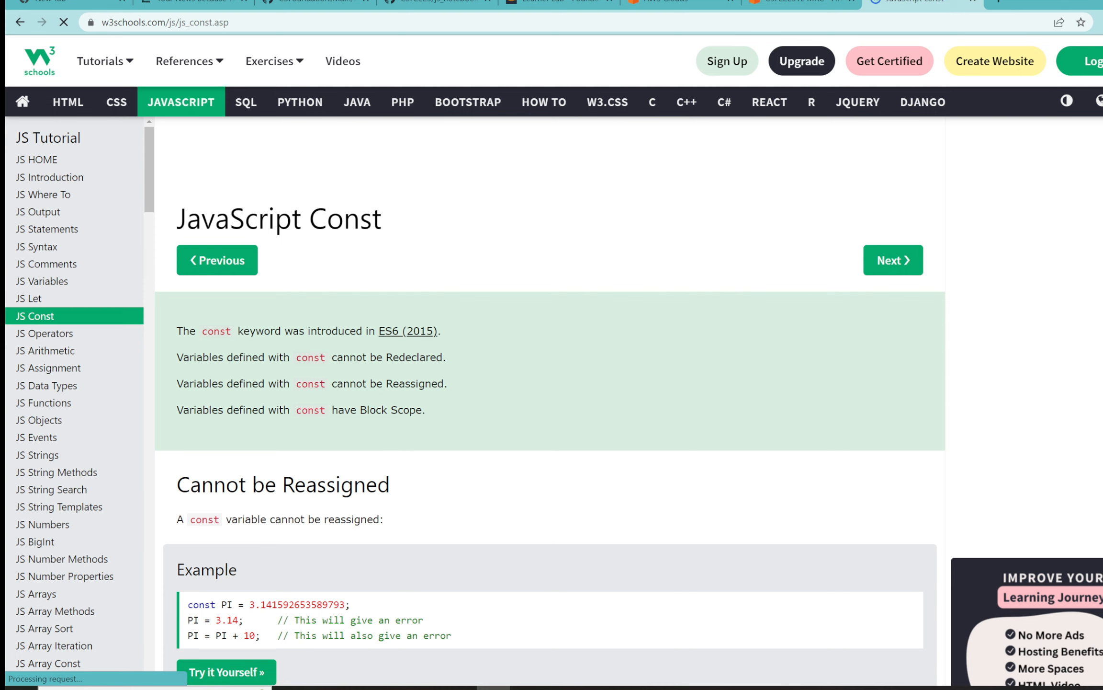
scroll(down, 3)
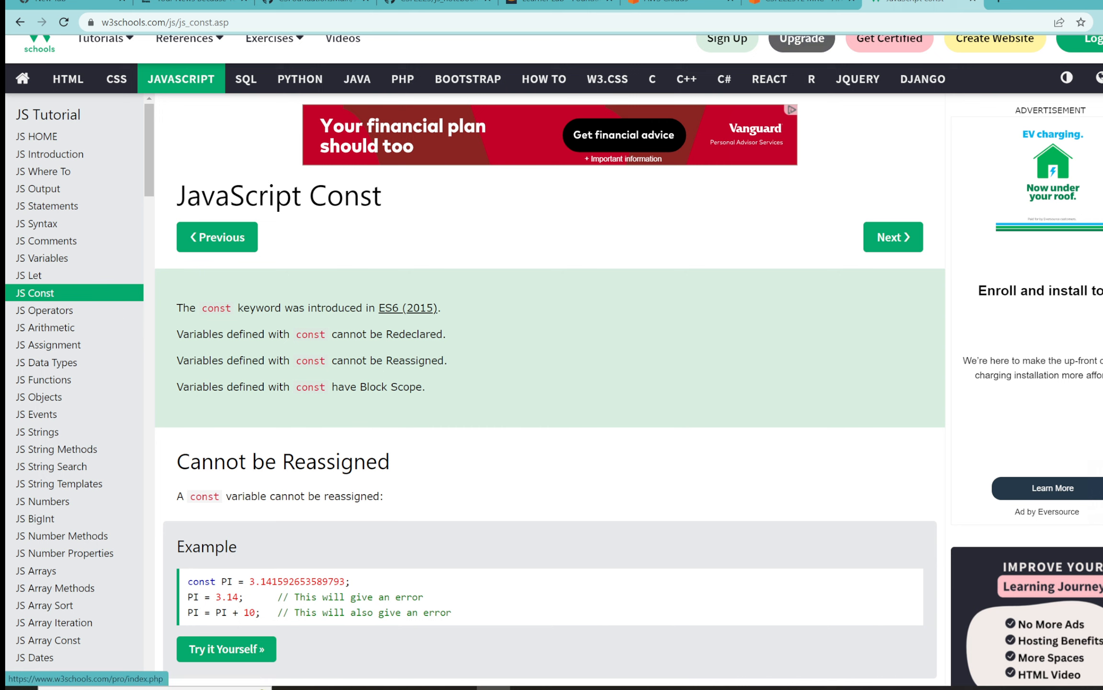
Bring data.js in Cloud9 into view at the Declare, Initialize and Use Variables comments.
click(788, 2)
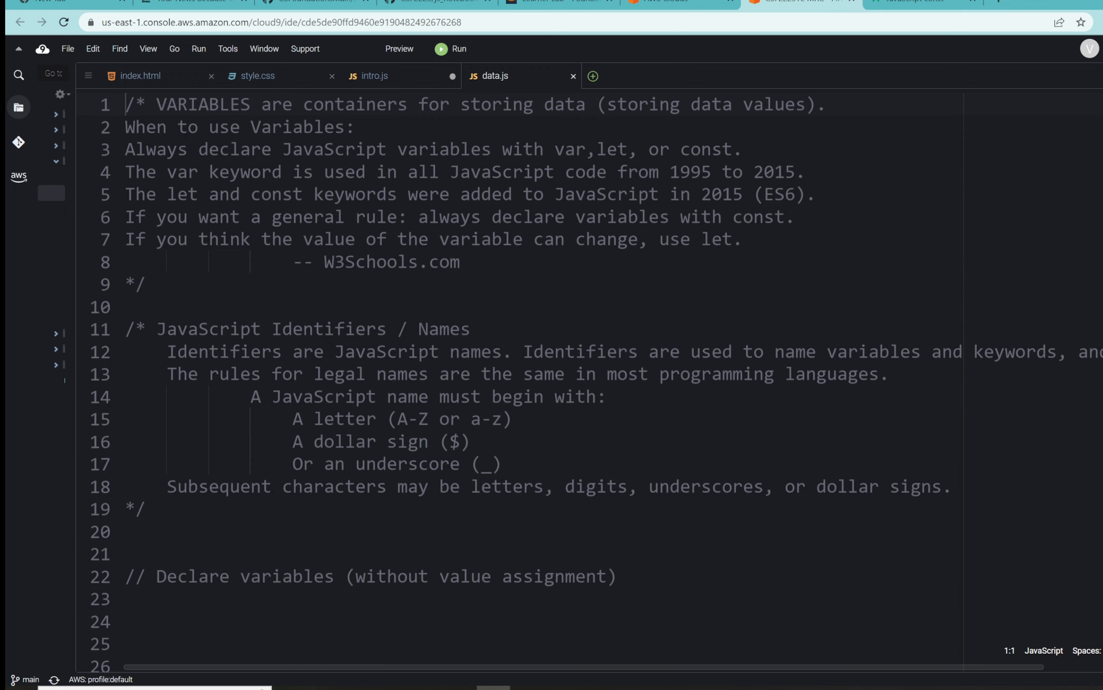
scroll(down, 3)
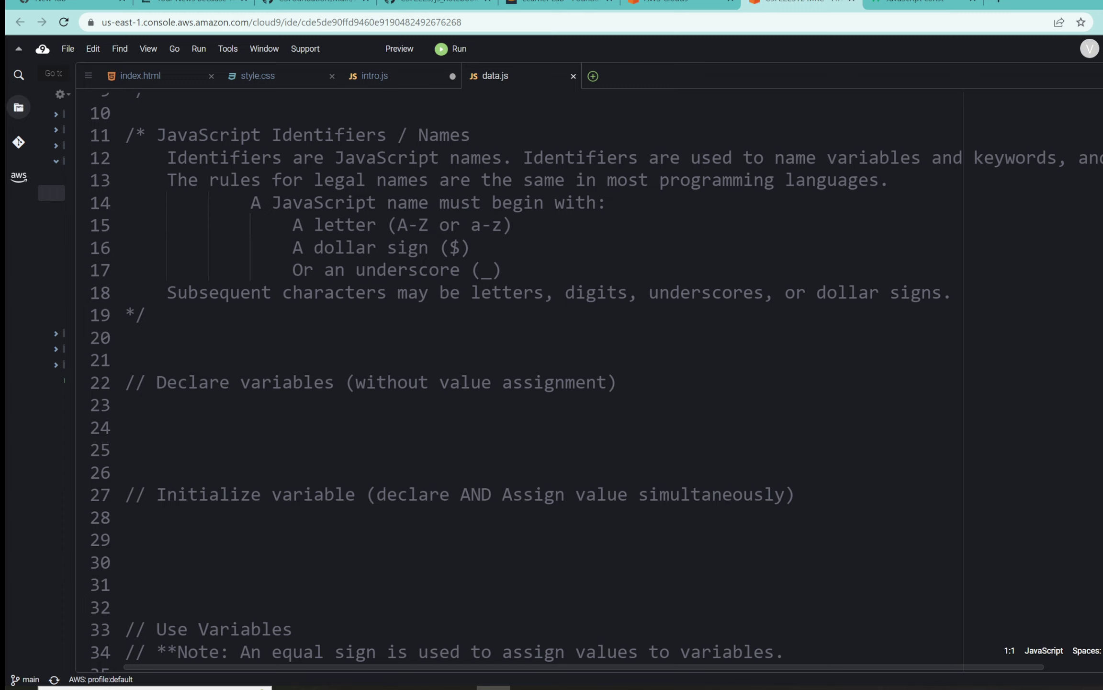
scroll(down, 3)
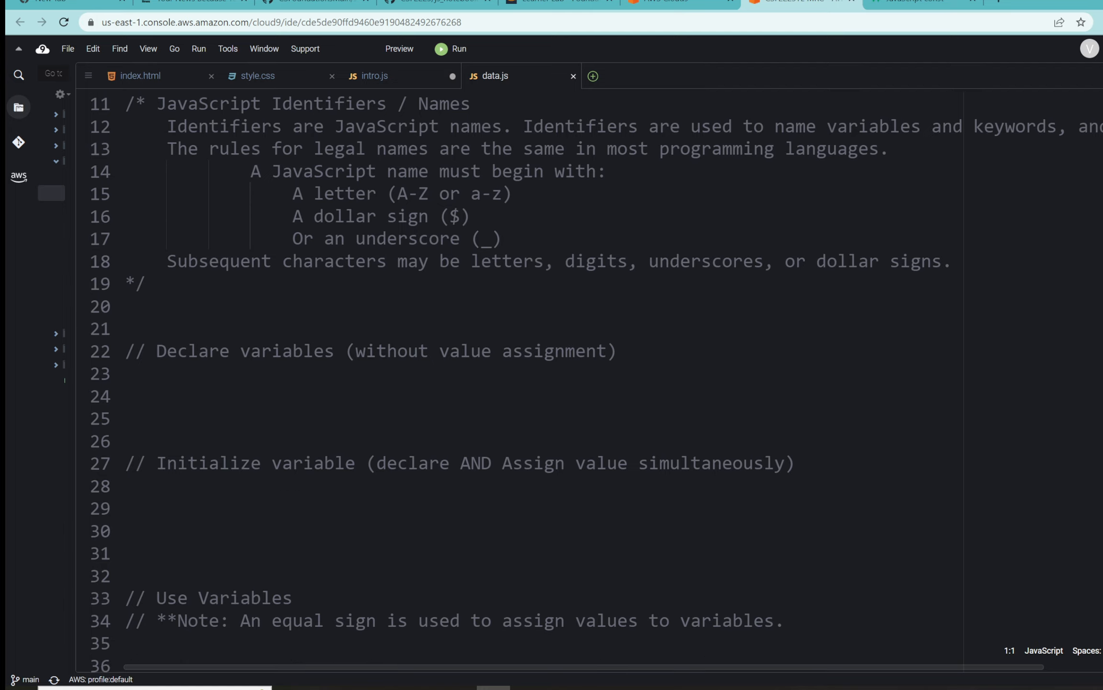
scroll(down, 3)
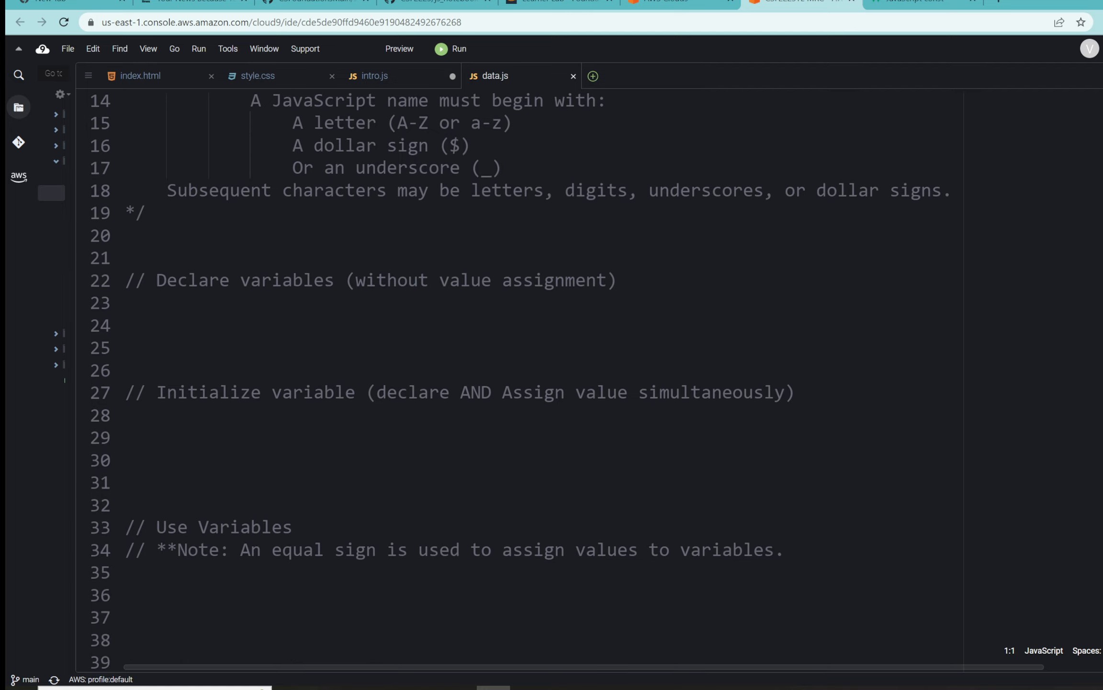
Write 'let score;' and 'let lives;' under the Declare variables comment.
click(616, 280)
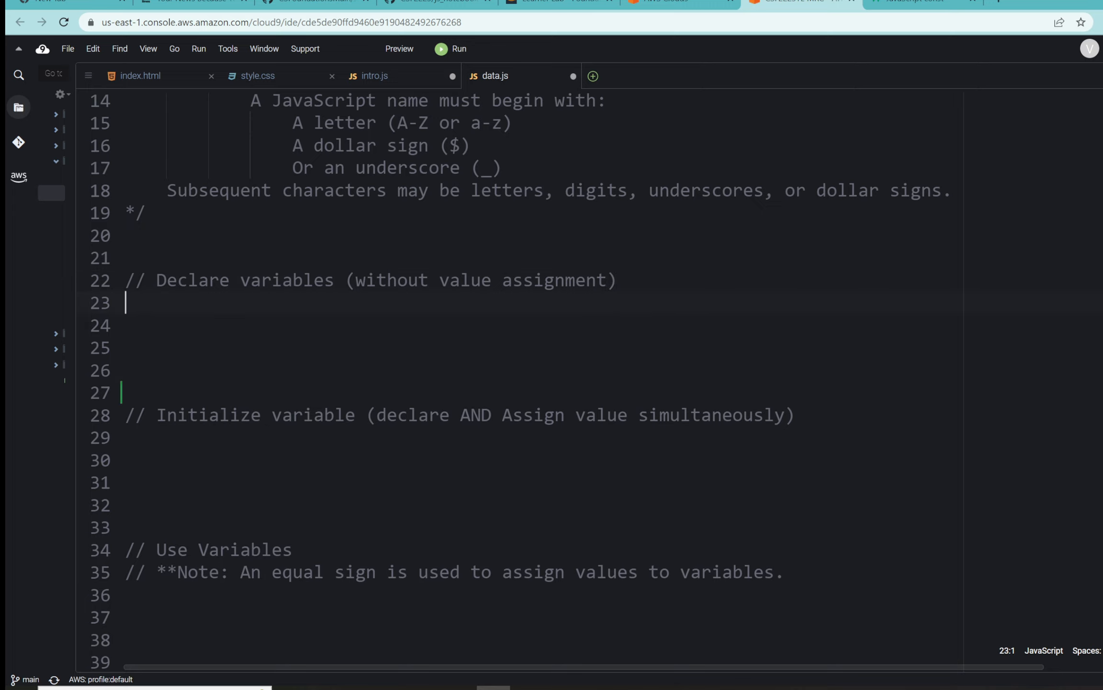
text(let)
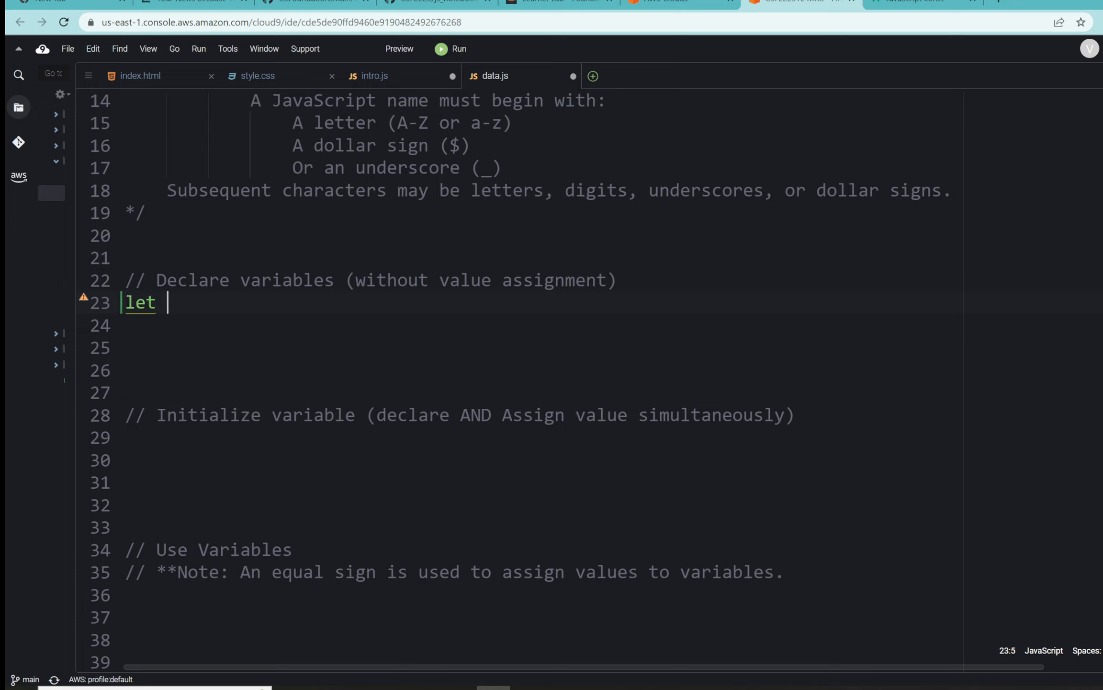
text(score)
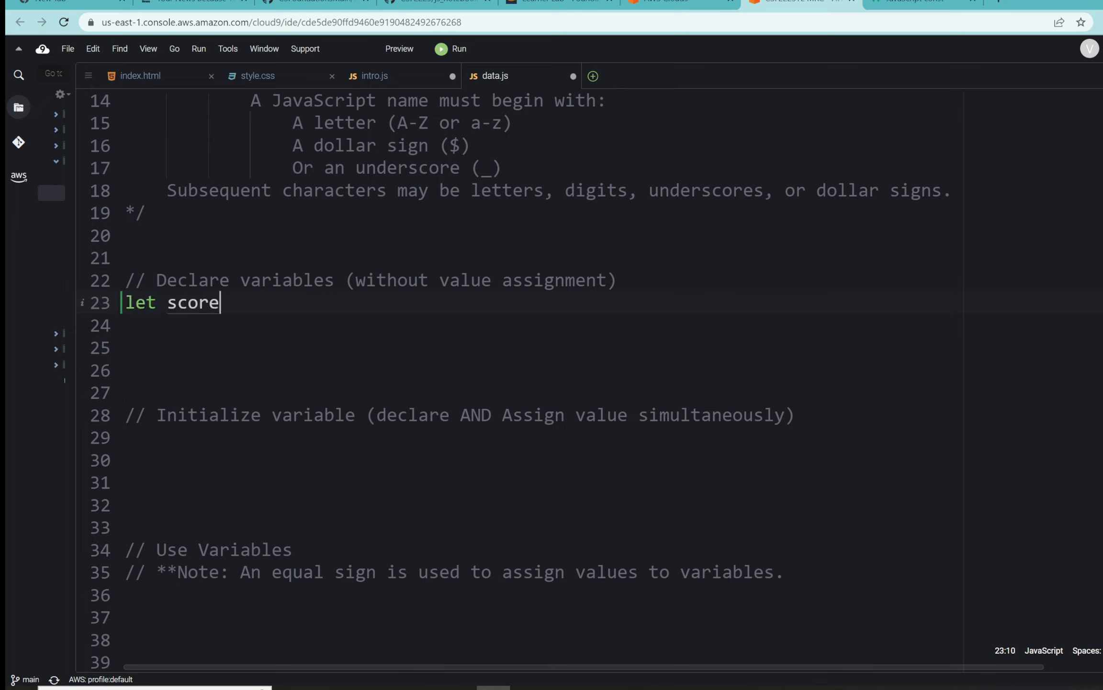
text(;)
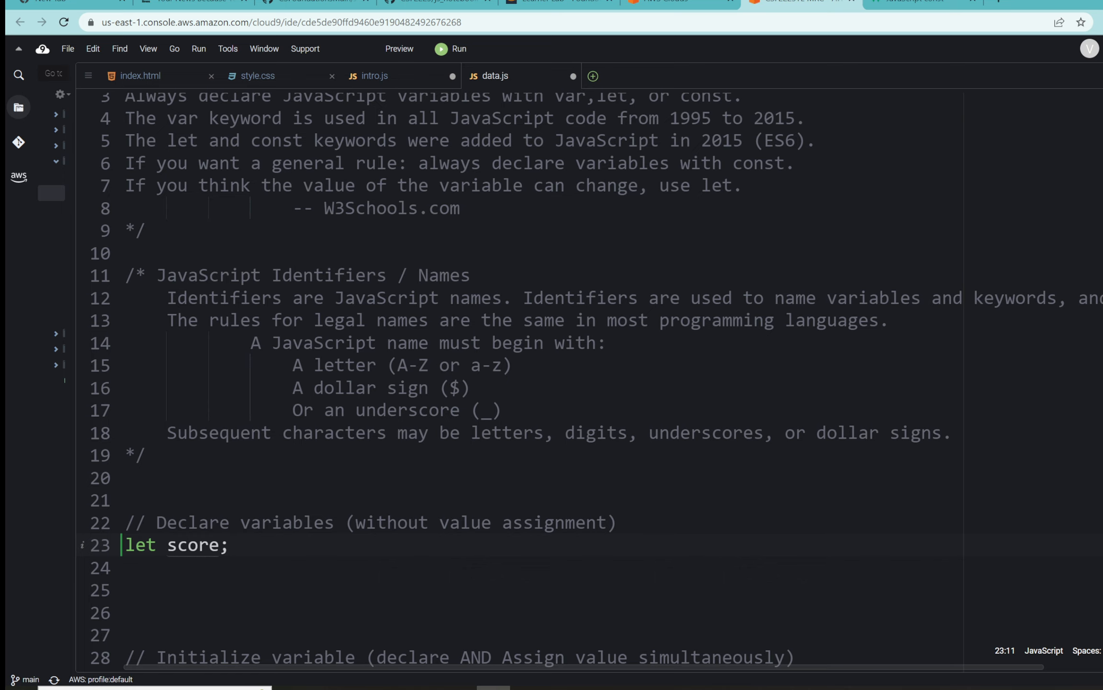
scroll(down, 3)
text(let)
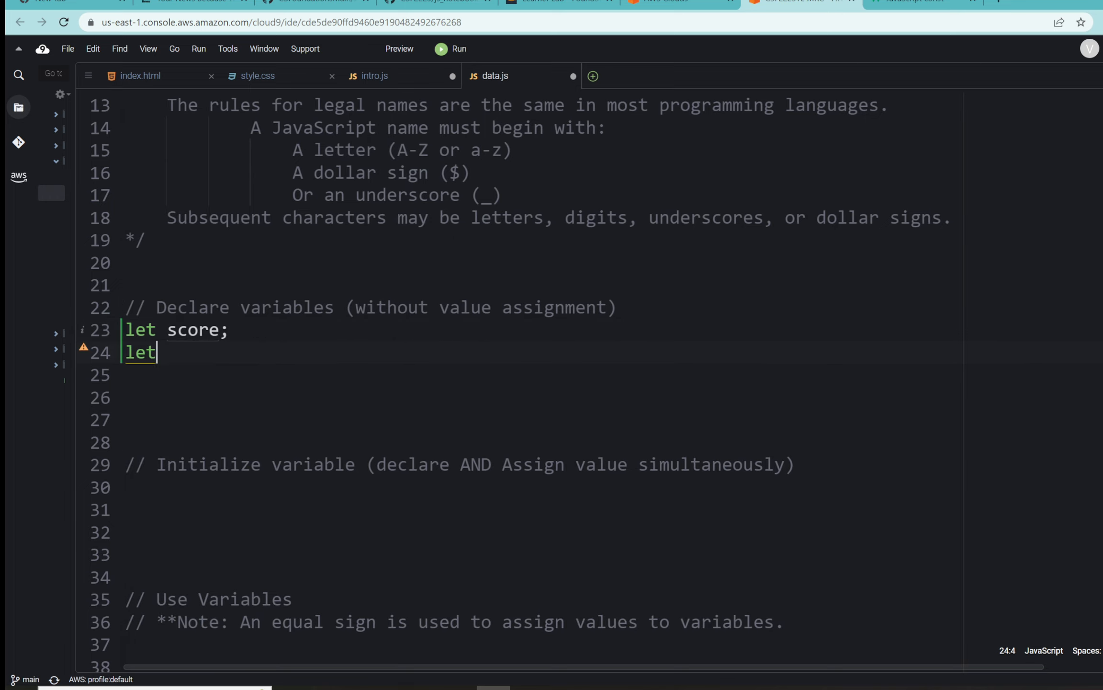
text(lives)
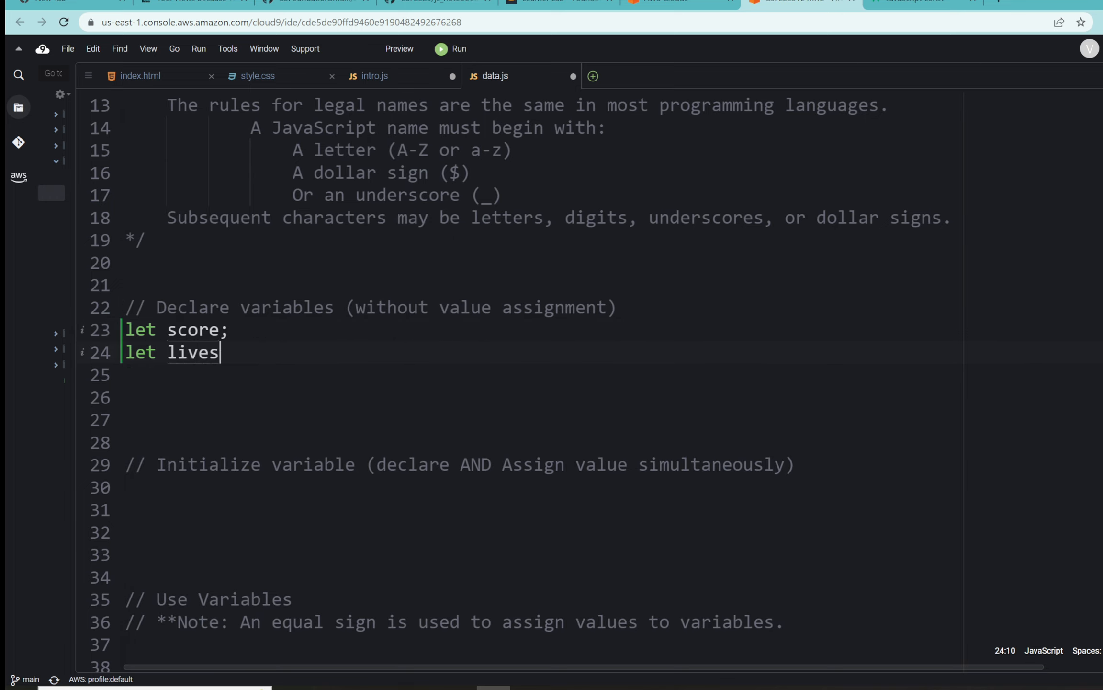
text(;)
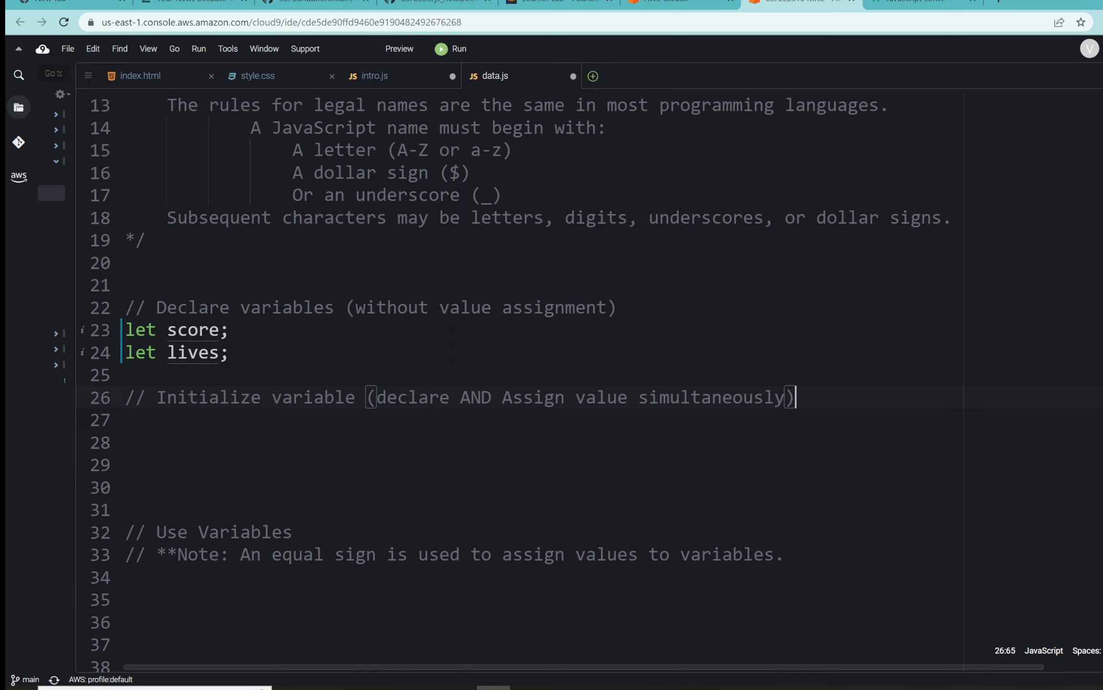
Insert a new line after the Initialize variable comment.
key(Enter)
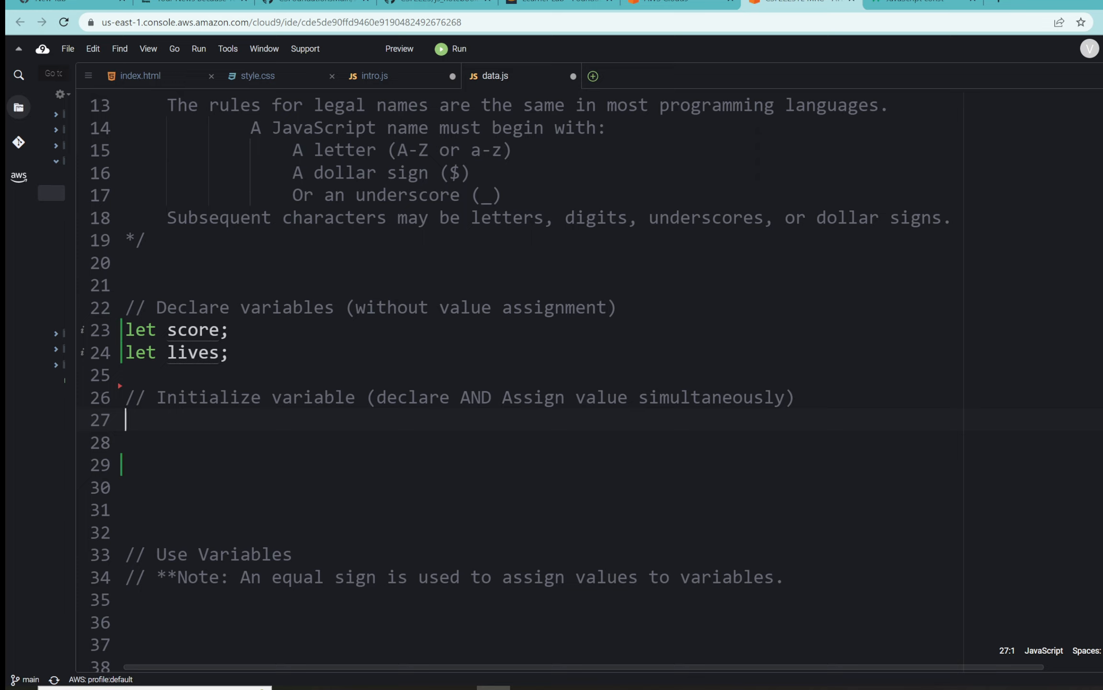
Write 'var num = 7;' under the Initialize variable comment.
text(var n)
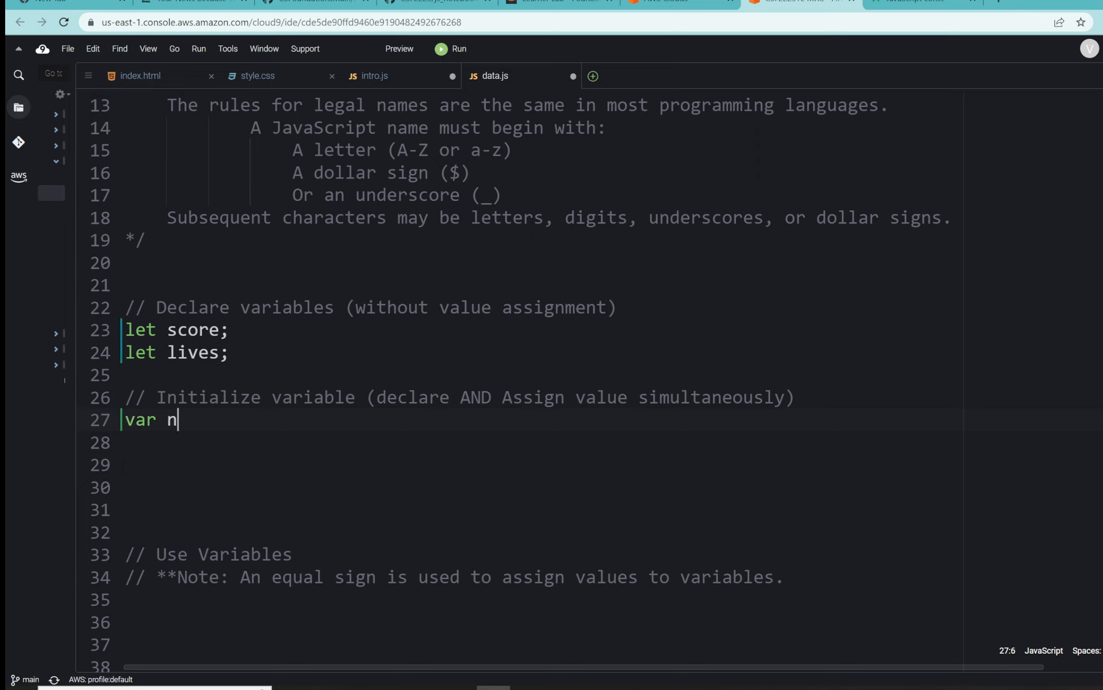
text(um = 7)
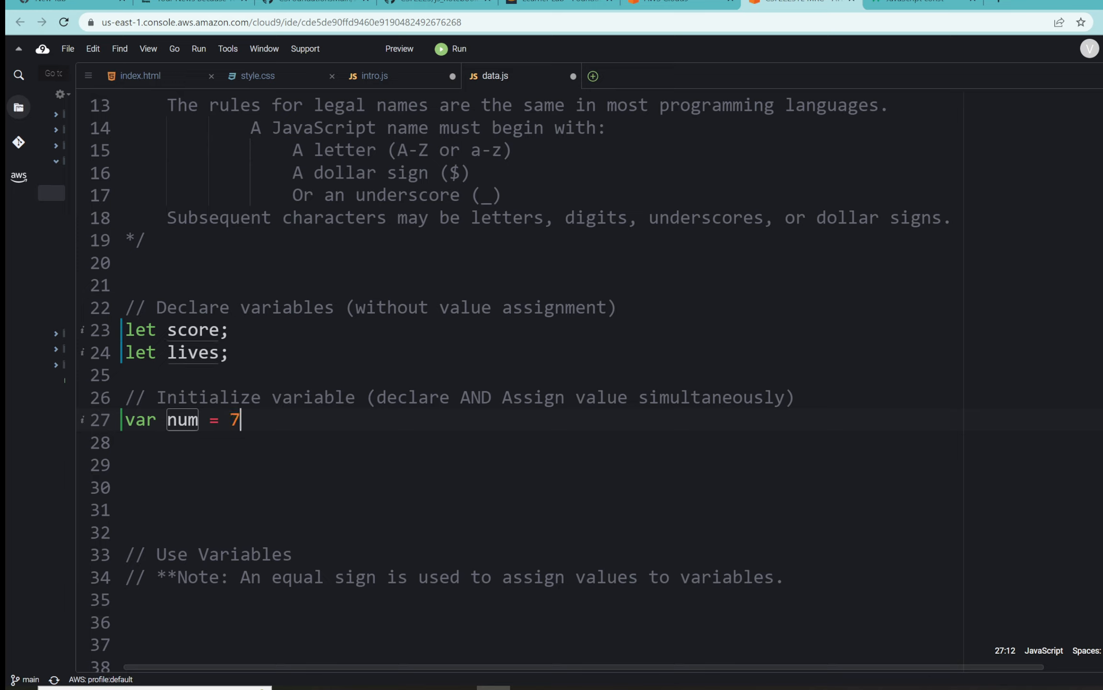
text(;)
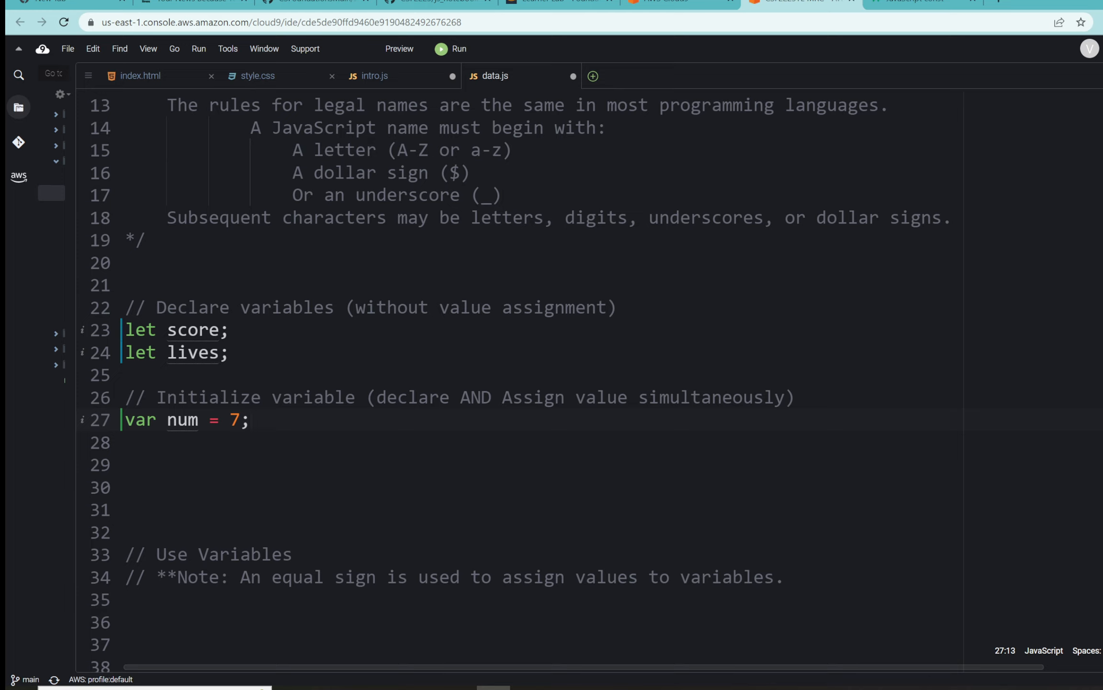
double_click(182, 420)
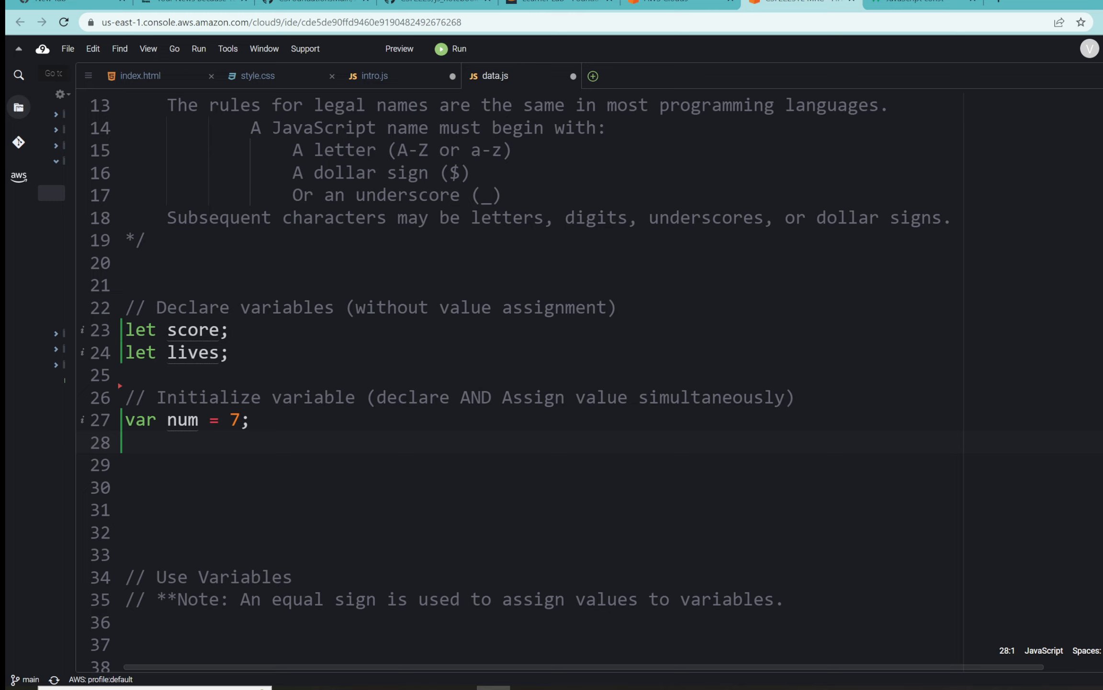
Write 'const ageToVote = 18;' with the comment '// ageToVote lower camel case'.
text(const)
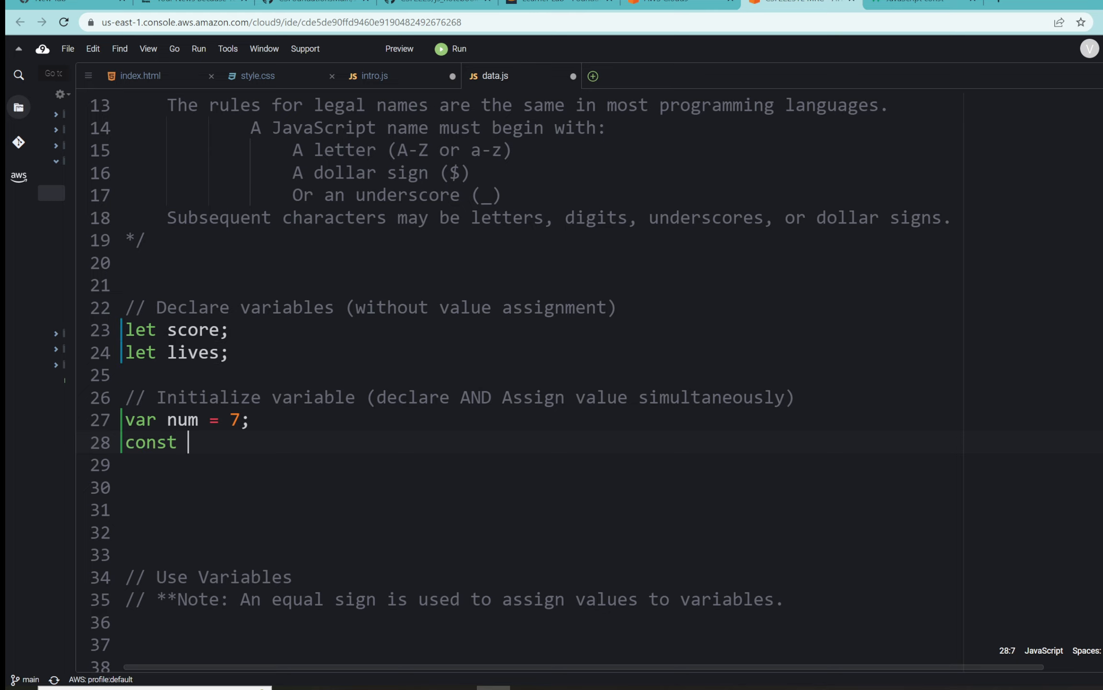
text(ageToV)
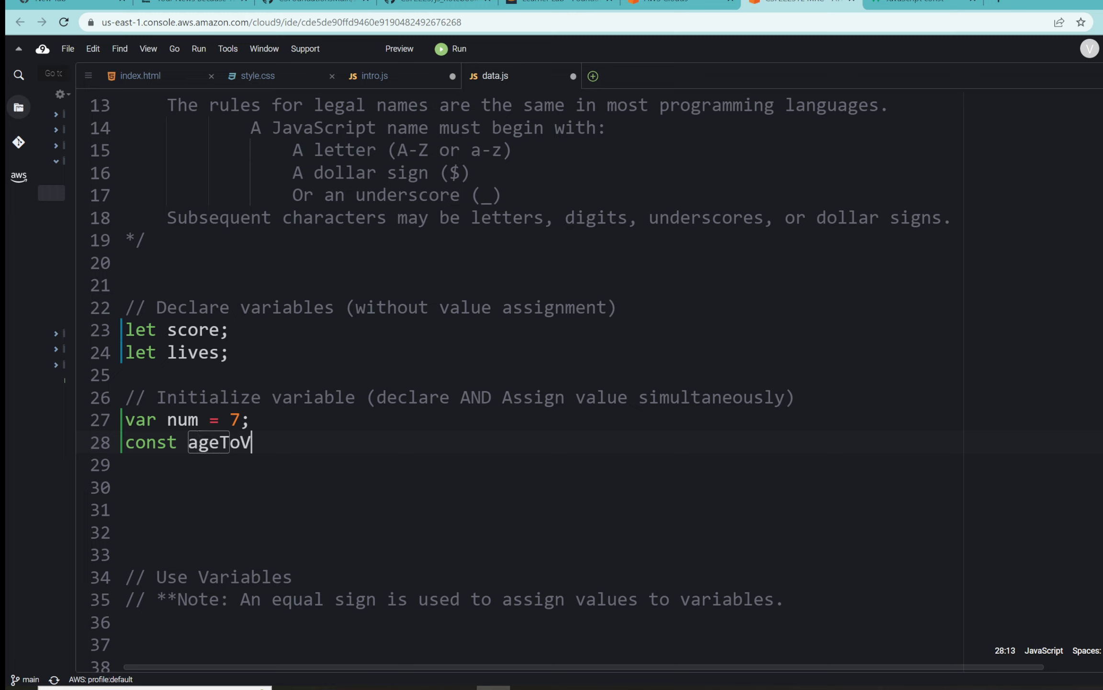
text(ote =)
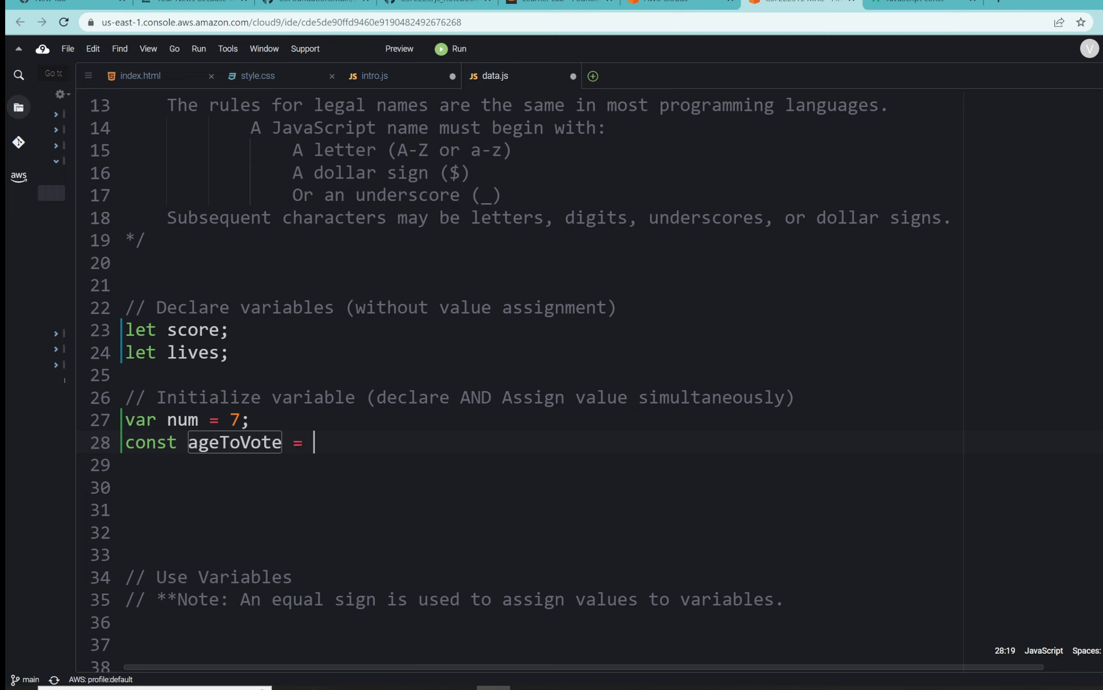
text(1)
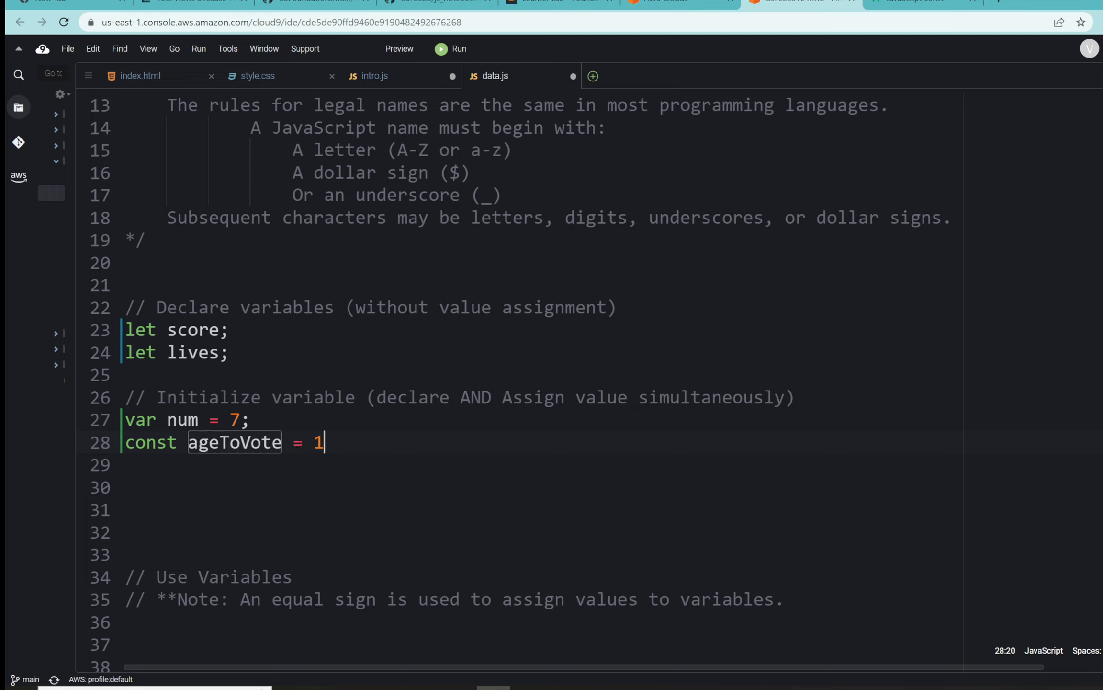
text(8;)
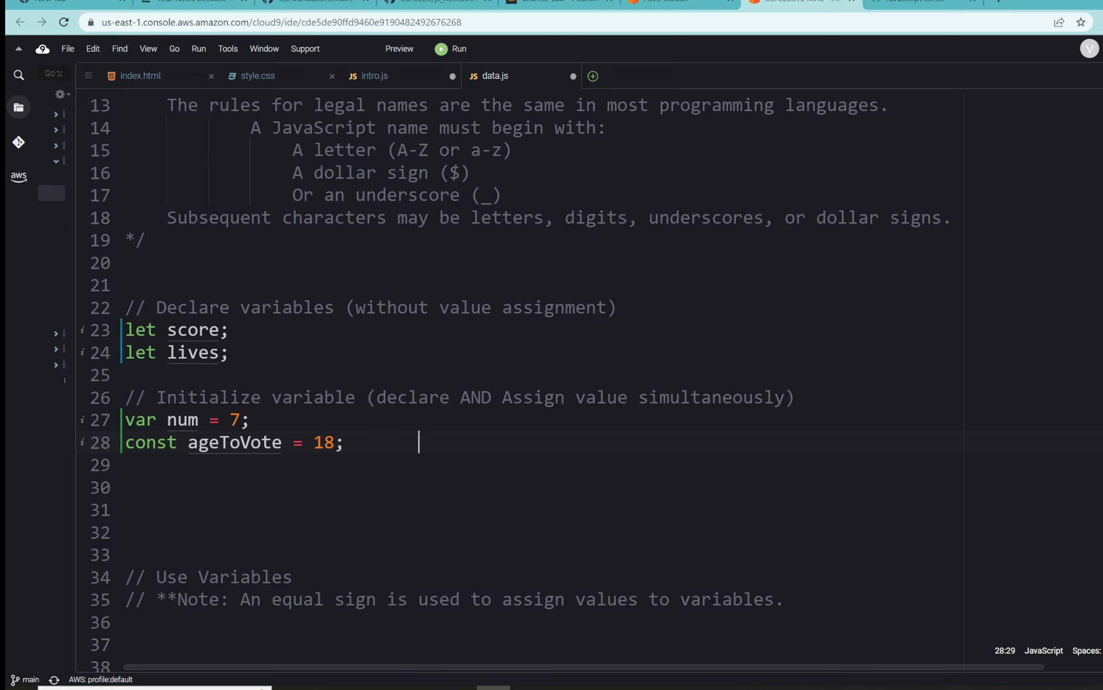
text(//)
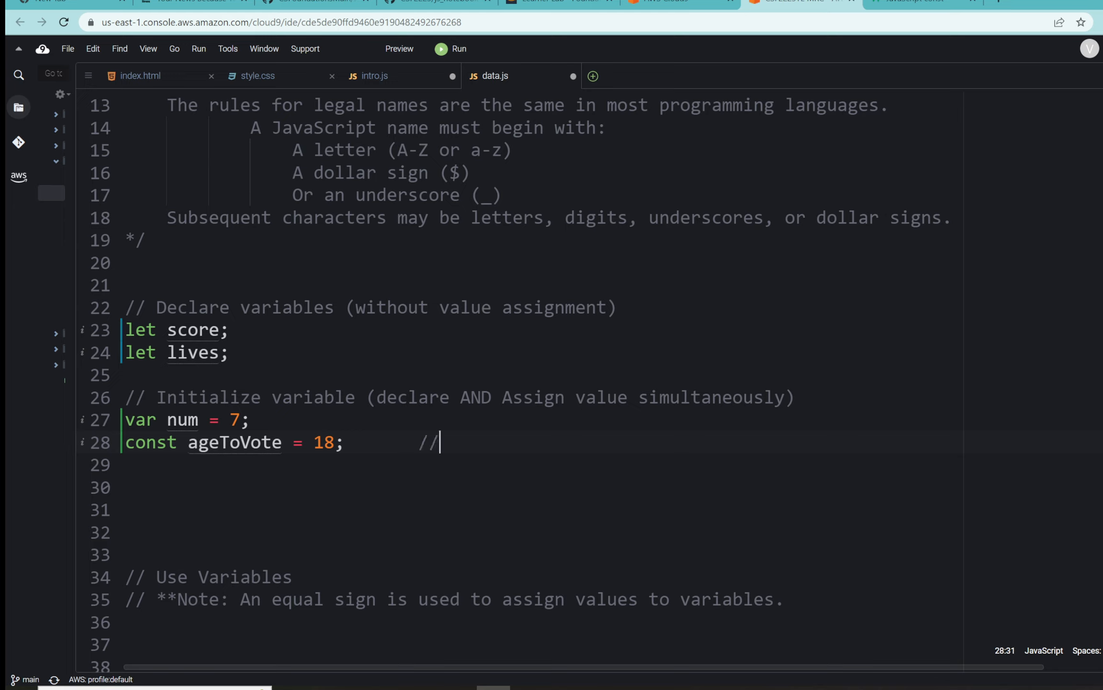
text(a)
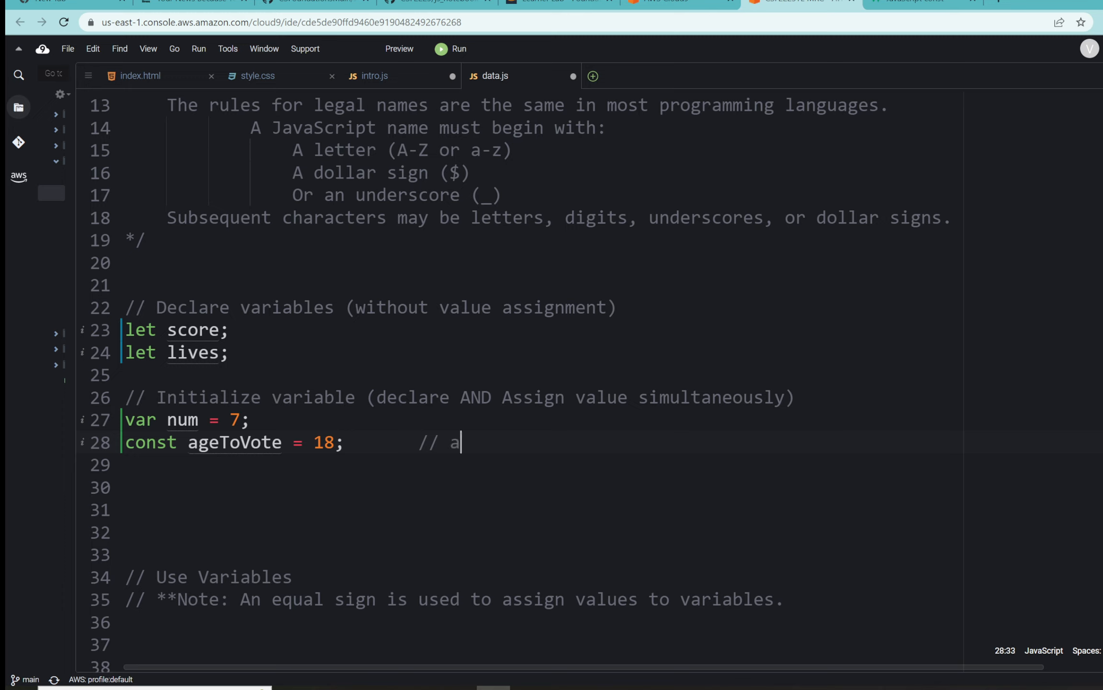
text(geToVot)
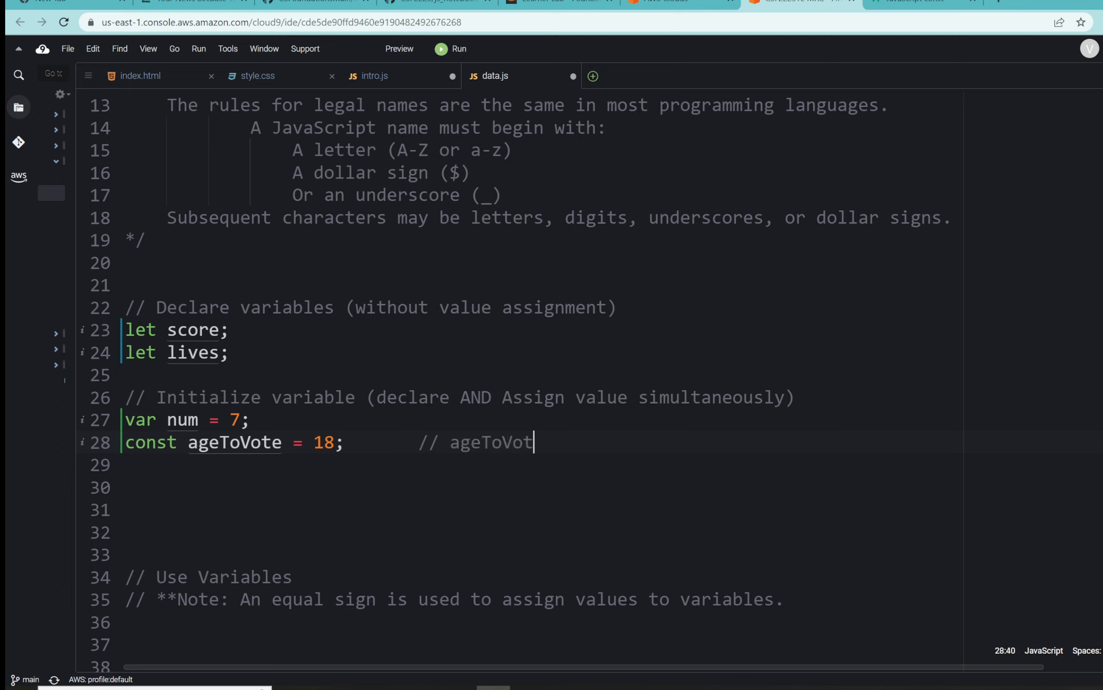
text(e)
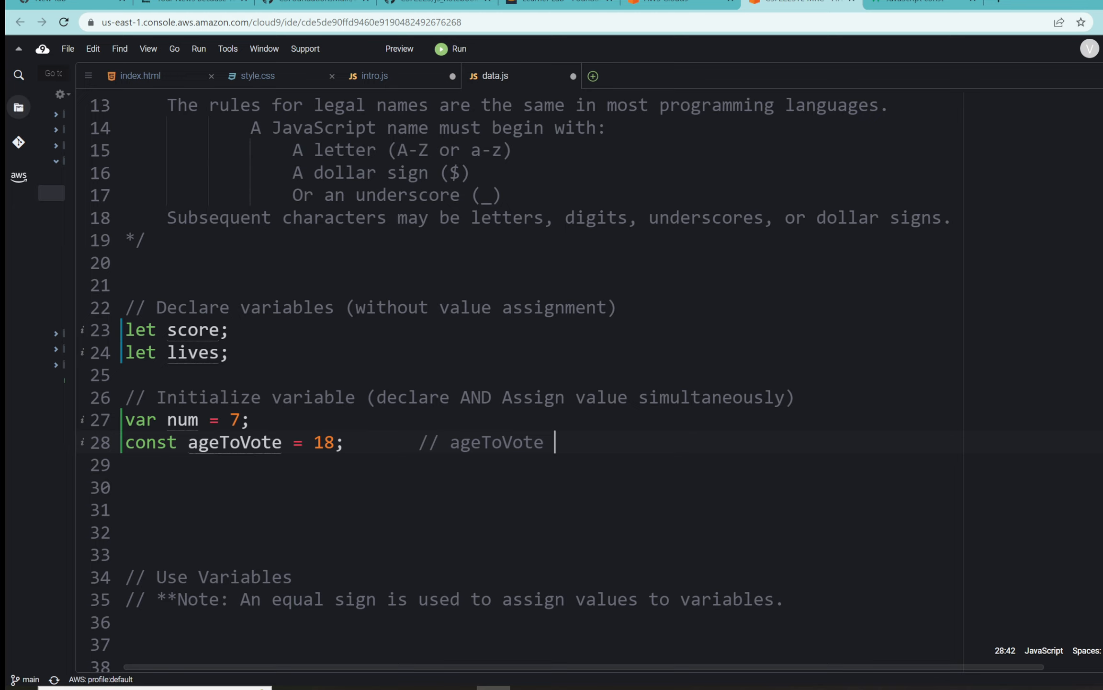
text(lower ca)
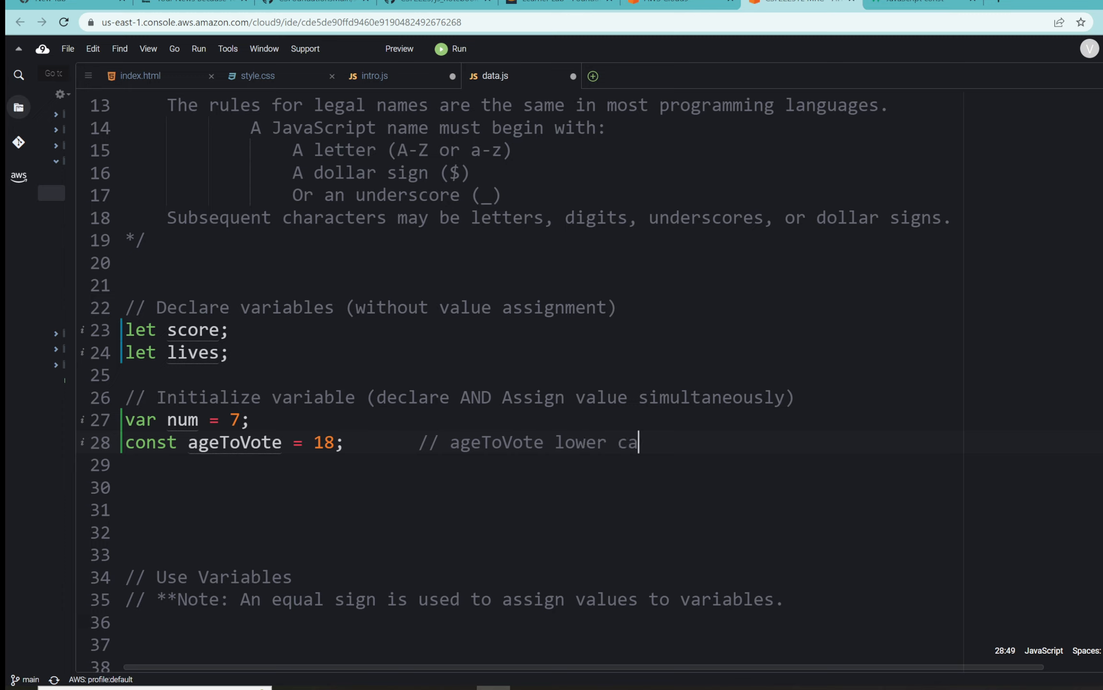
text(mel)
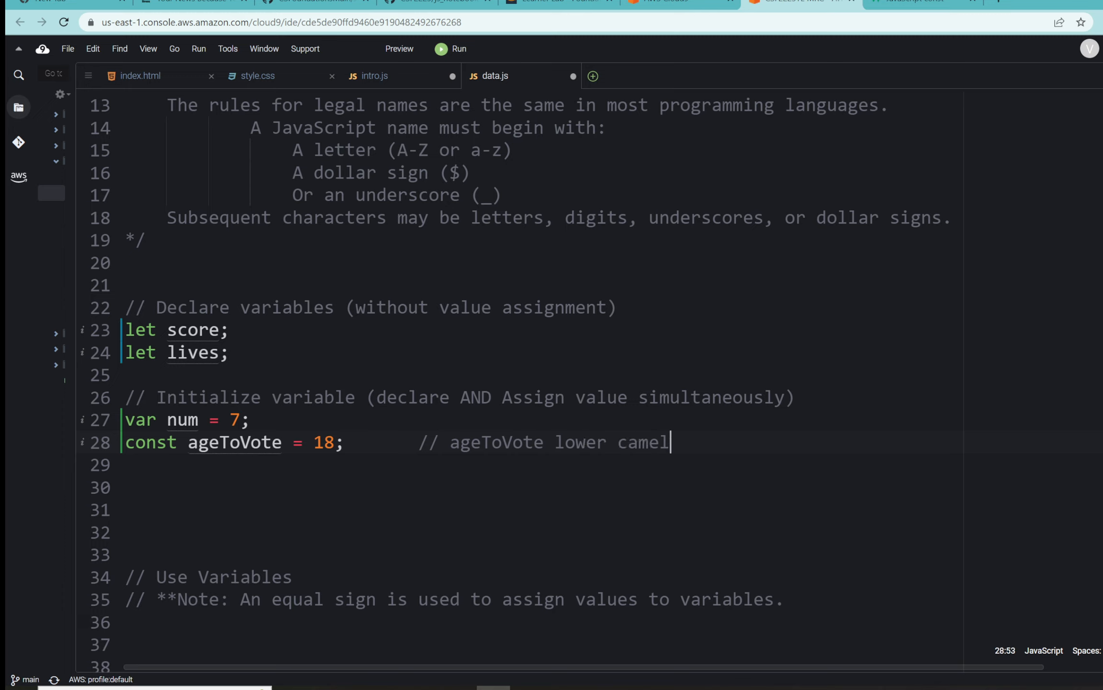
text(case)
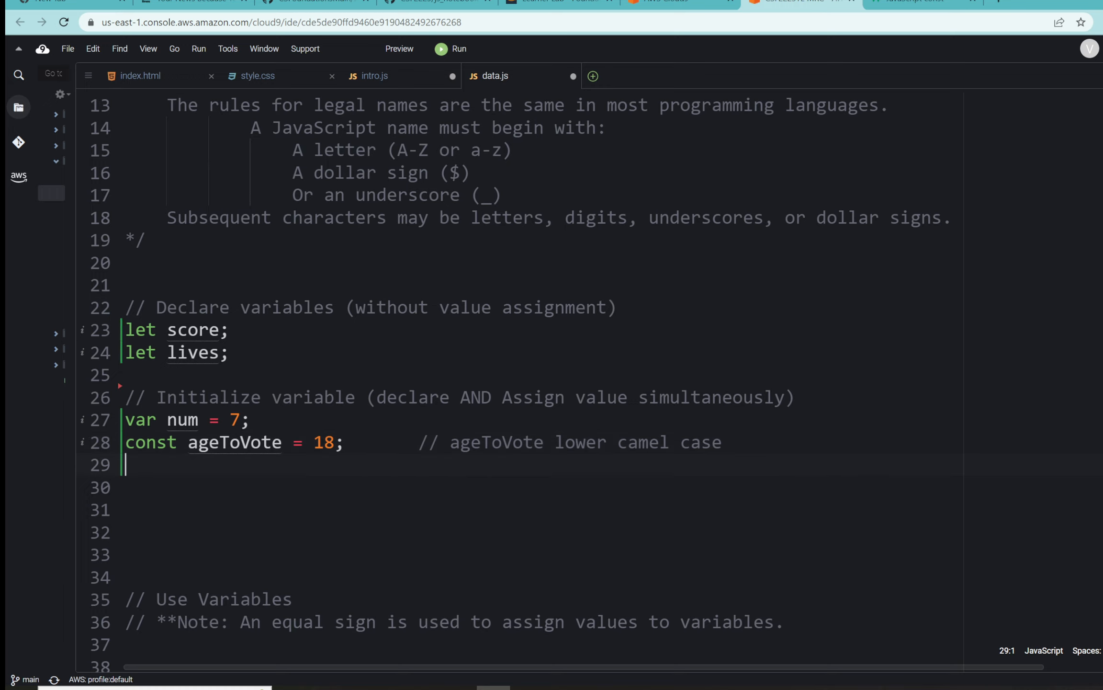
Write 'let x = 5;' and 'let y = 7;' below the ageToVote constant.
text(let)
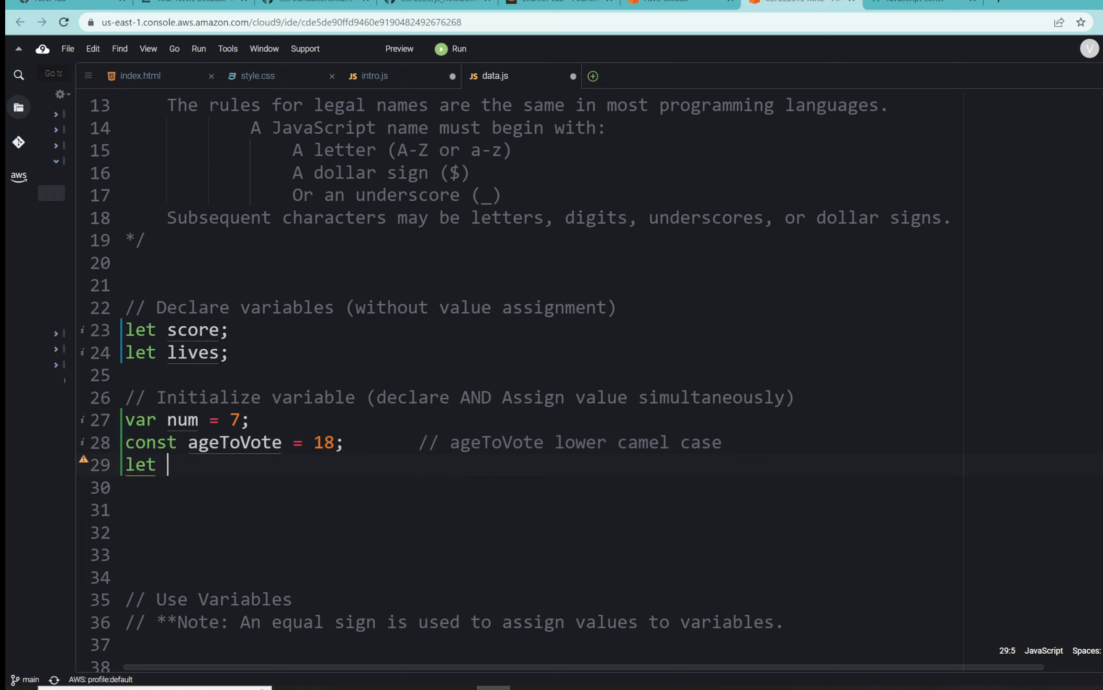
text(x =)
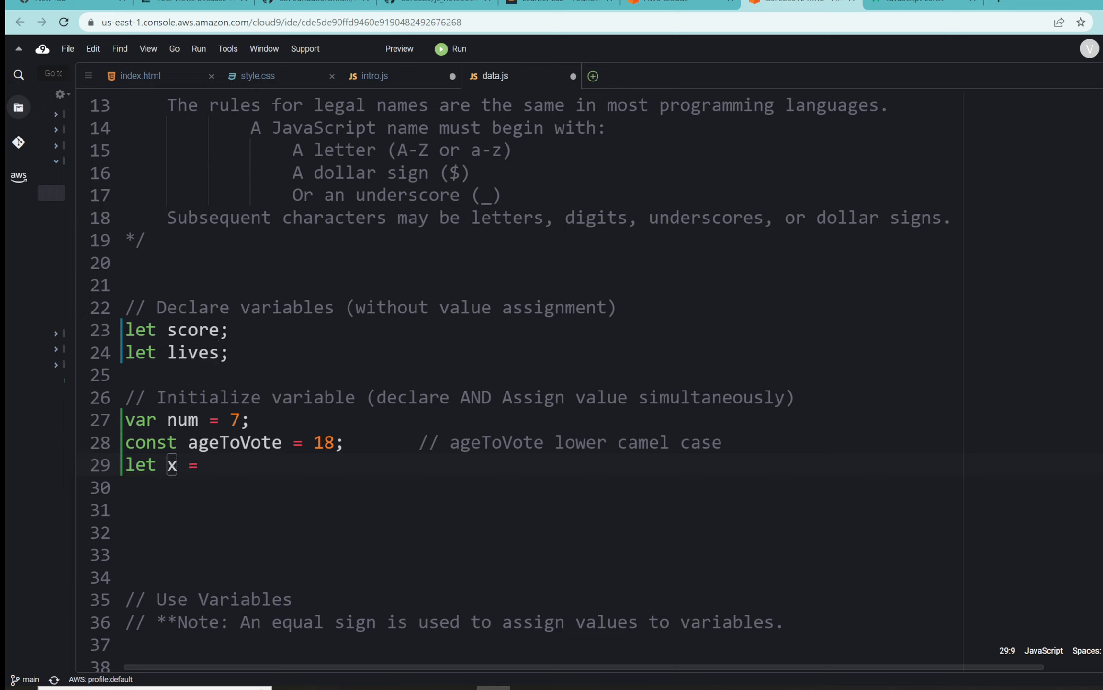
text(5;)
click(540, 487)
text(let)
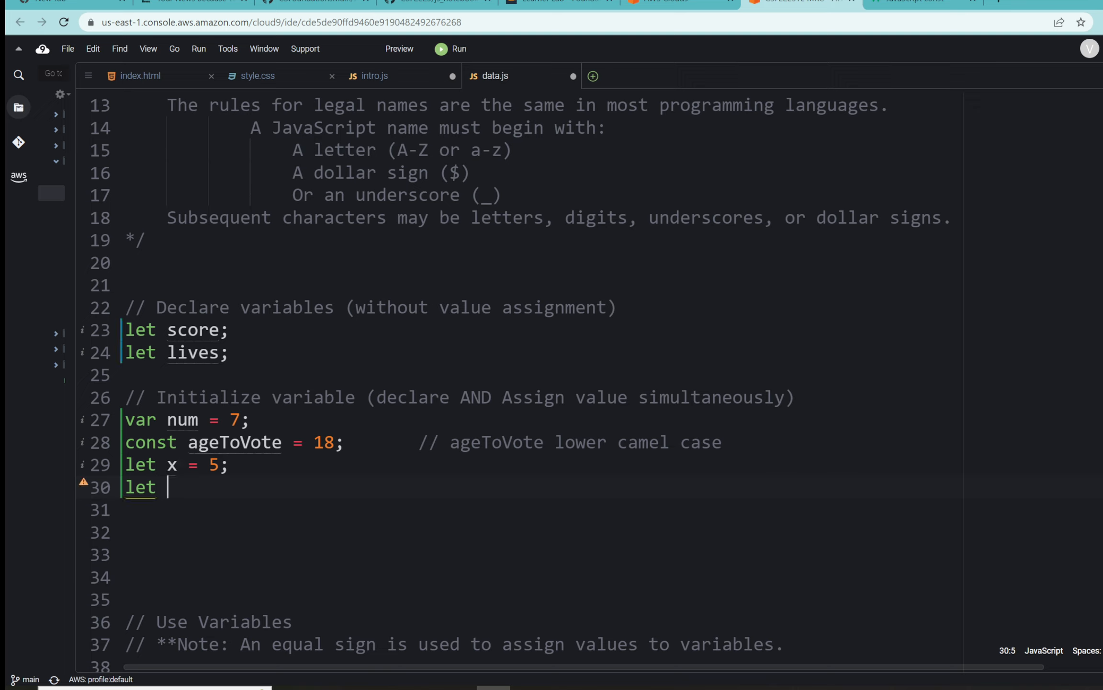
text(y = 7)
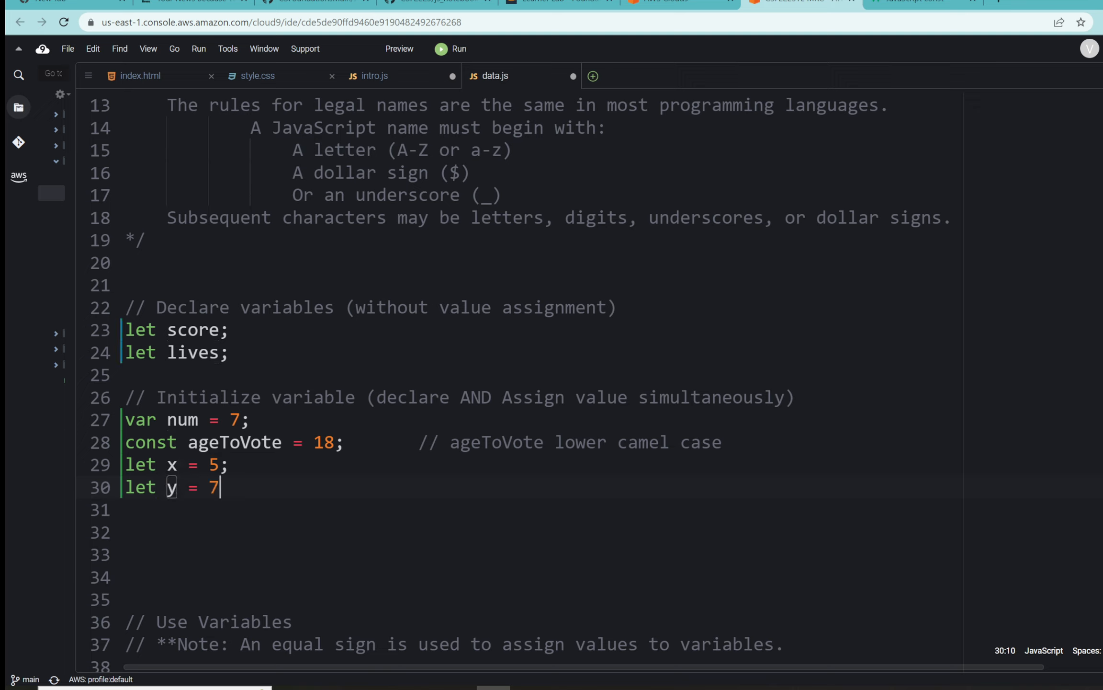
text(;)
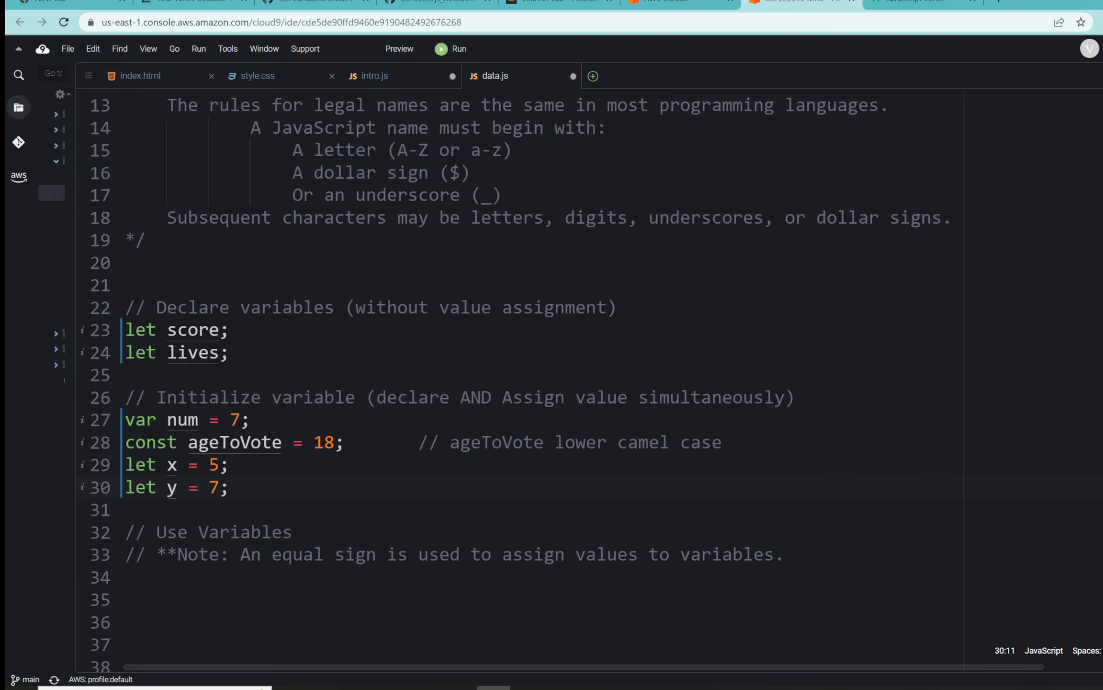
scroll(down, 3)
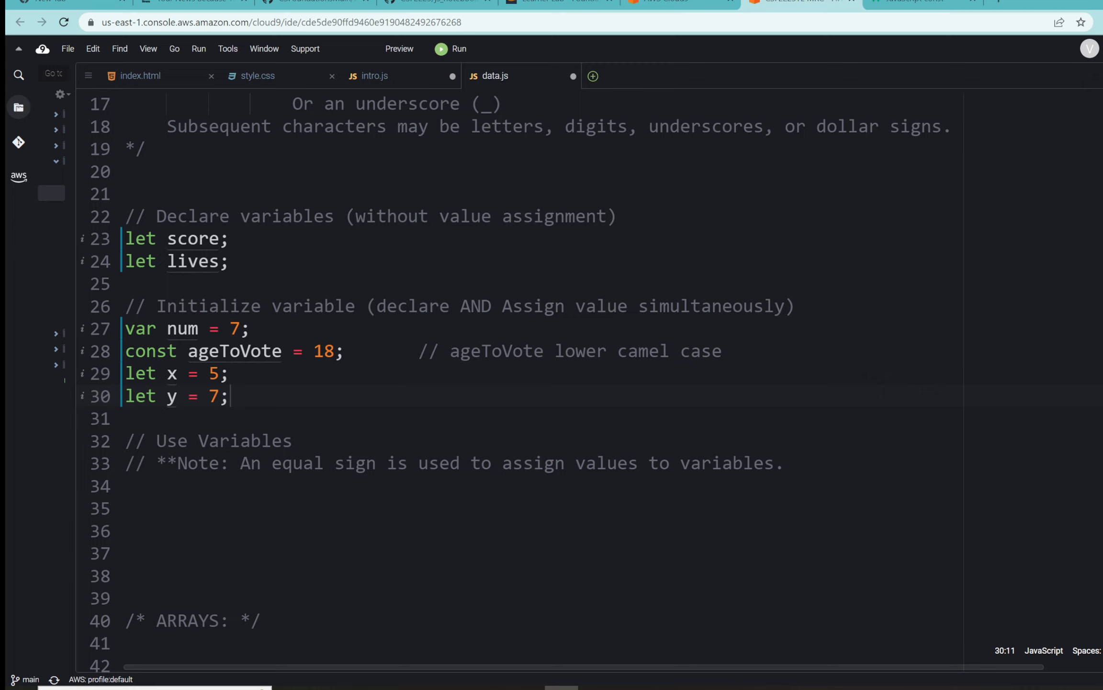
scroll(down, 3)
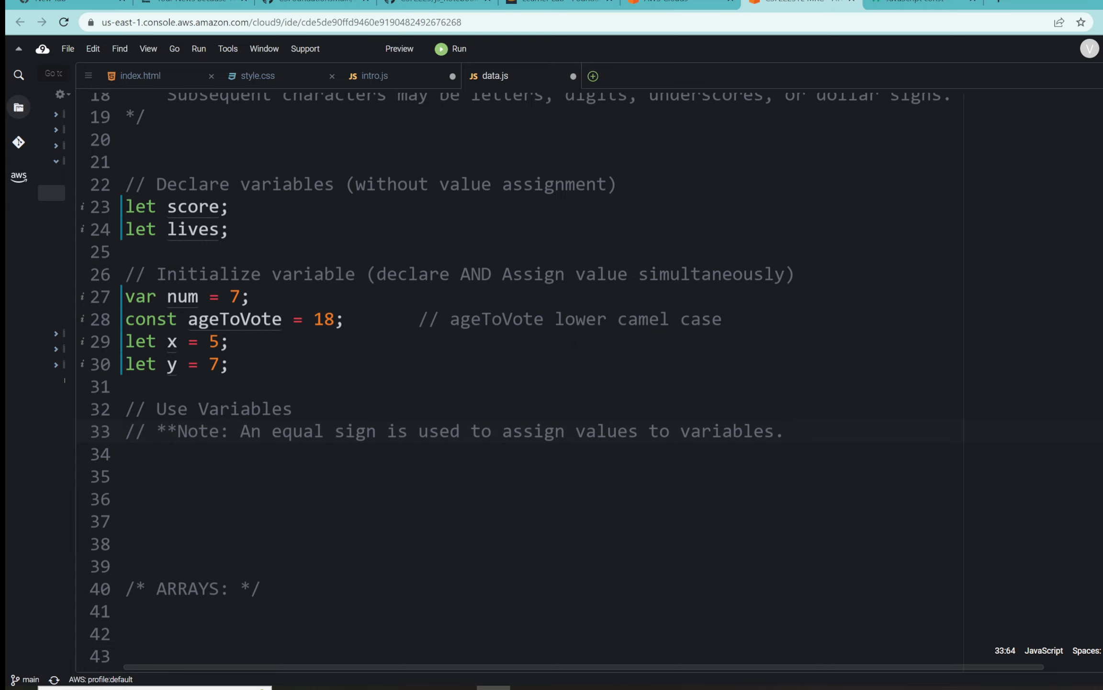
Add the comment '" = " means "gets the value of"' under Use Variables.
text(//)
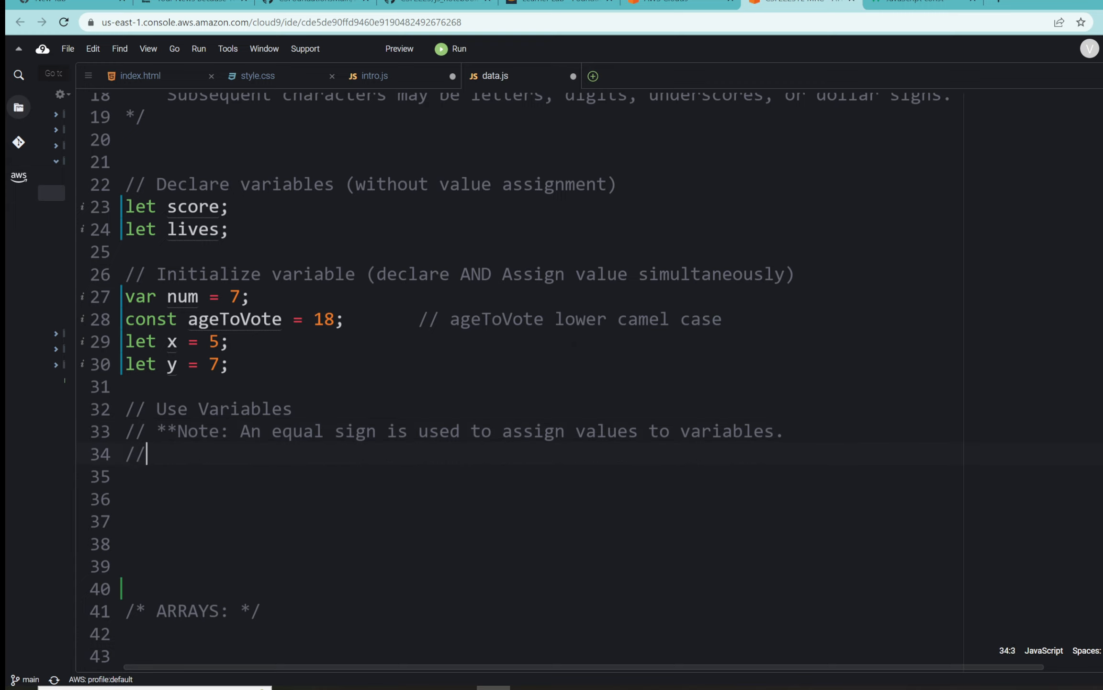
text(" ")
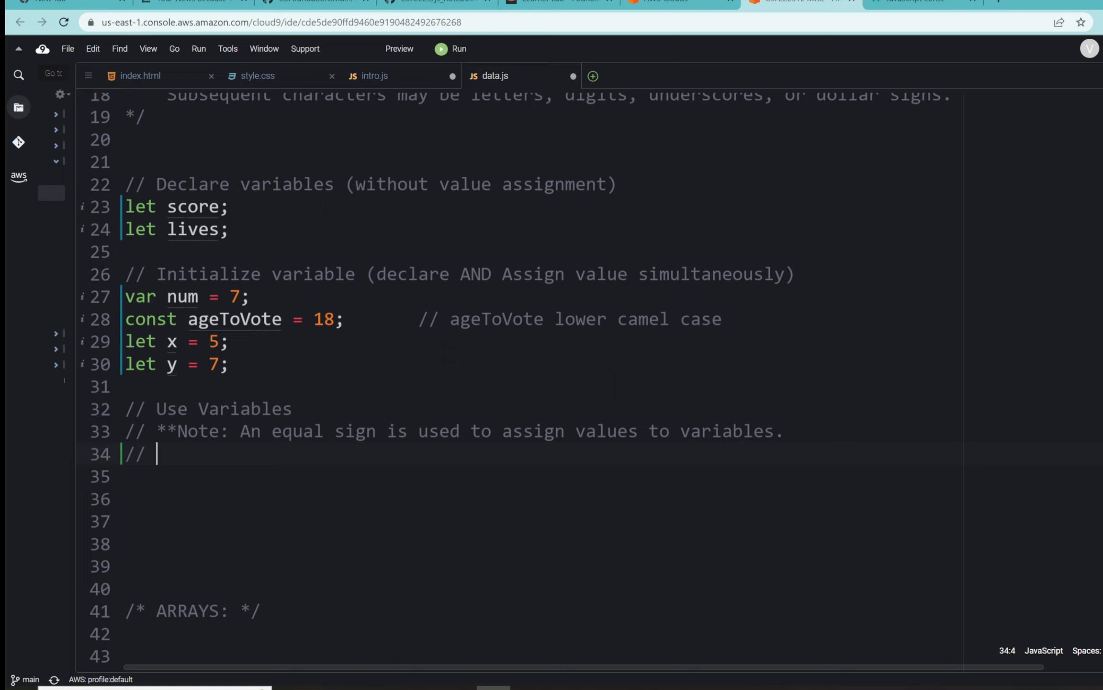
text(" = ")
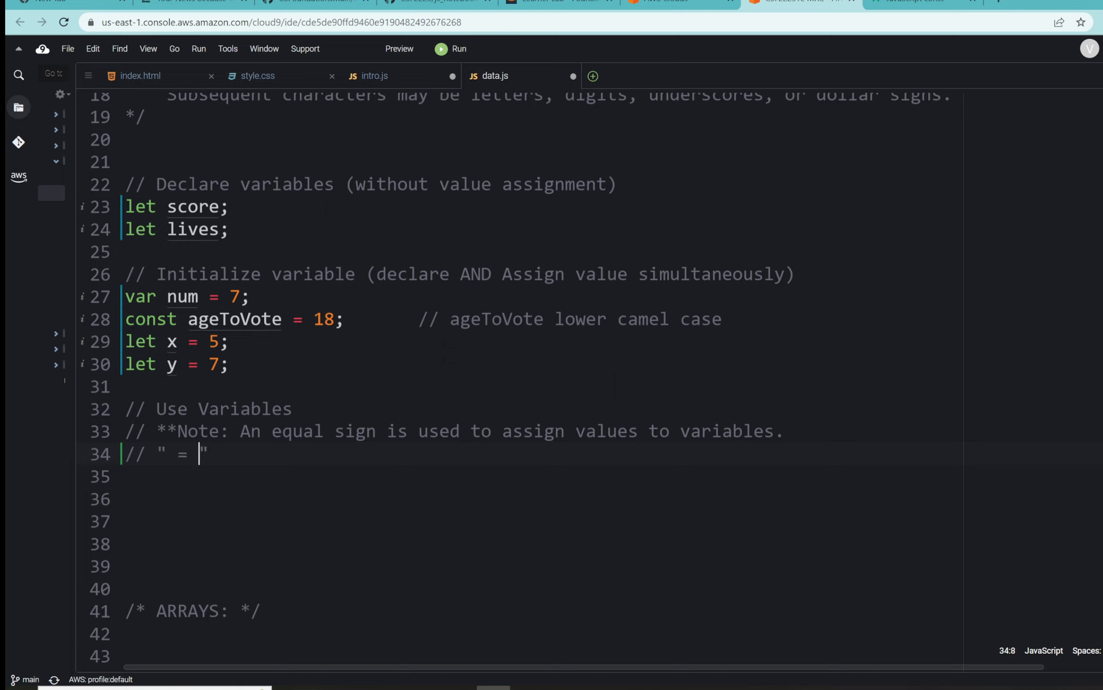
text(")
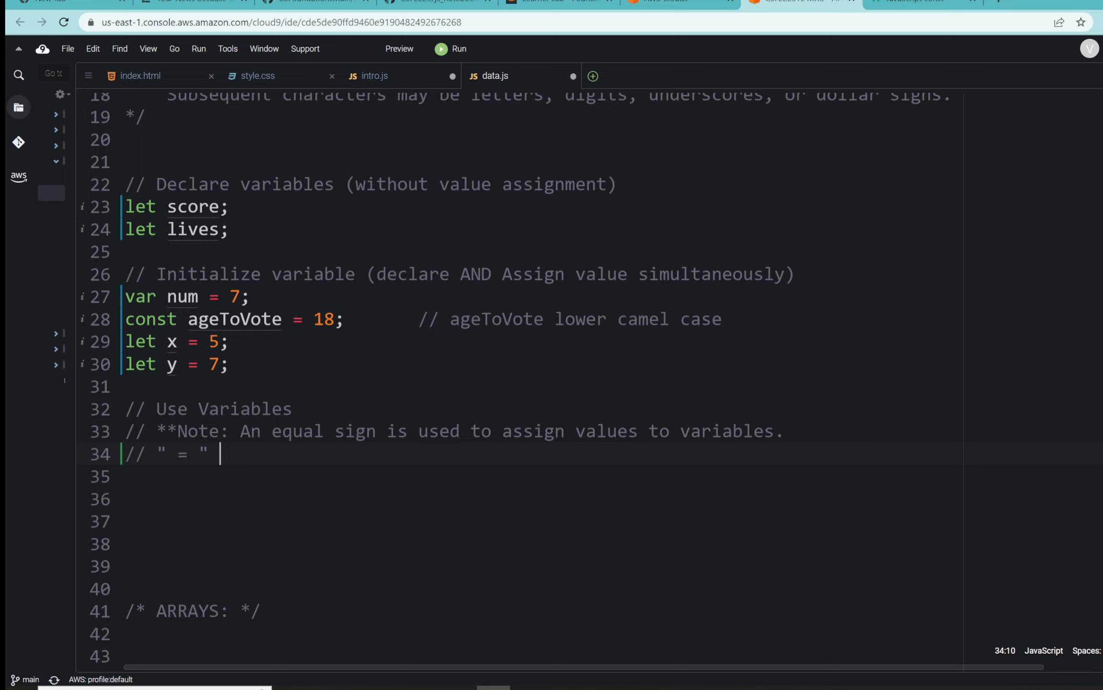
text(means)
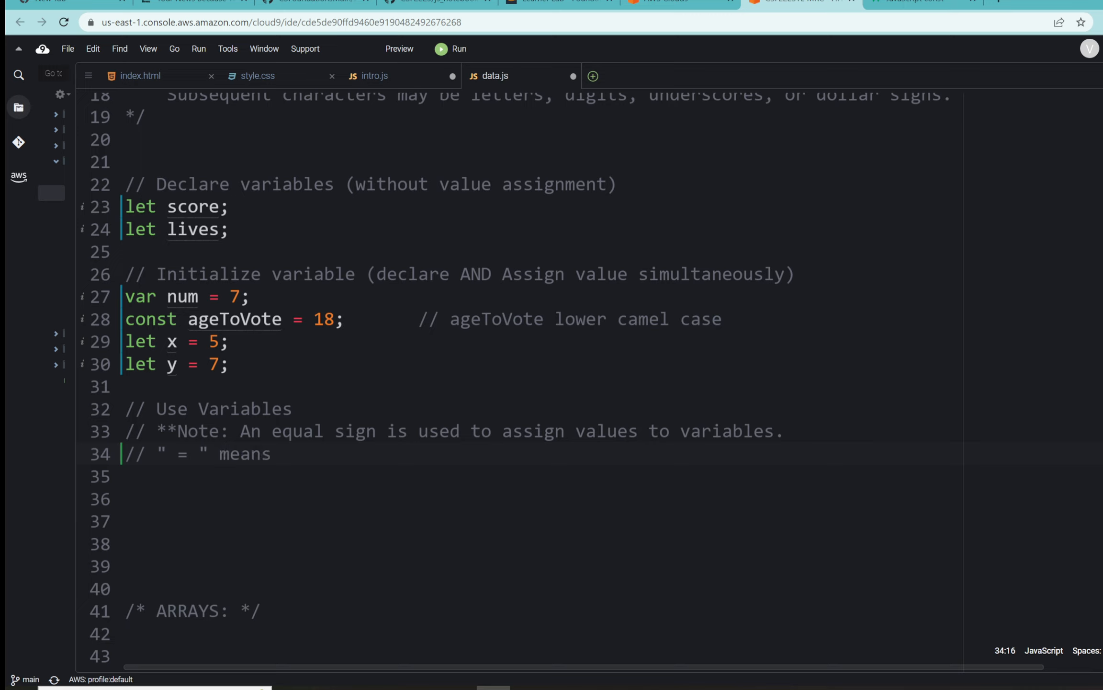
text("get")
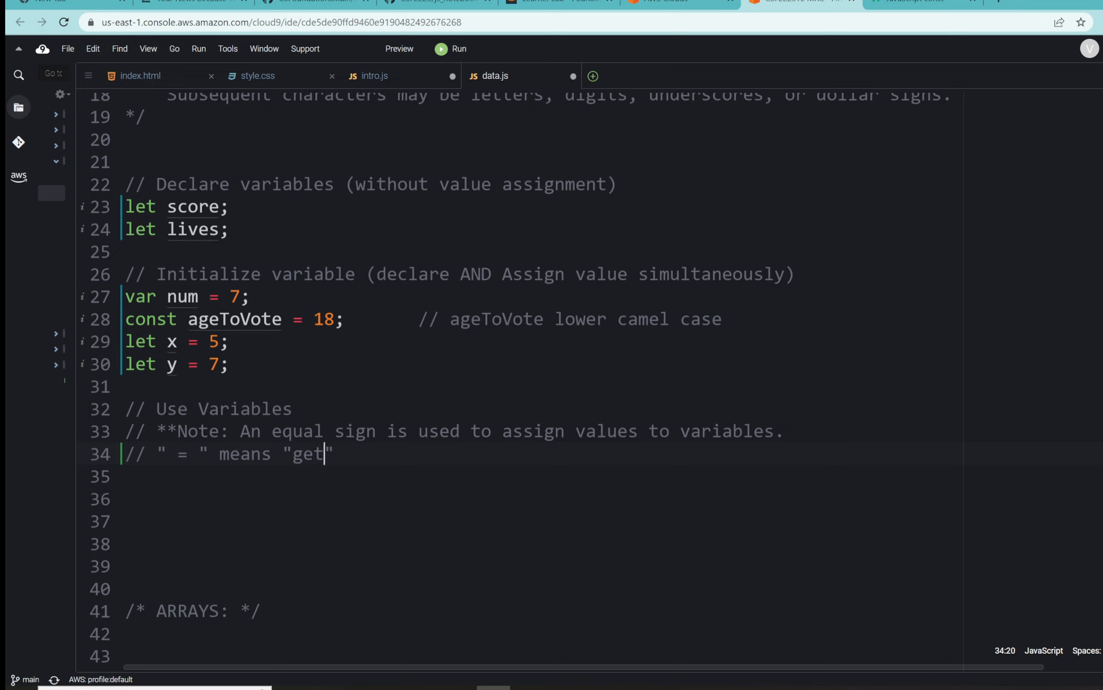
text(s the val)
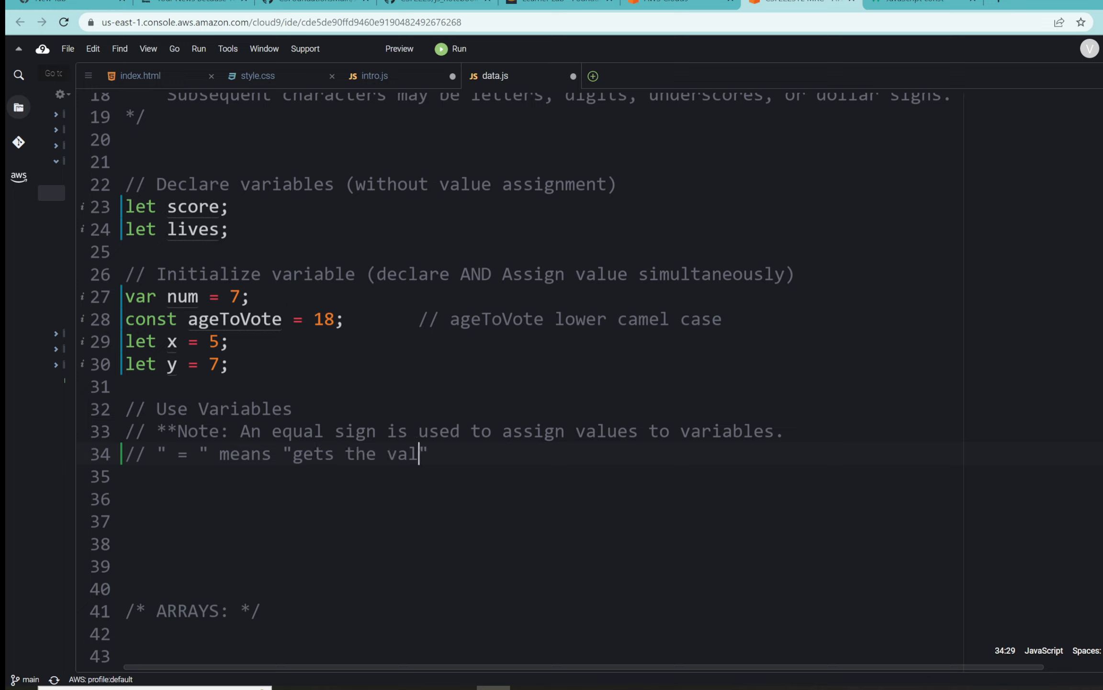
text(ue of)
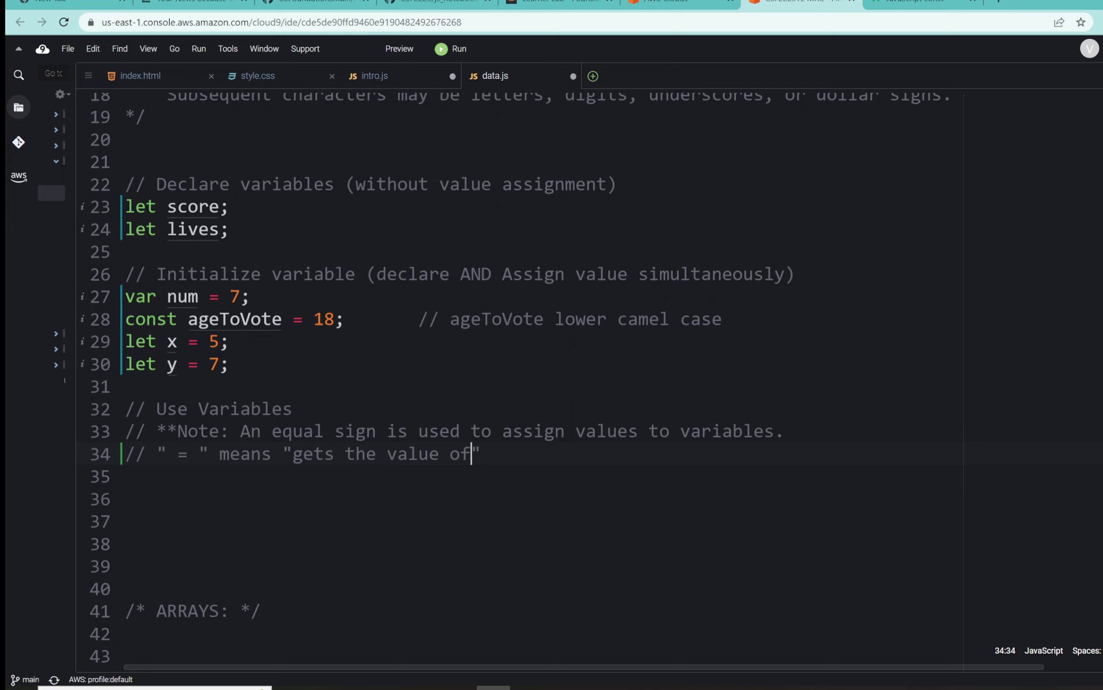
key(Enter)
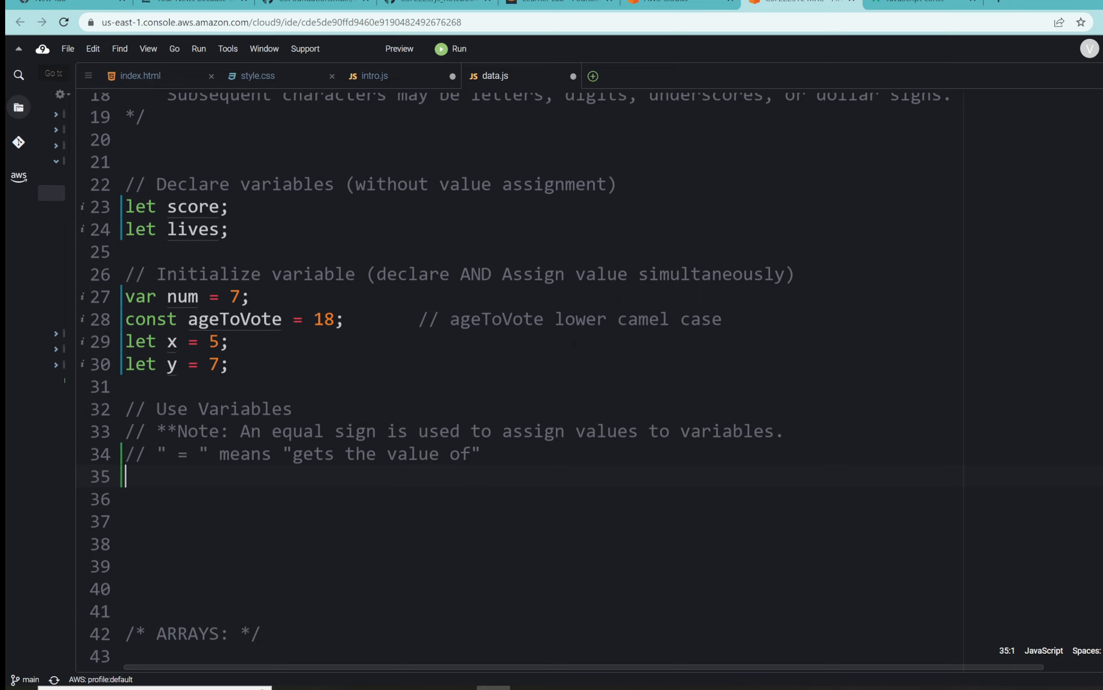
Write 'score = num + 3;' beneath the gets-the-value-of comment.
text(score)
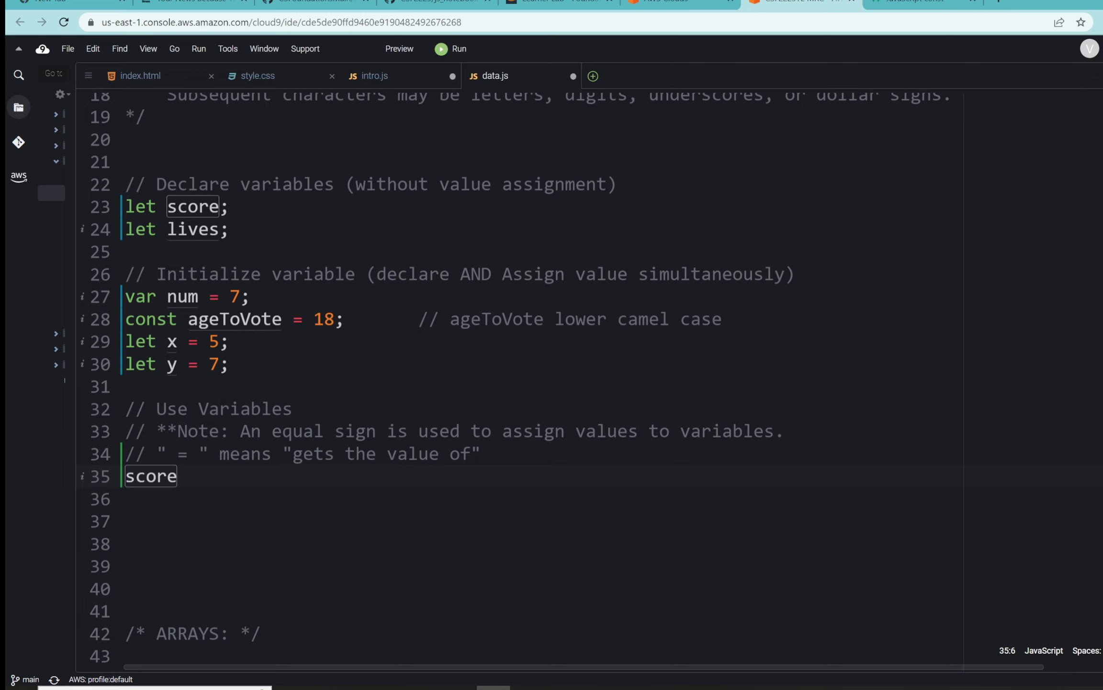
text(=)
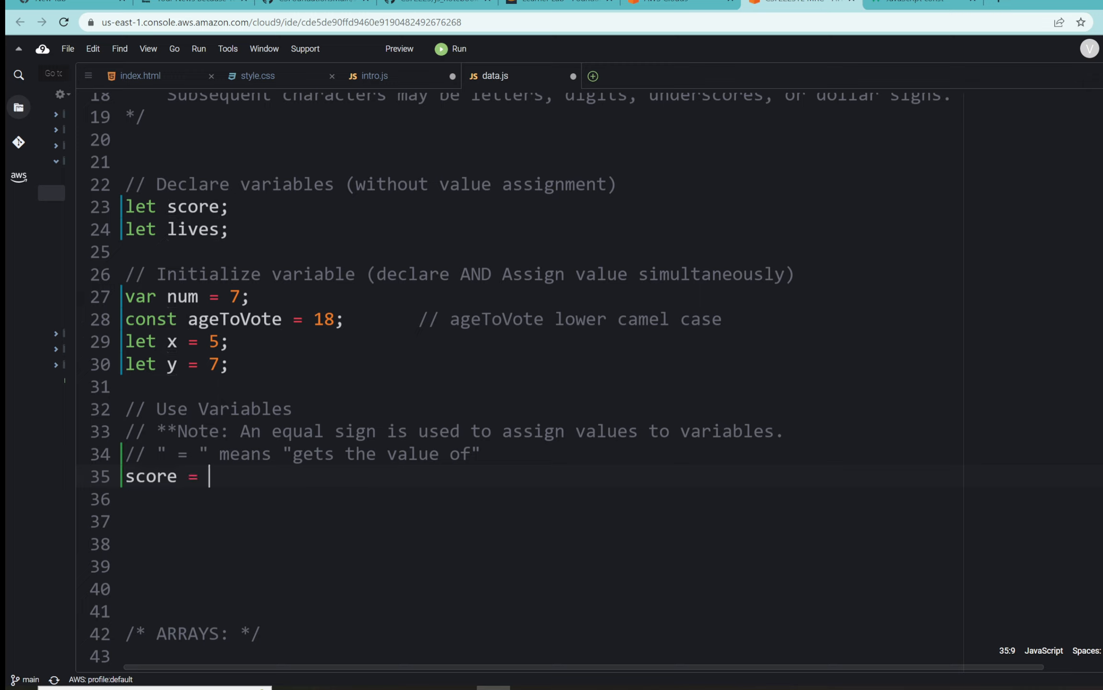
text(num +)
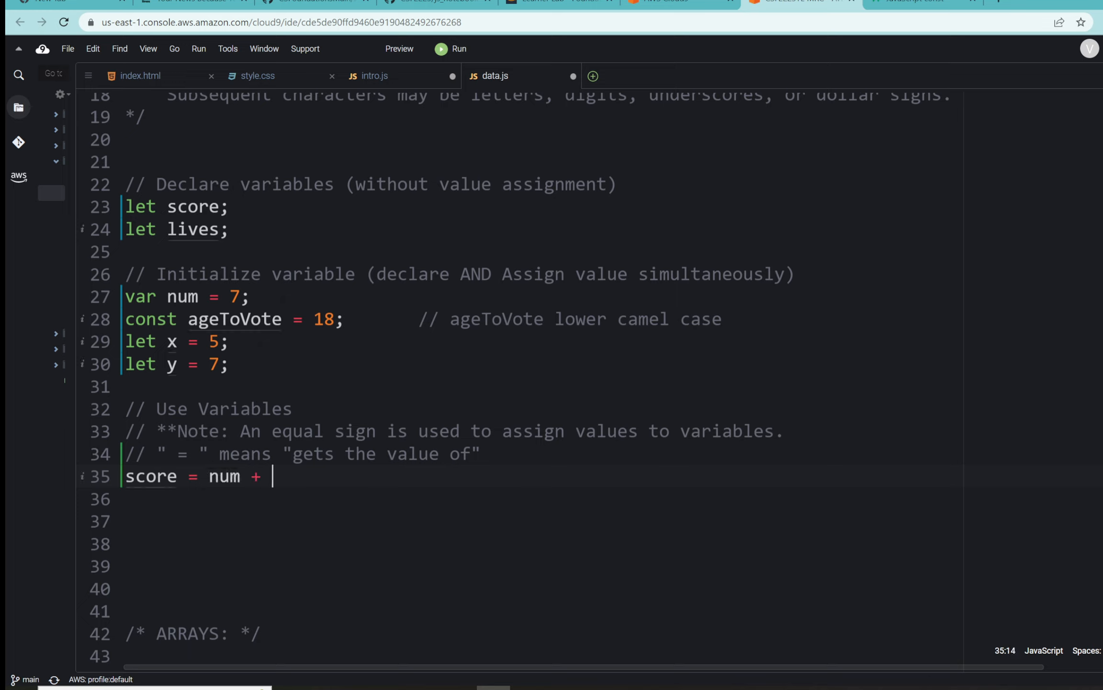
text(3)
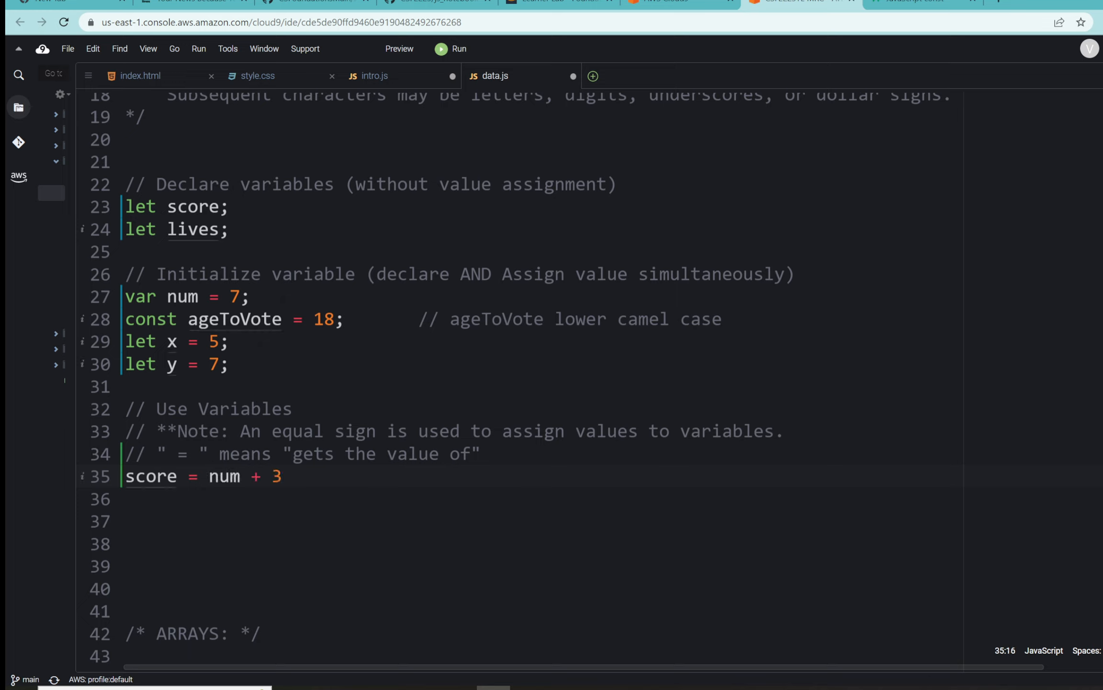
text(;)
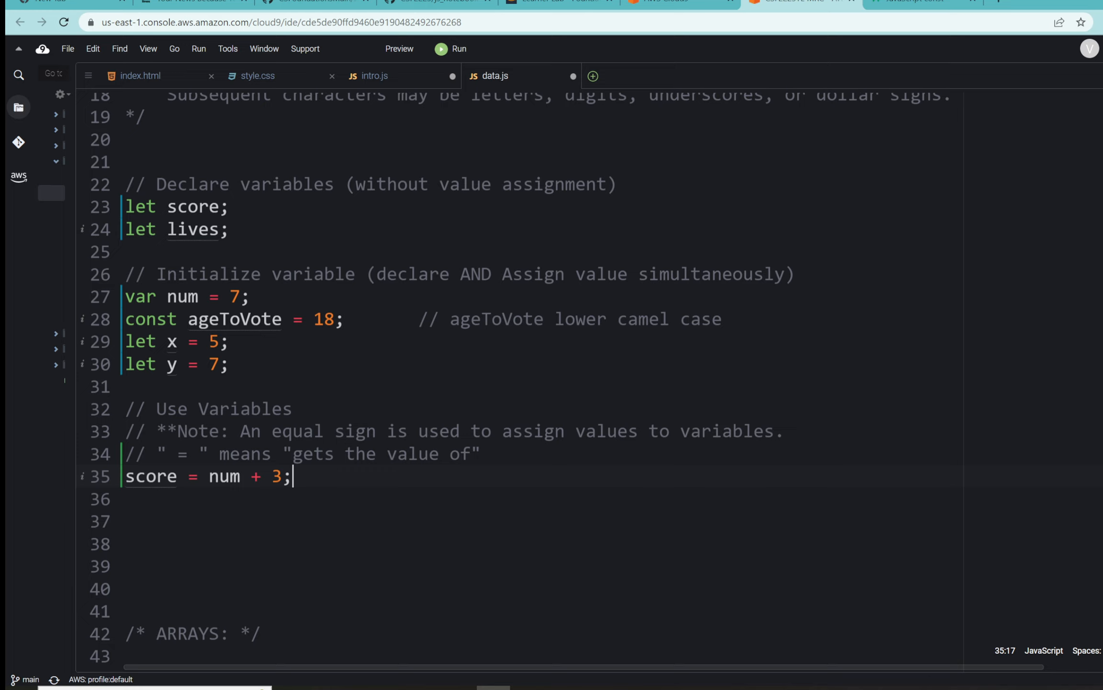
scroll(down, 3)
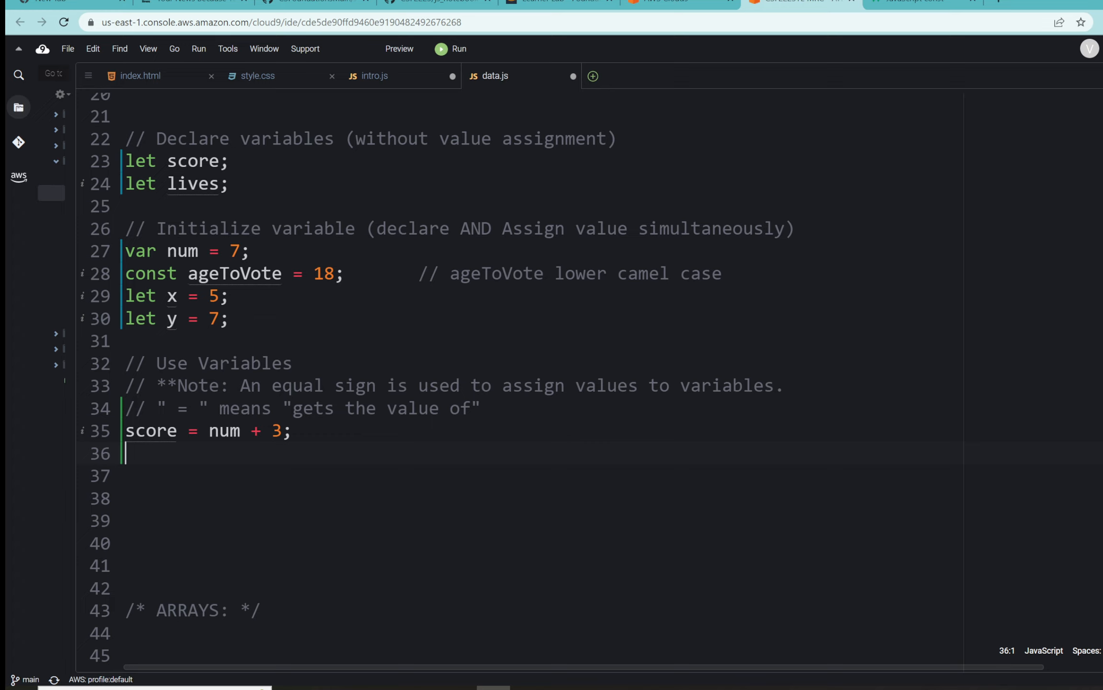
Add lives = score + 1; below score = num + 3; in data.js.
text(lives =)
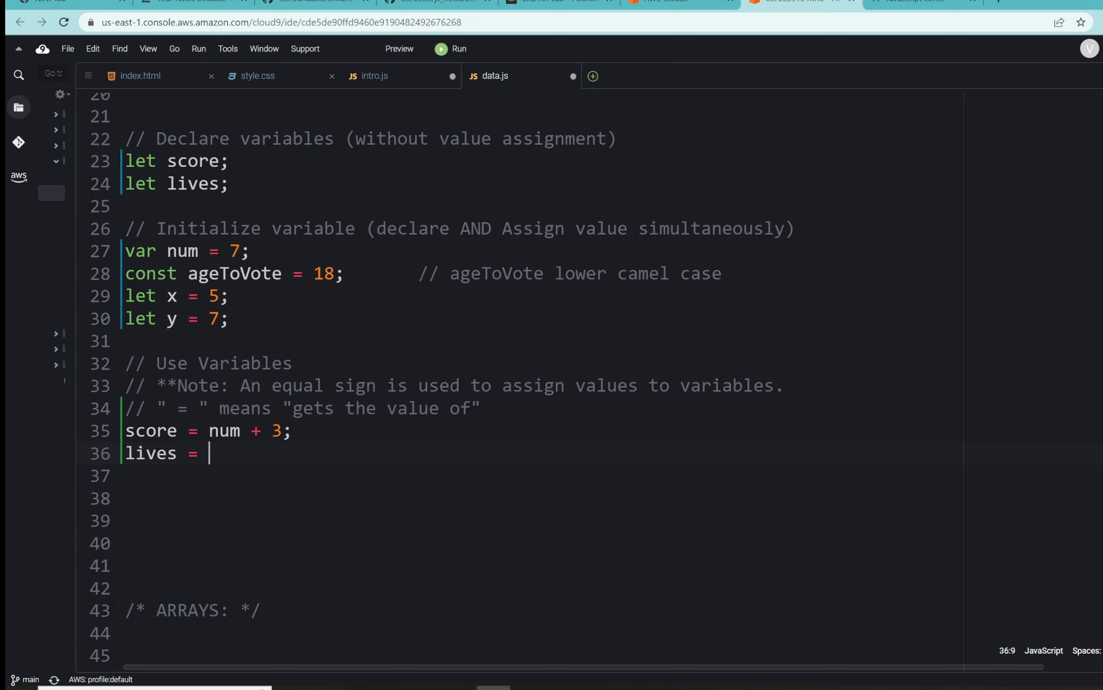
text(score)
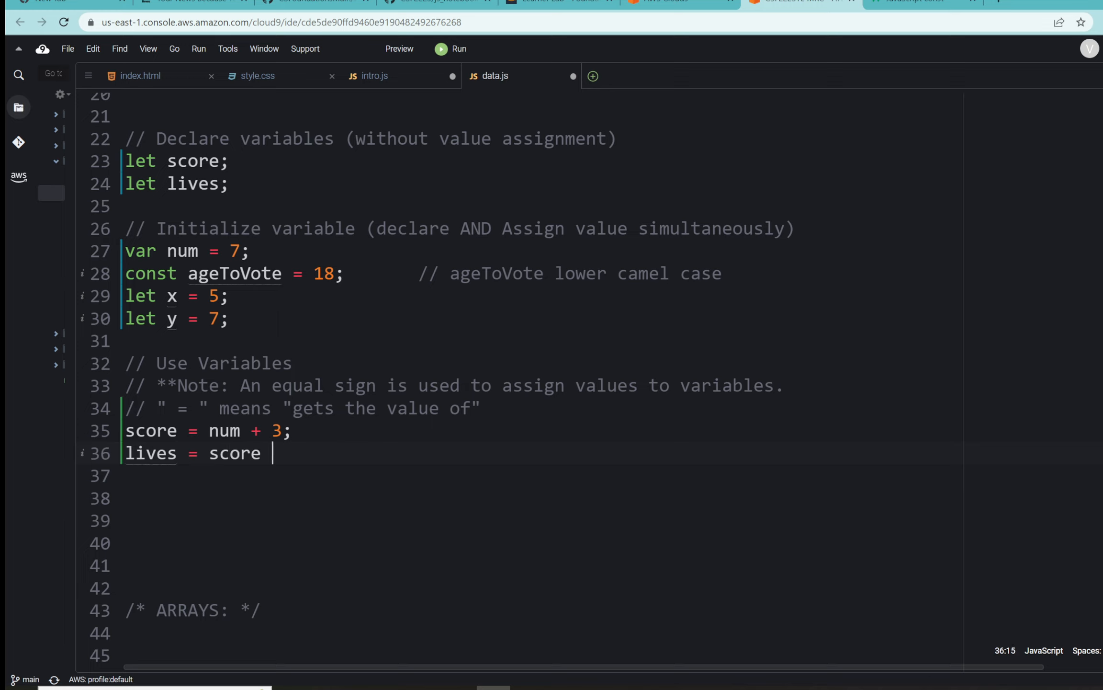
text(+ 1)
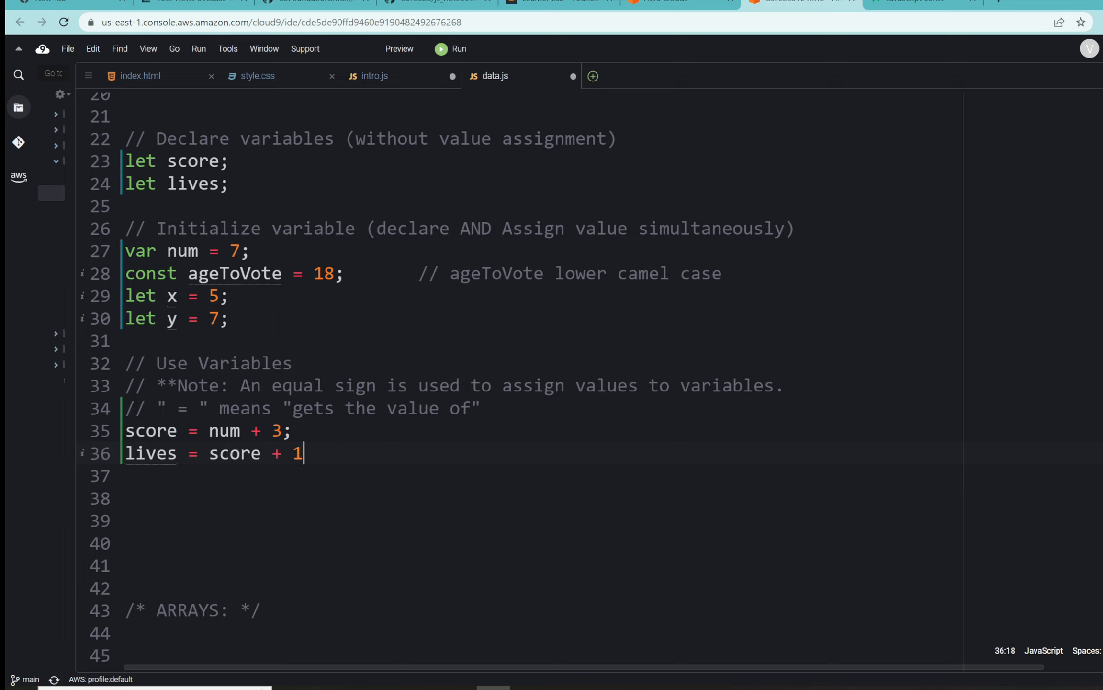
text(;)
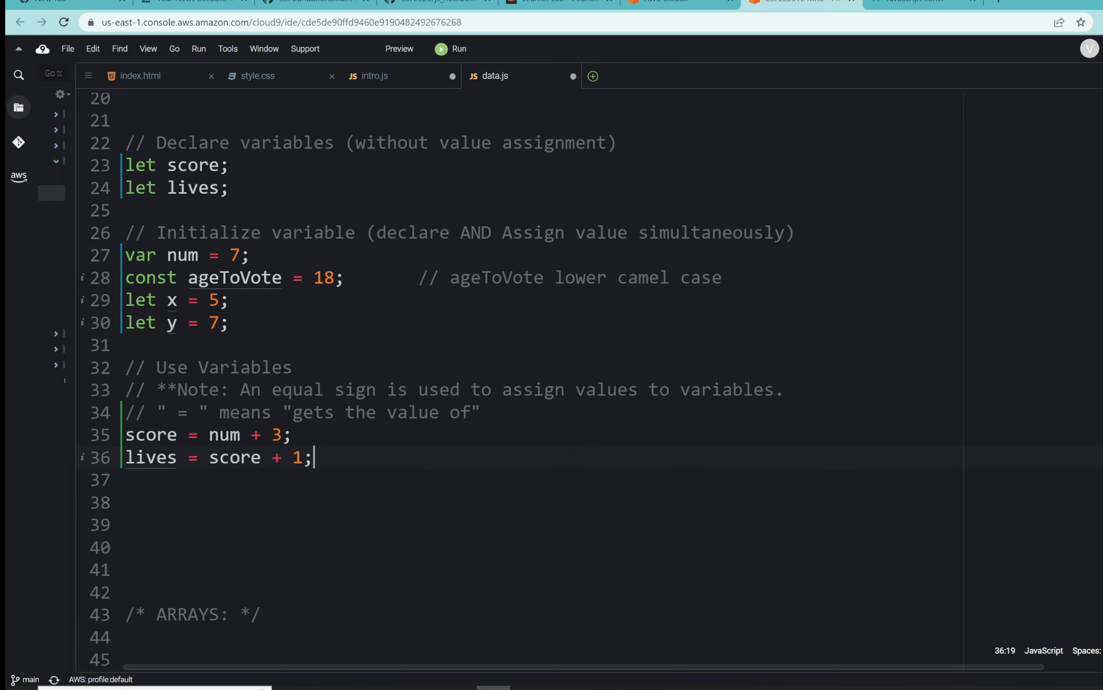
scroll(up, 3)
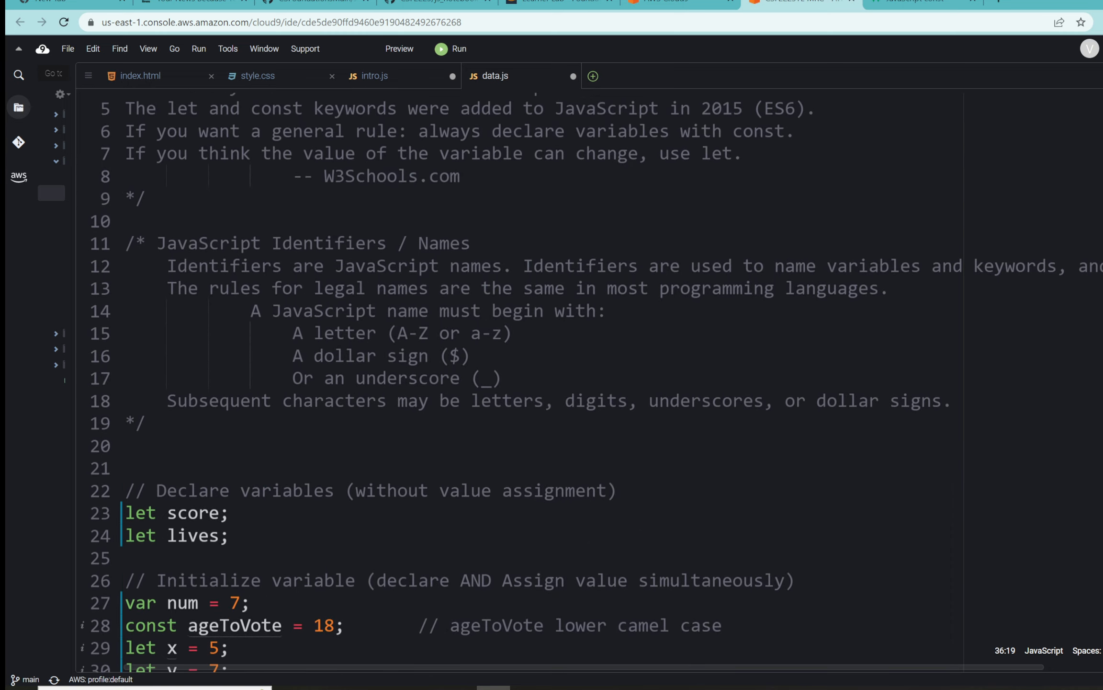
scroll(up, 3)
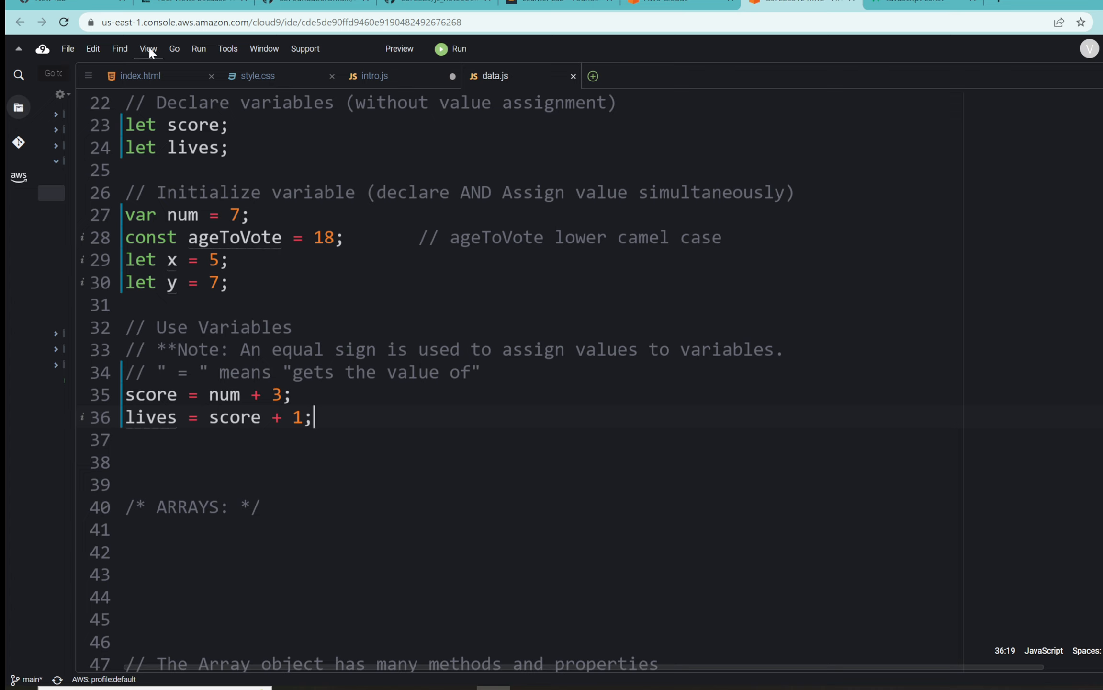
Open the console panel and start an Immediate (Javascript browser) REPL.
click(148, 48)
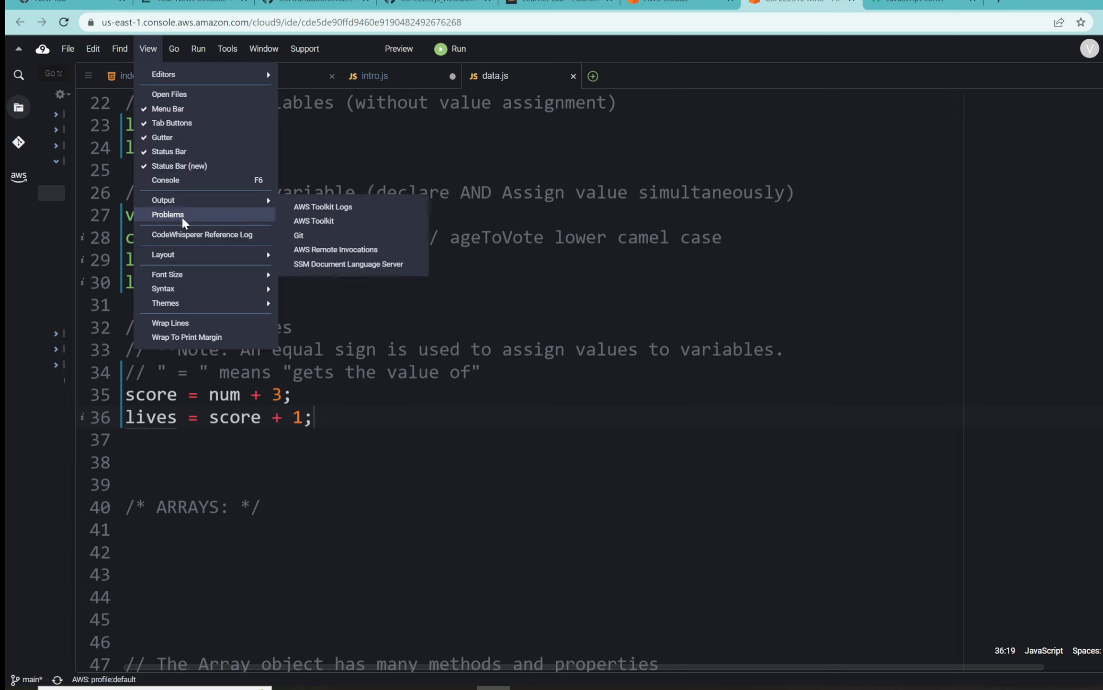
mouse_move(166, 180)
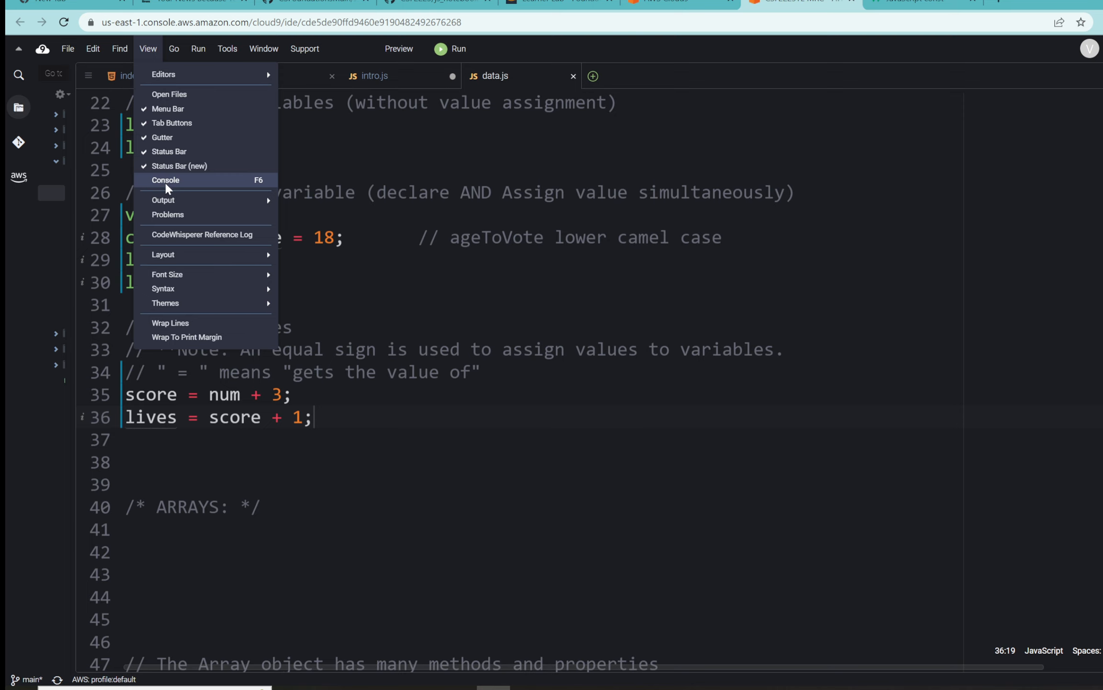
mouse_move(163, 254)
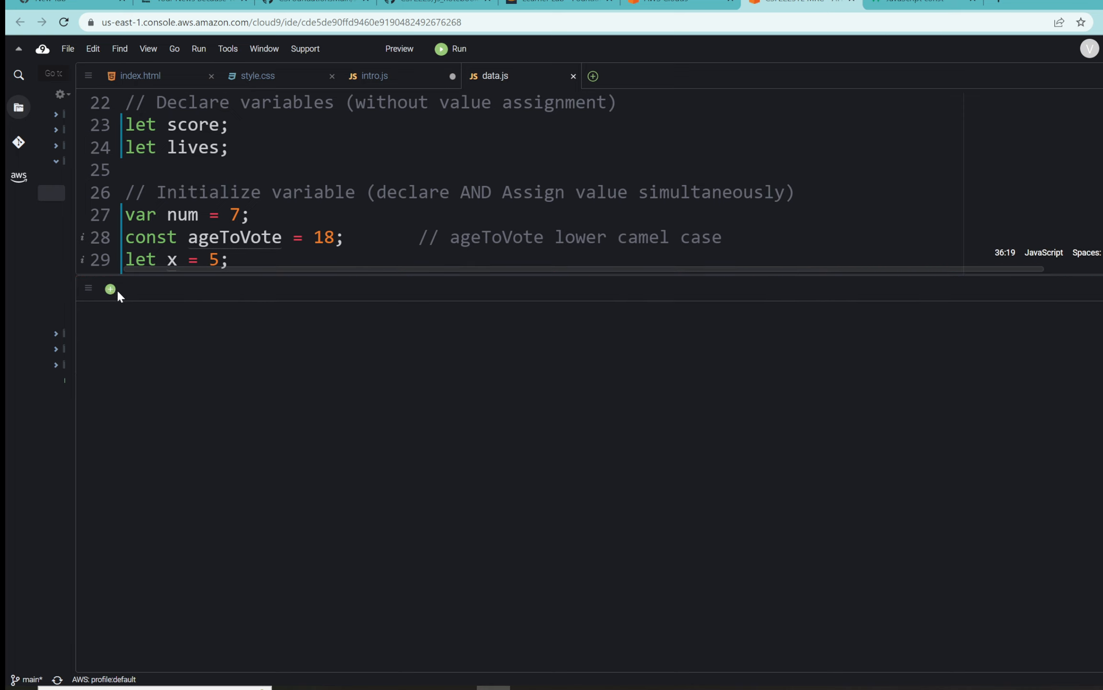
click(110, 289)
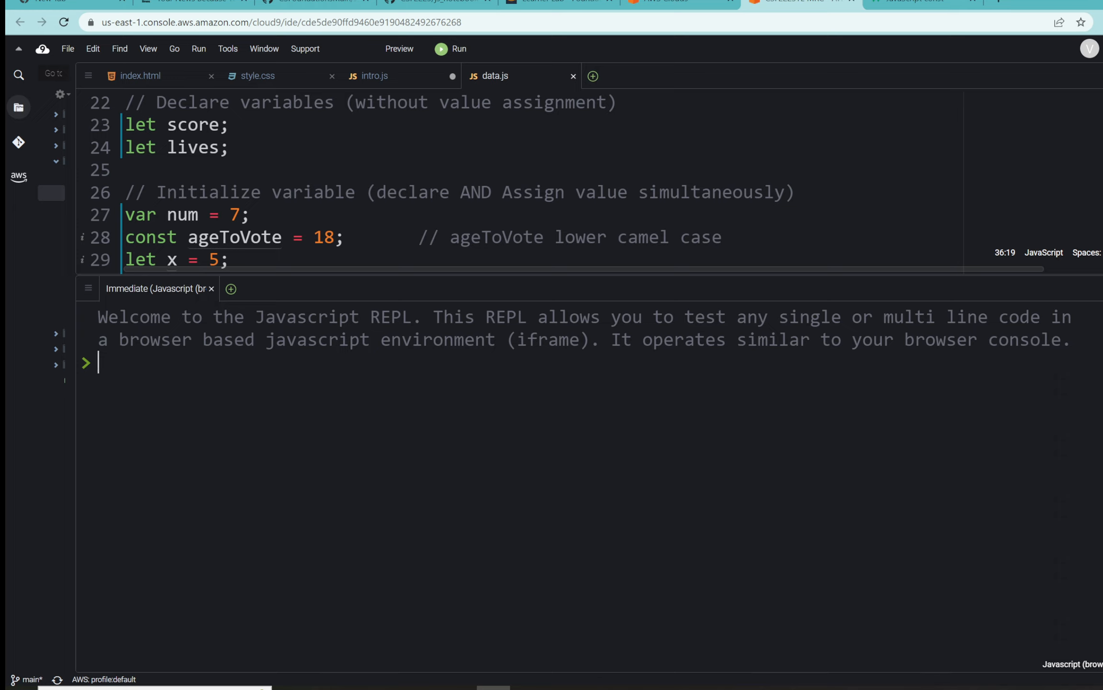
Declare score, lives, and num as 7 in the REPL.
text(let score)
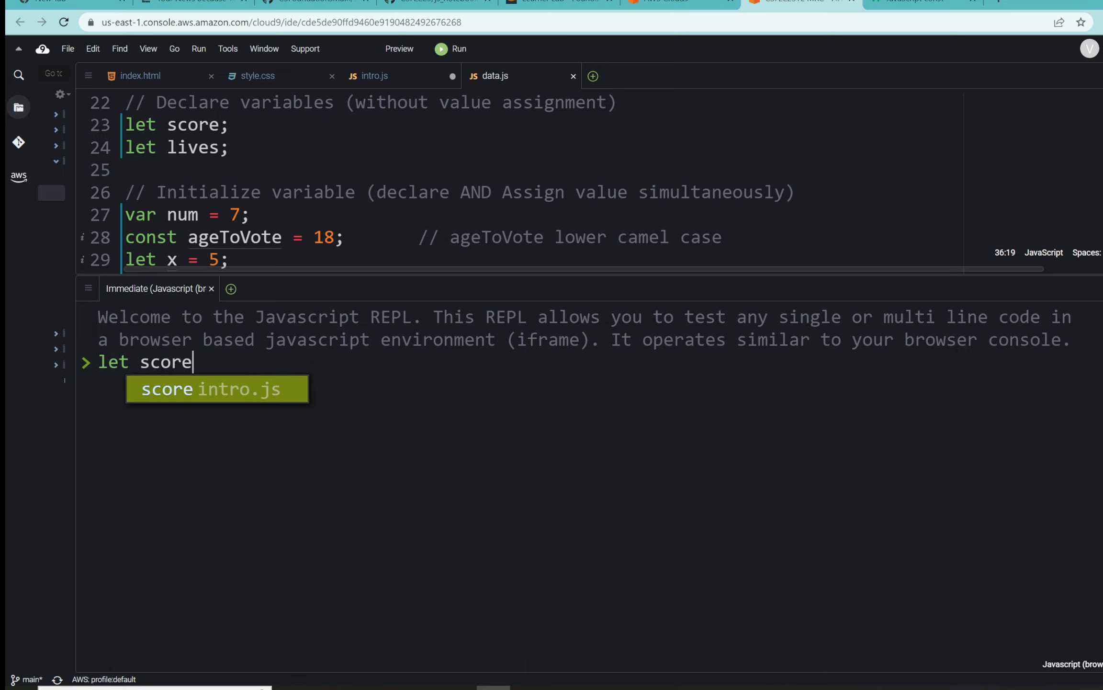
text(;)
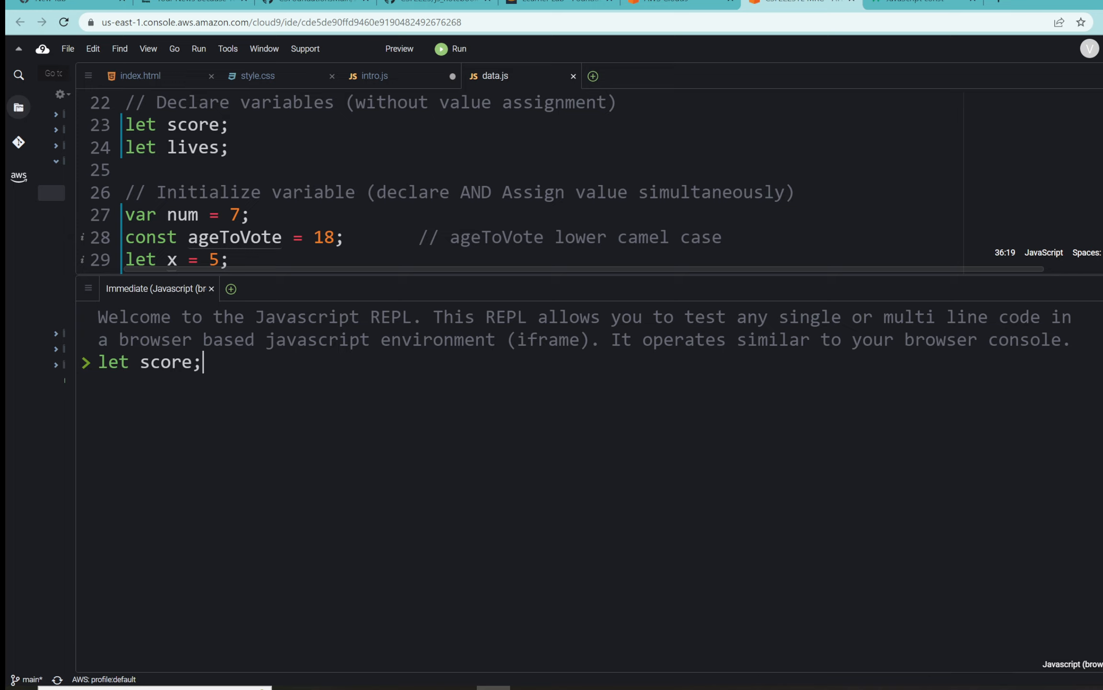
text(let)
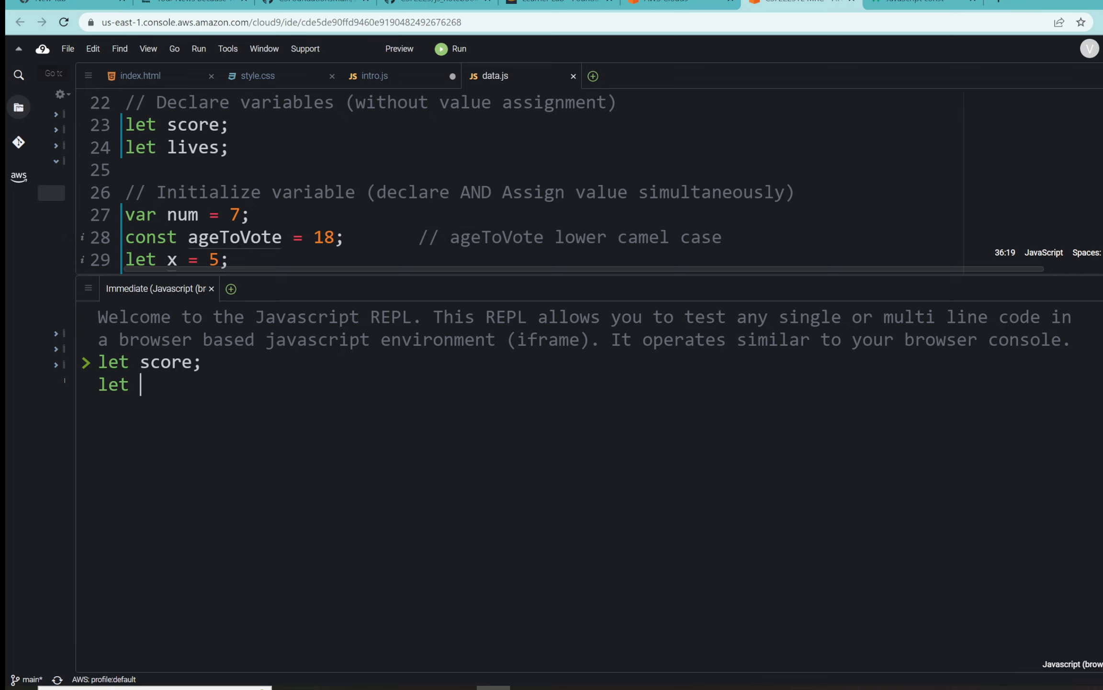
text(lives)
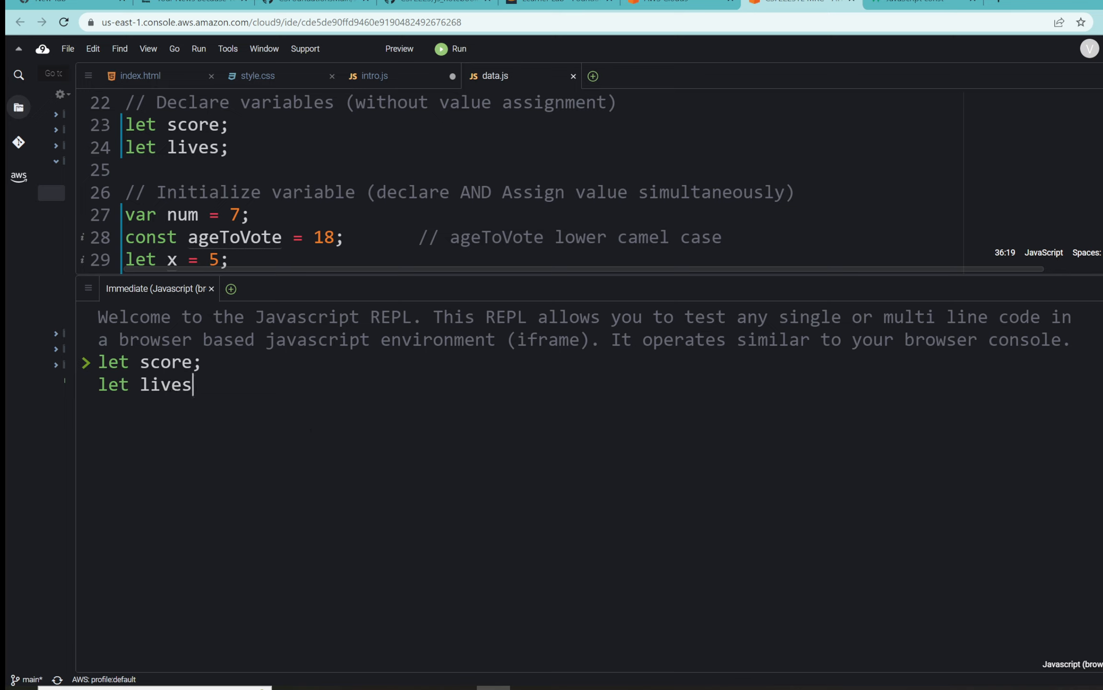
text(;)
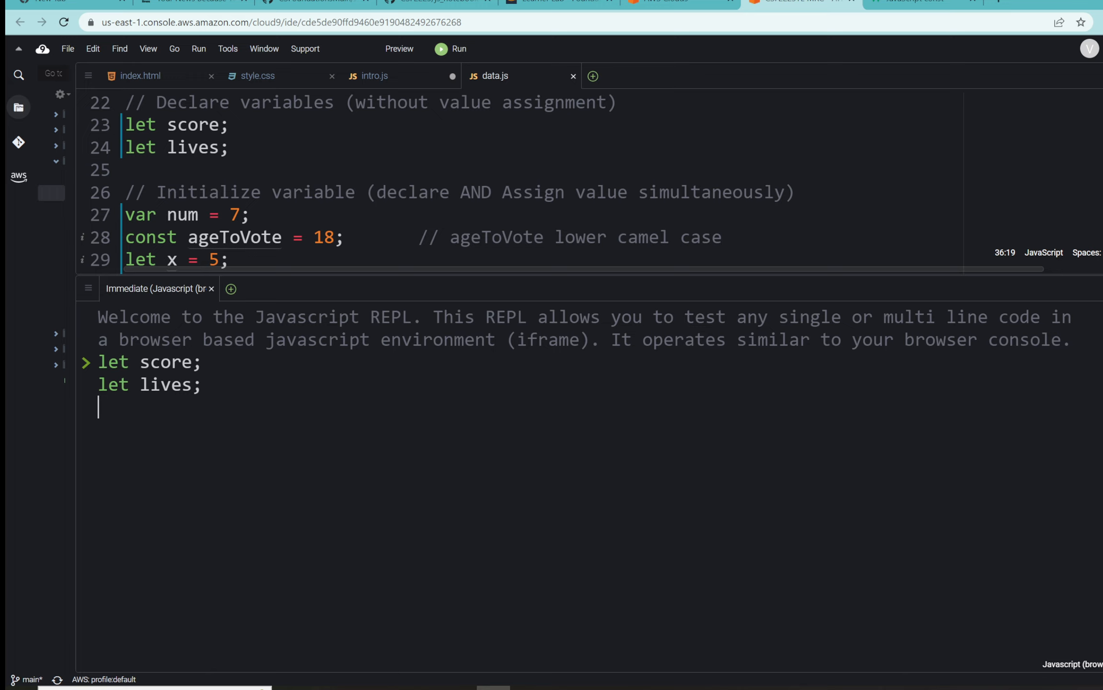
text(var num =)
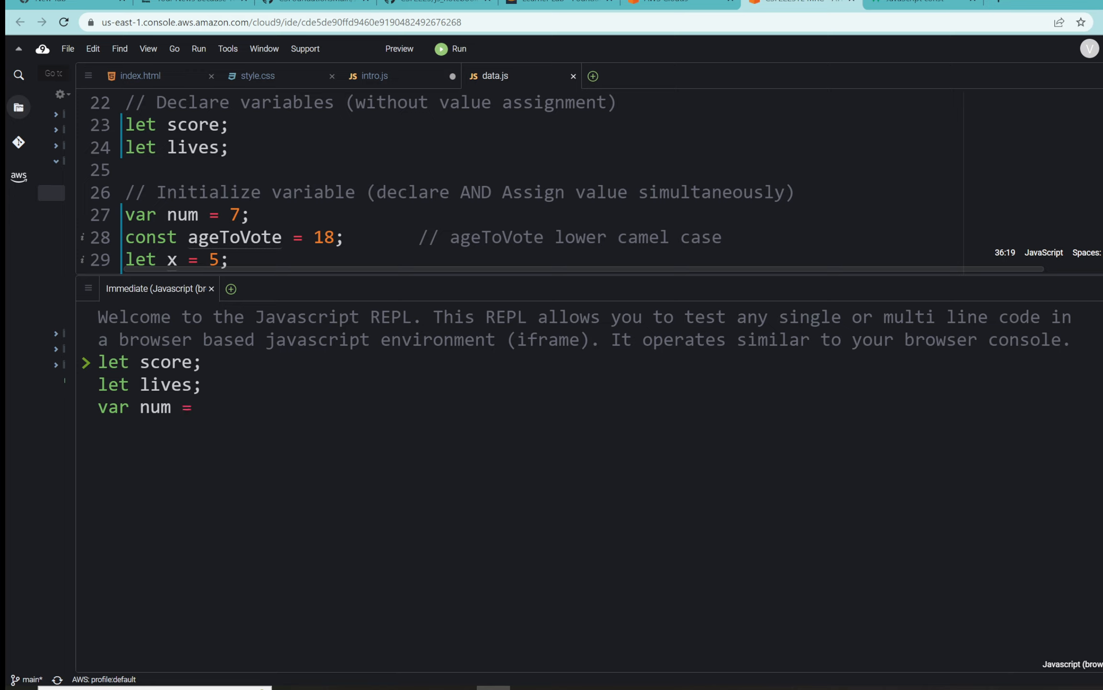
text(7;)
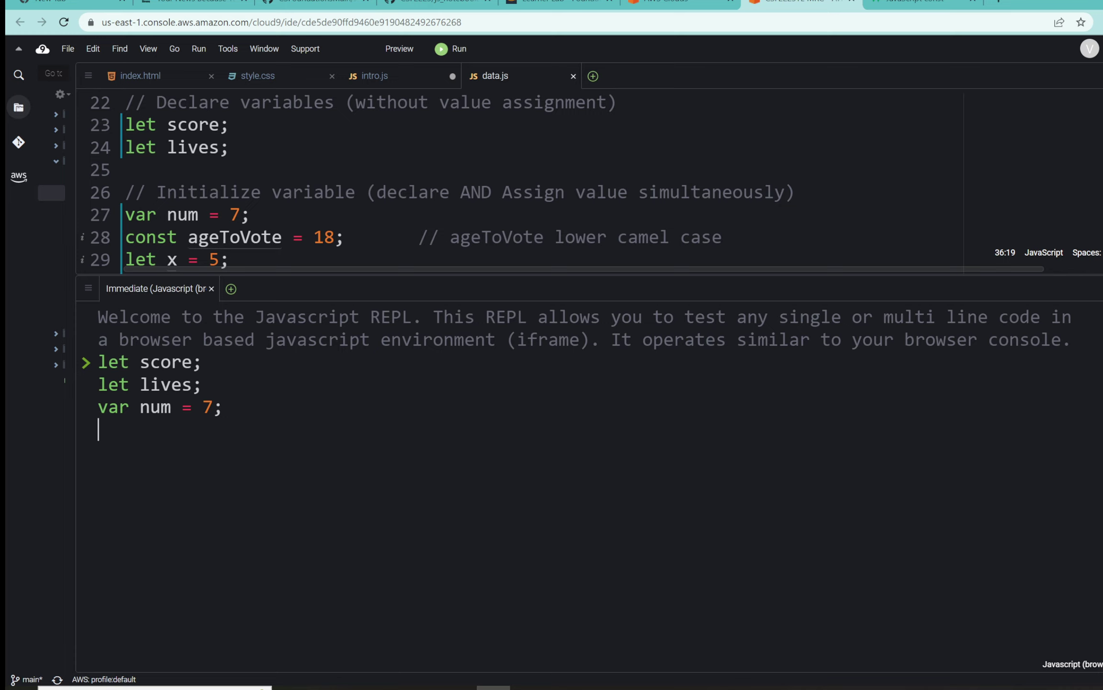
Declare const ageToVote = 18, let x = 5 and let y = 7 in the REPL.
text(const)
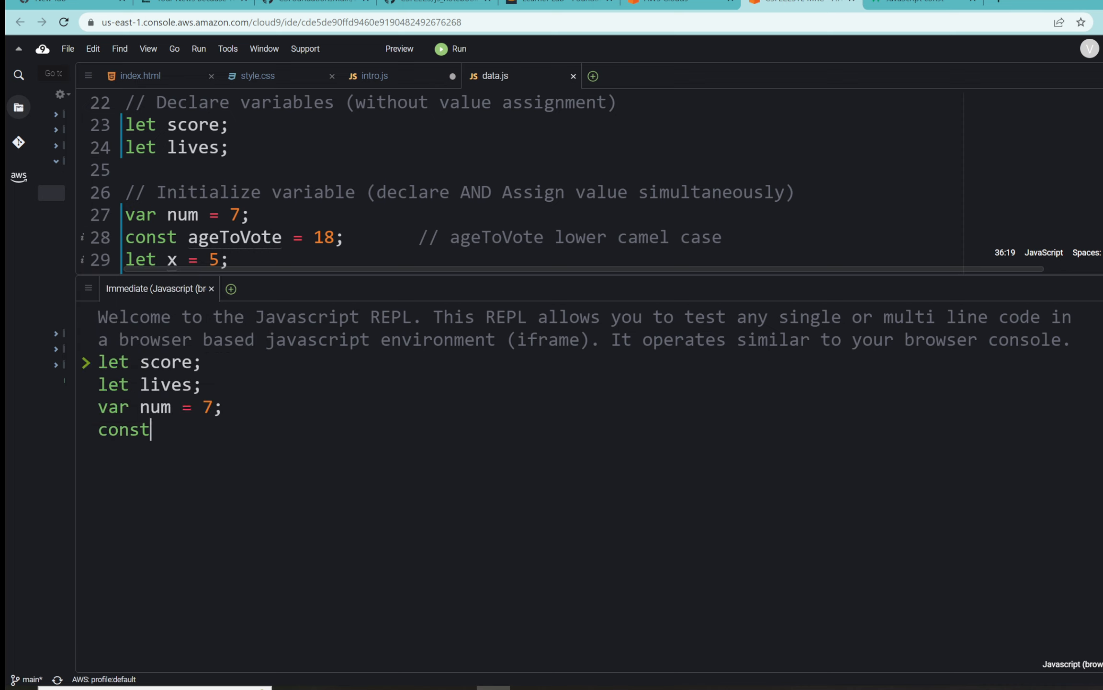
text(ageTo)
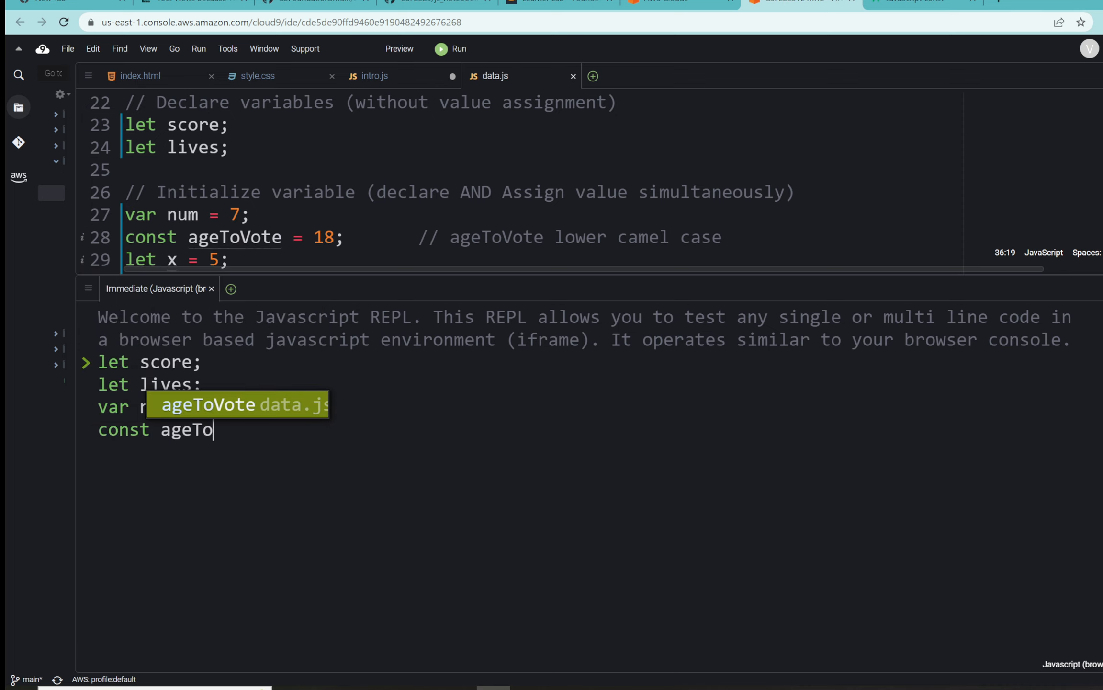
key(Tab)
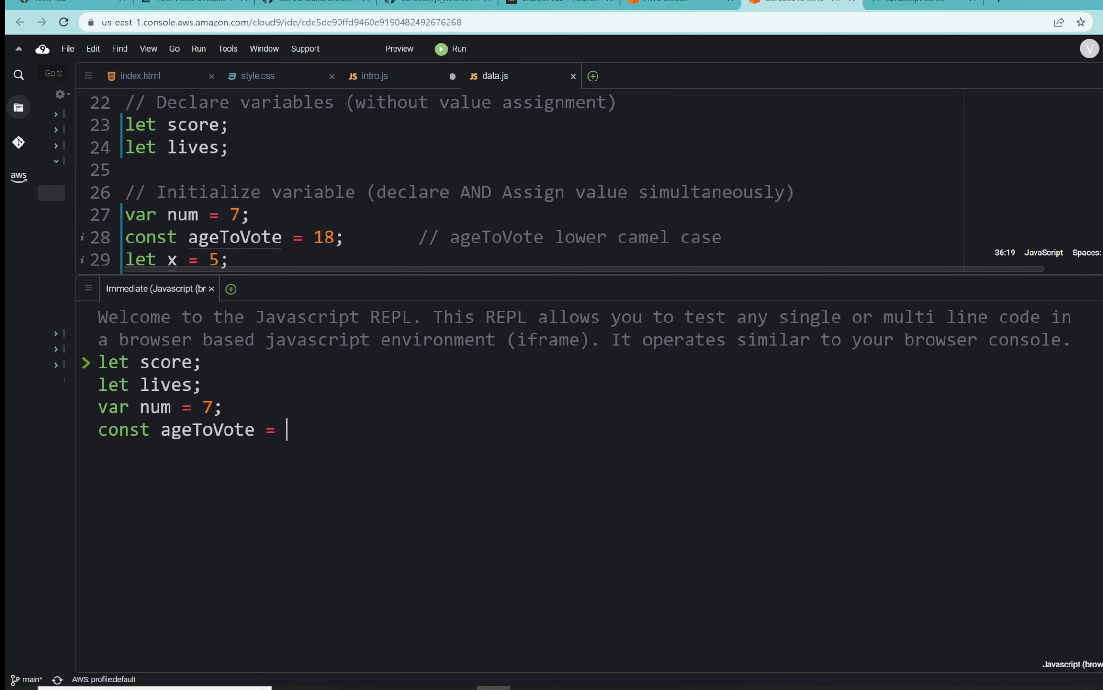
text(18)
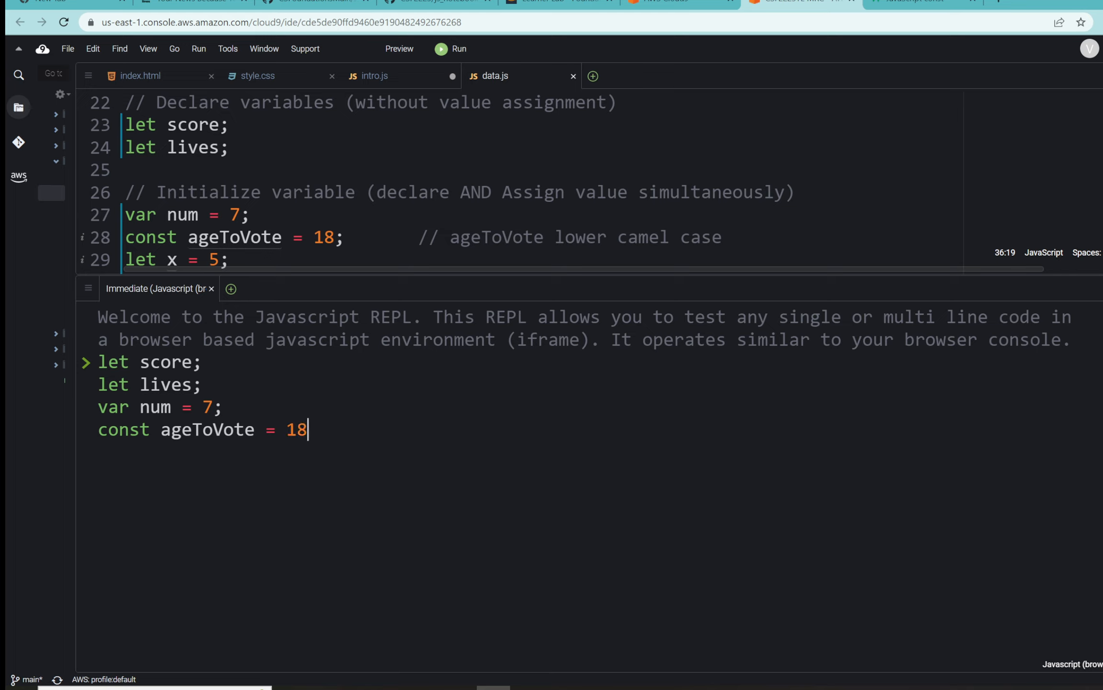
text(;)
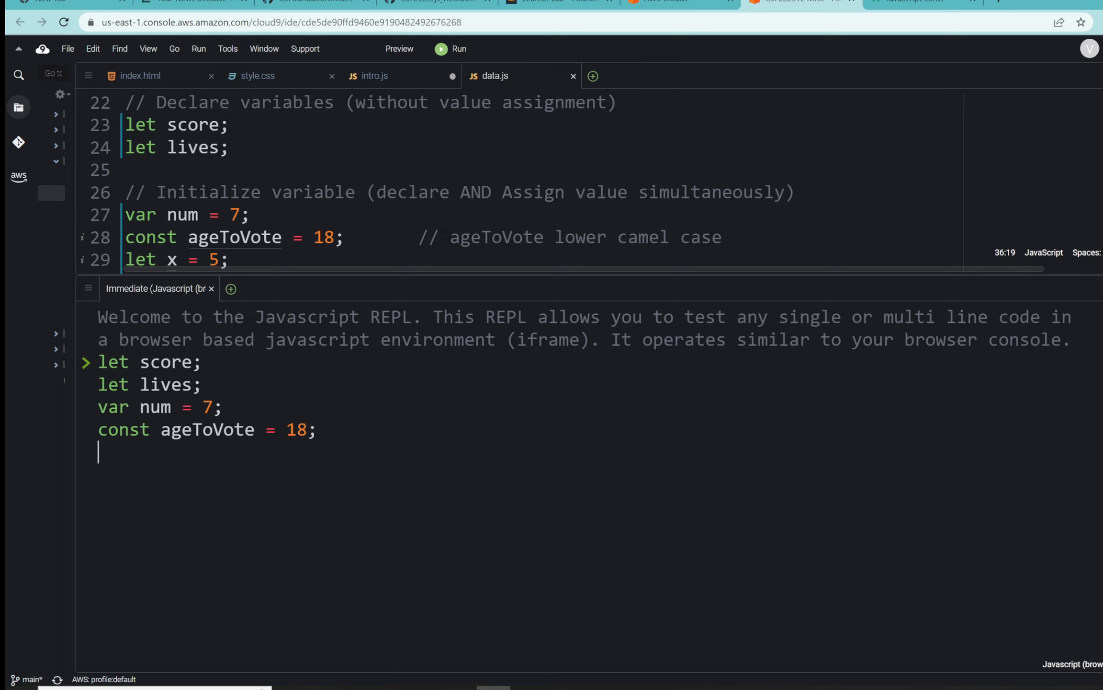
text(let)
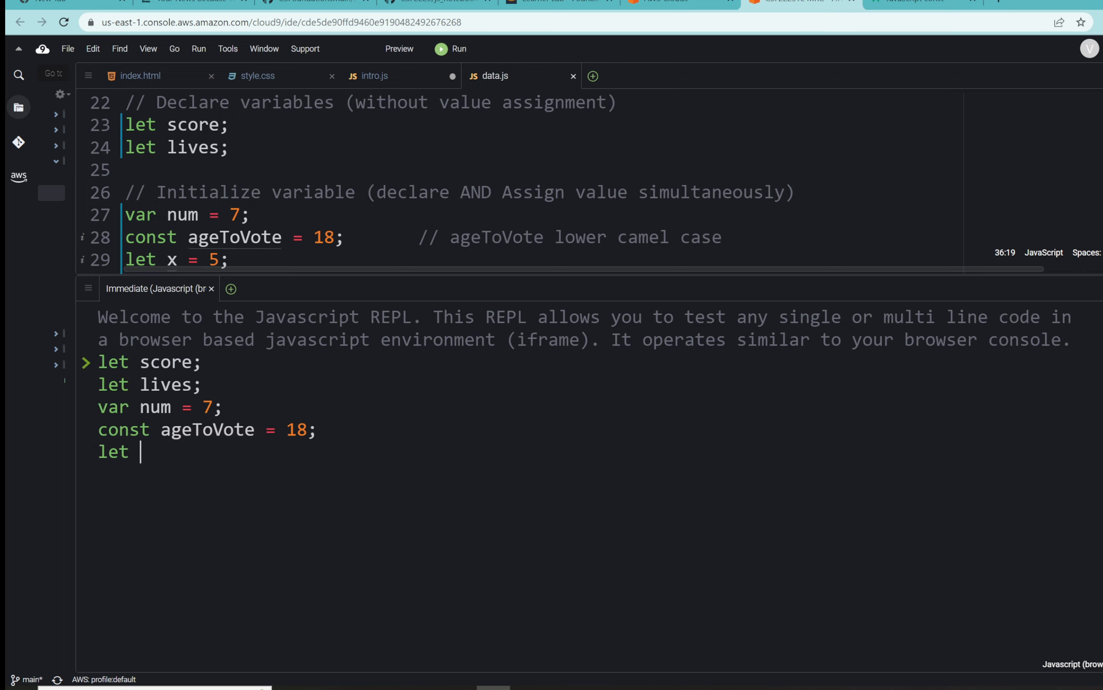
text(x = 5)
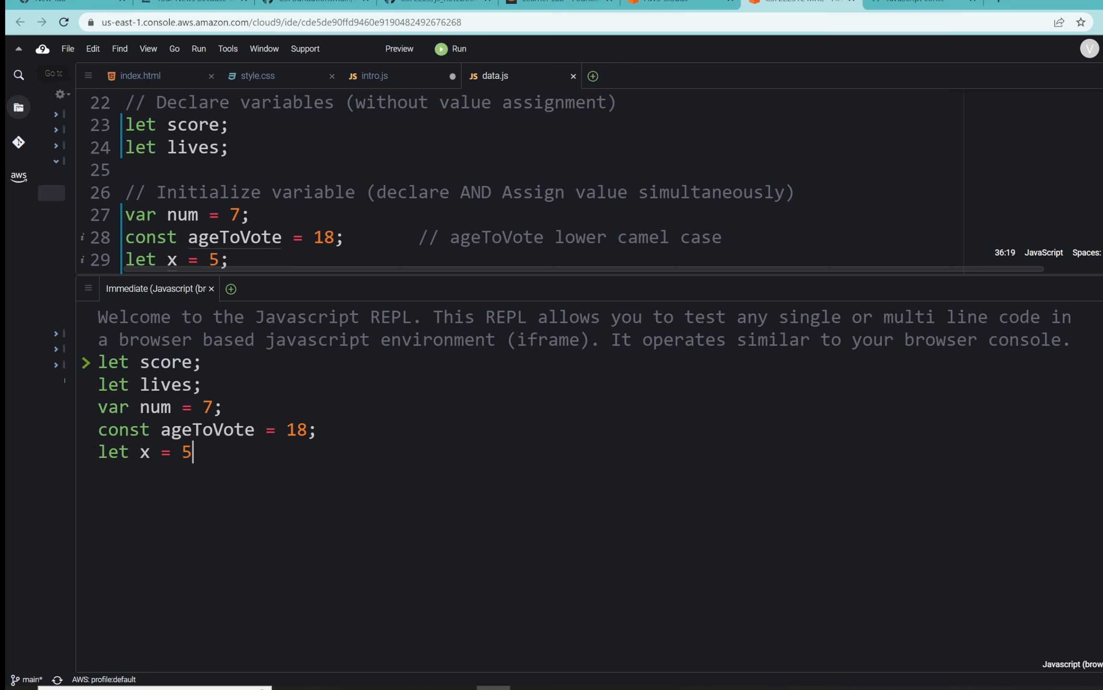
text(;)
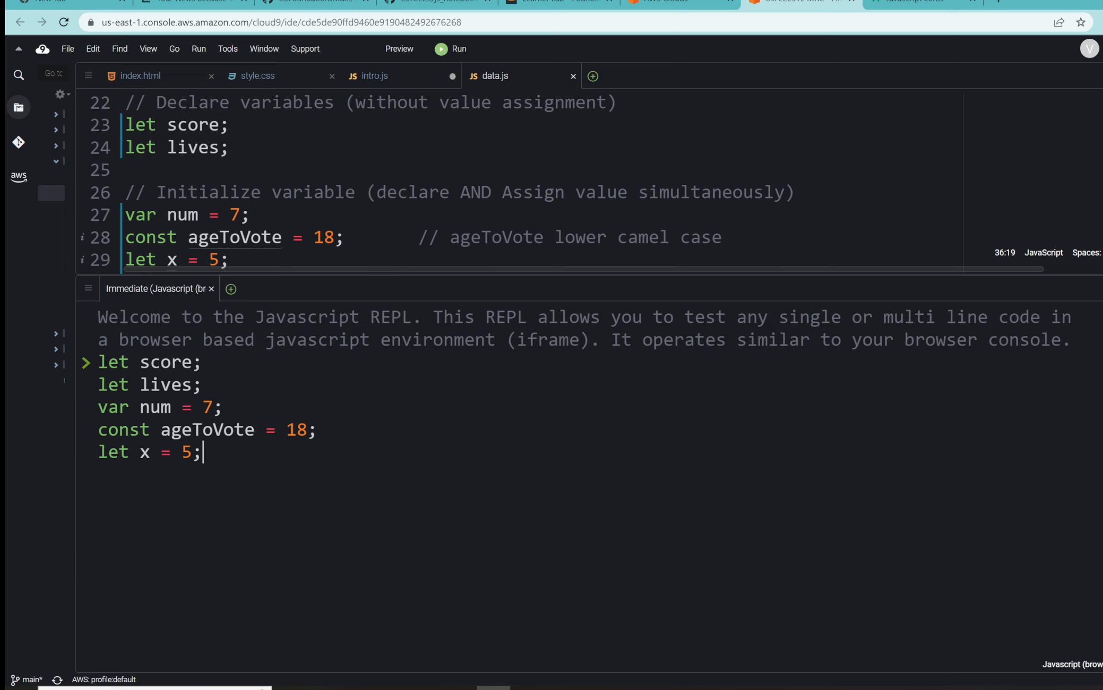
text(let y =)
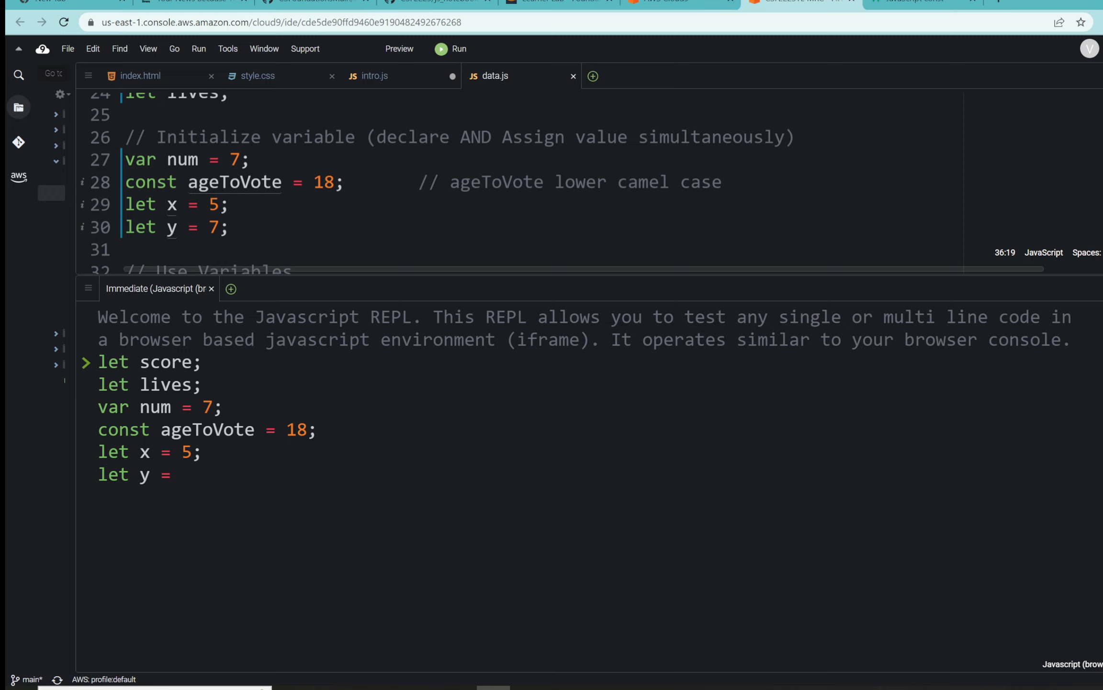
text(7)
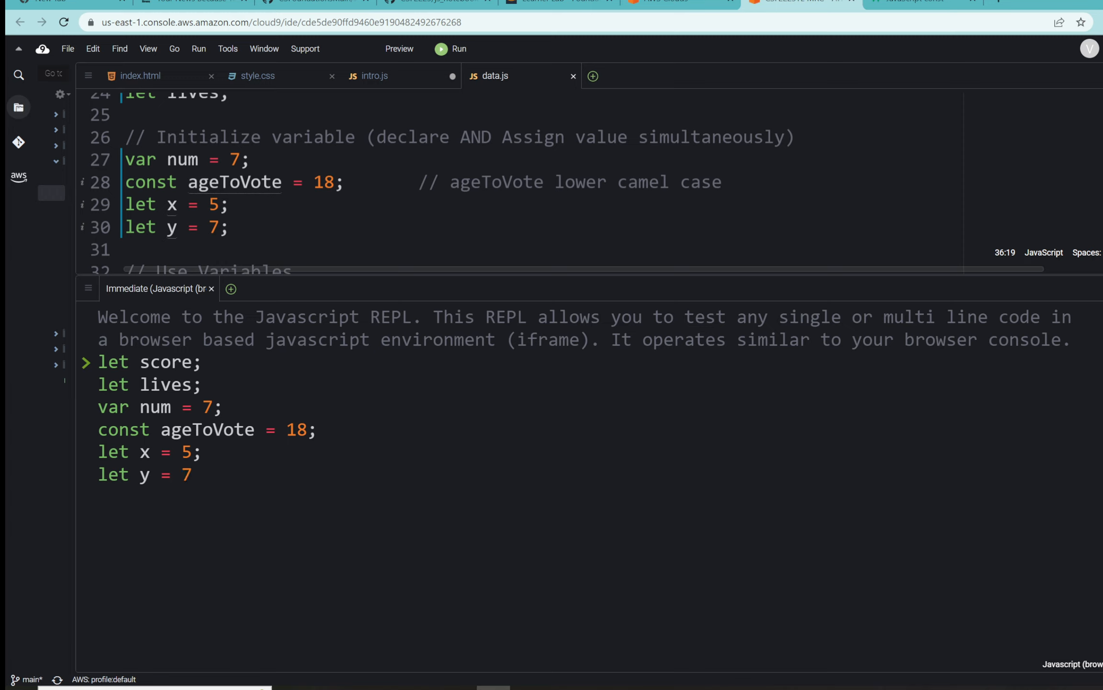
text(;)
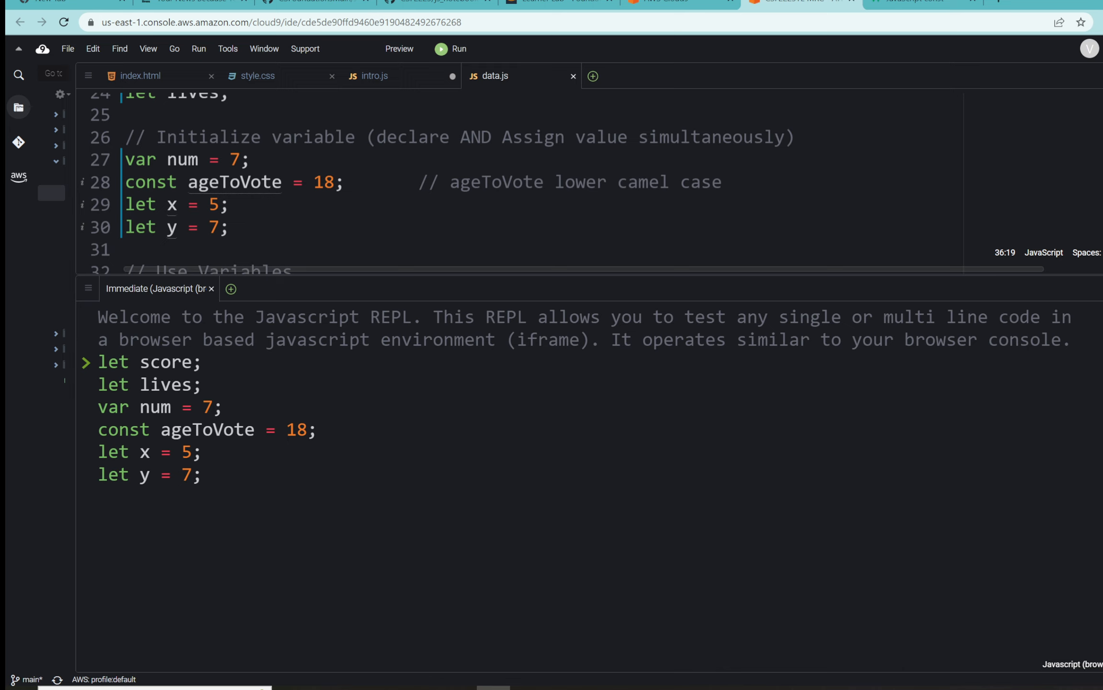
Enter score = num + 3; and lives = score + 1; and run them, outputting 11.
text(score)
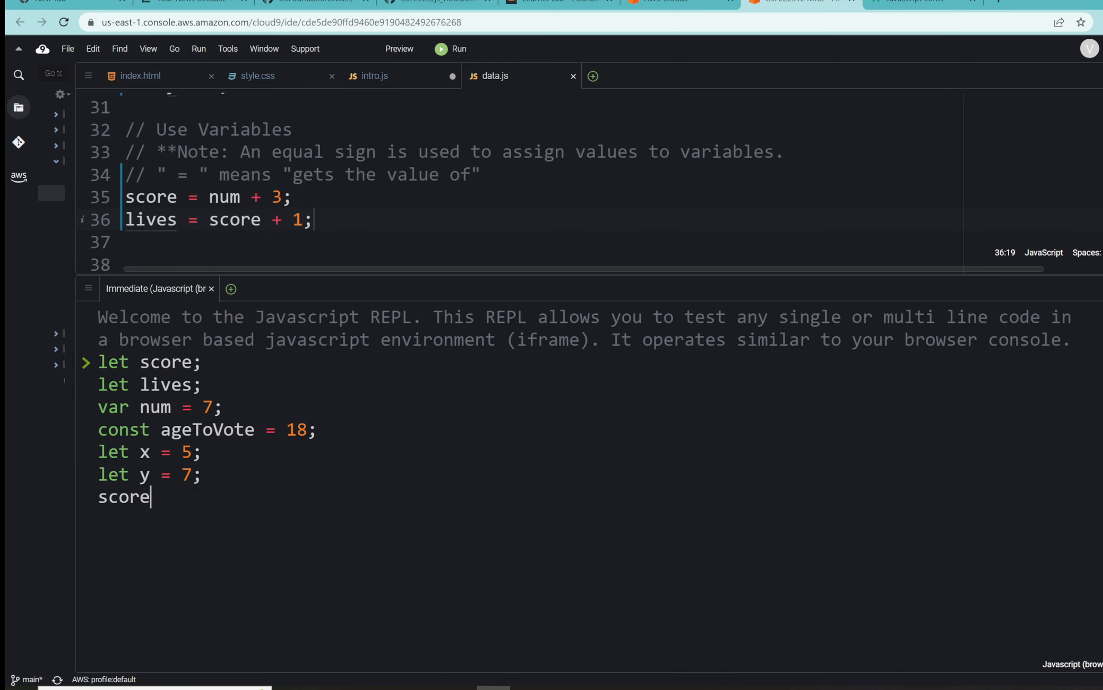
text(=)
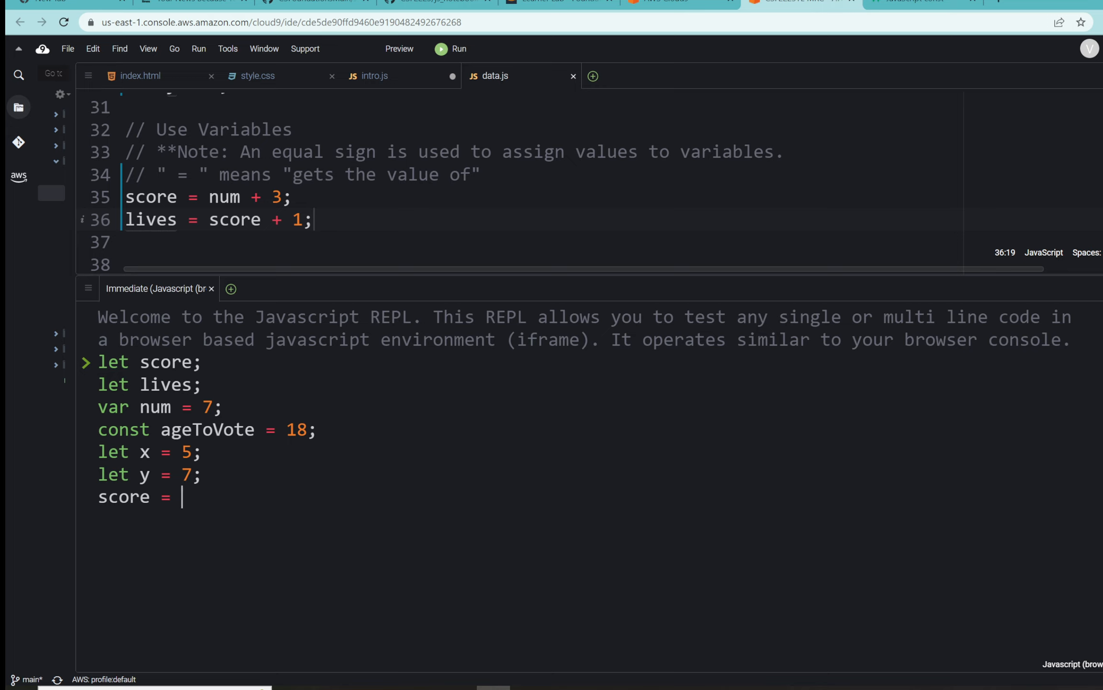
text(num +)
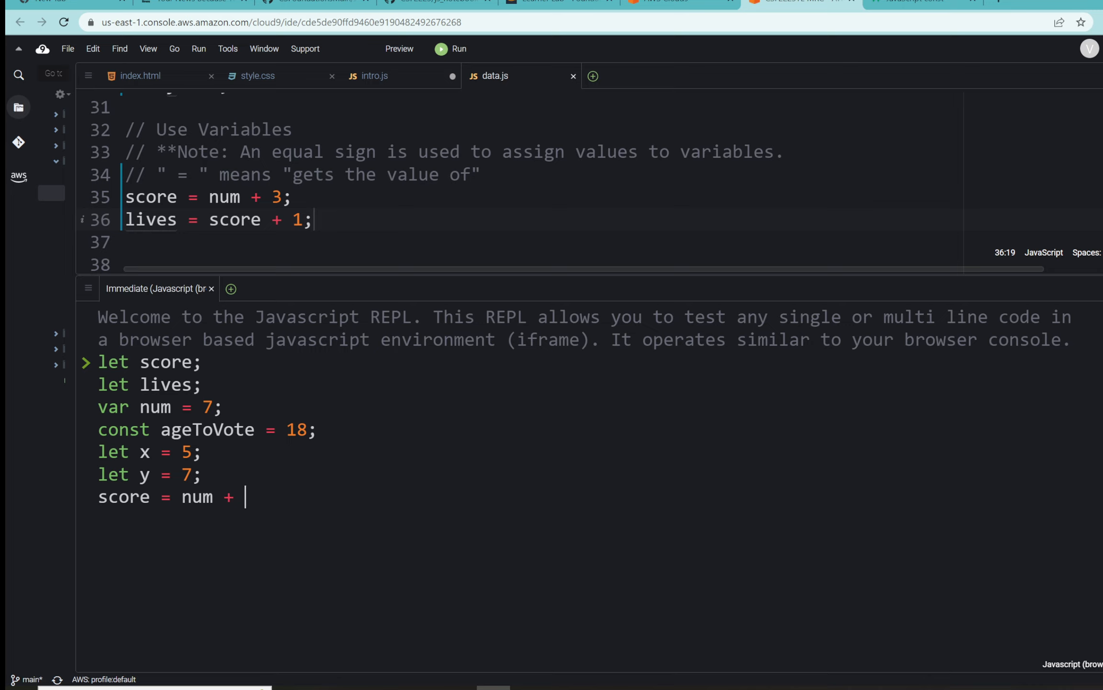
text(3;)
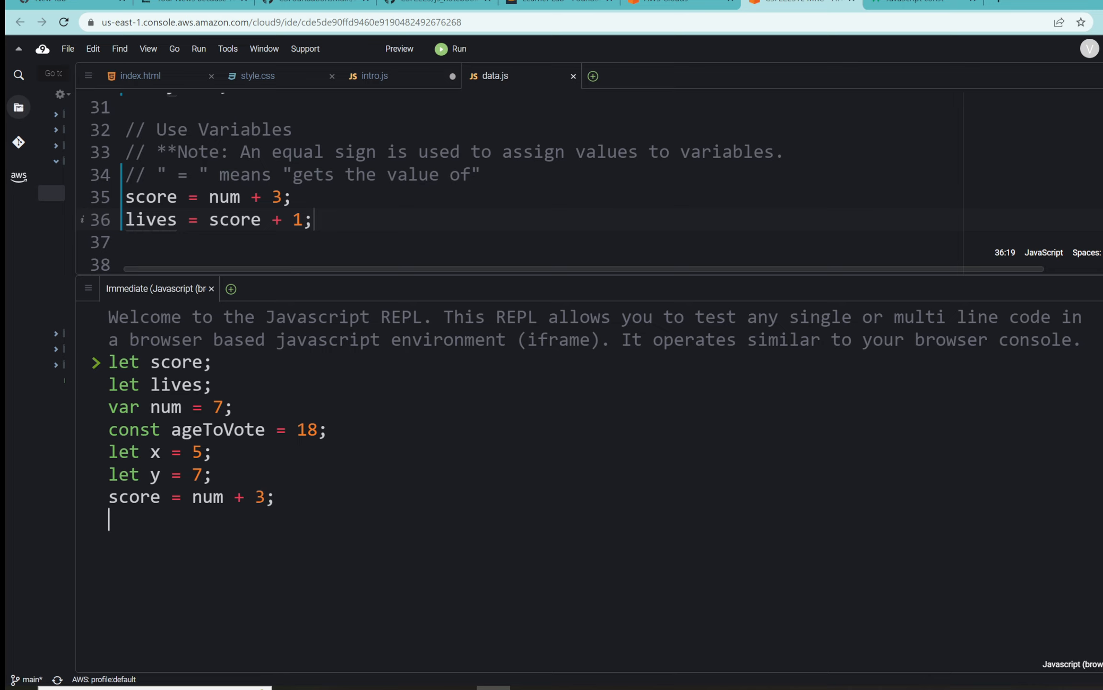
text(lives =)
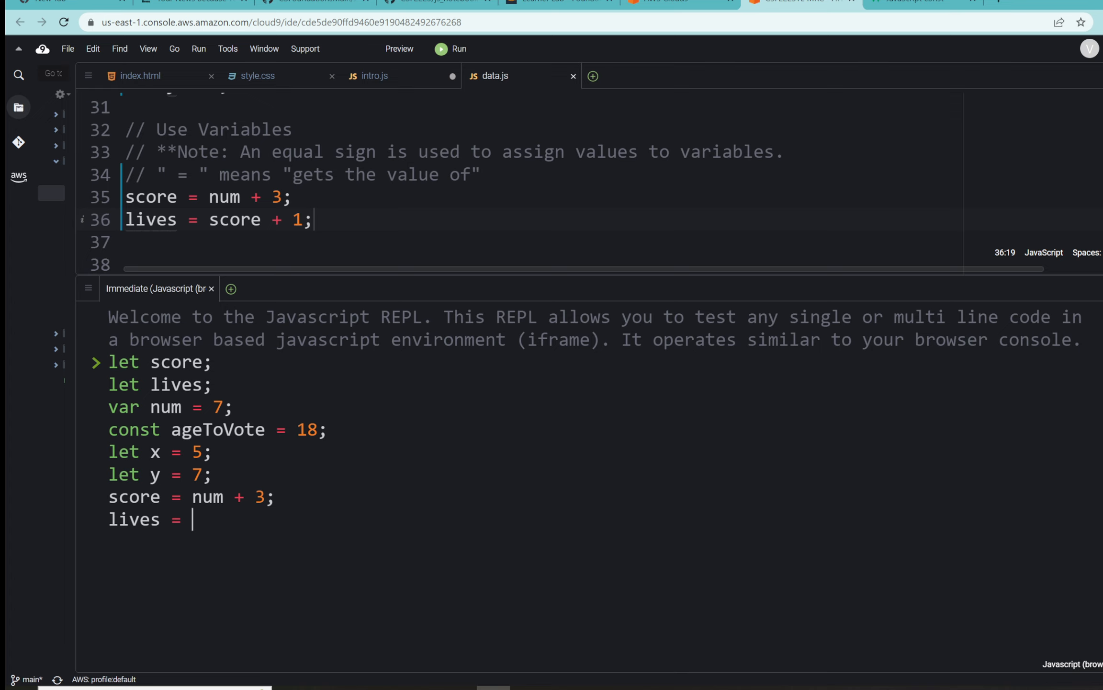
text(score)
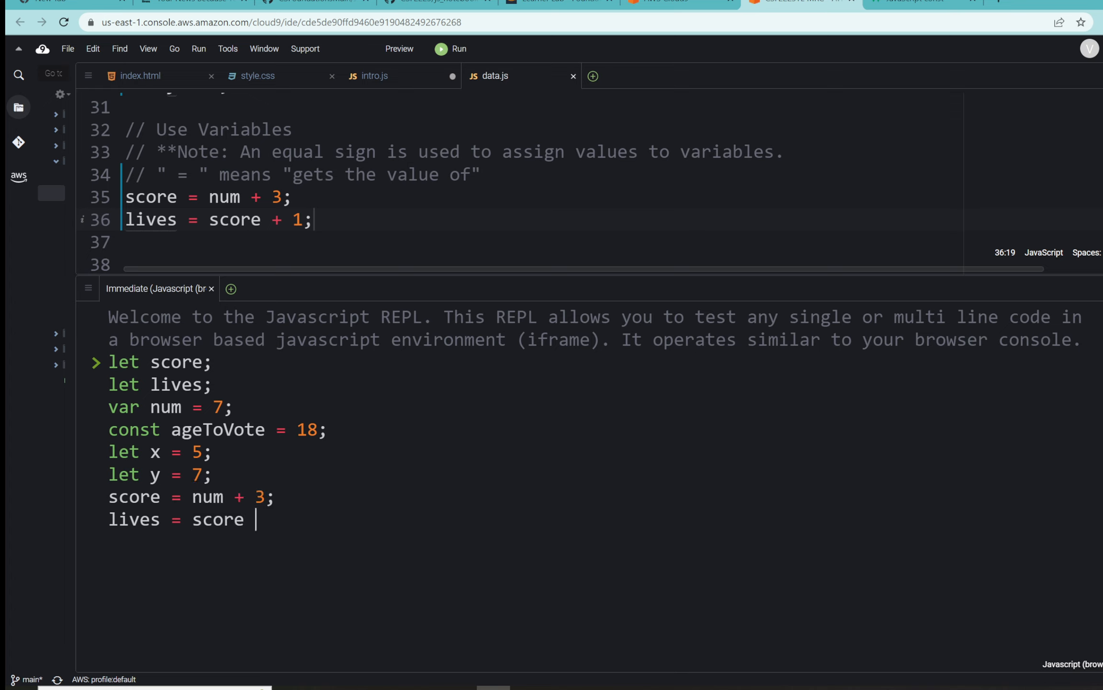
text(+ 1)
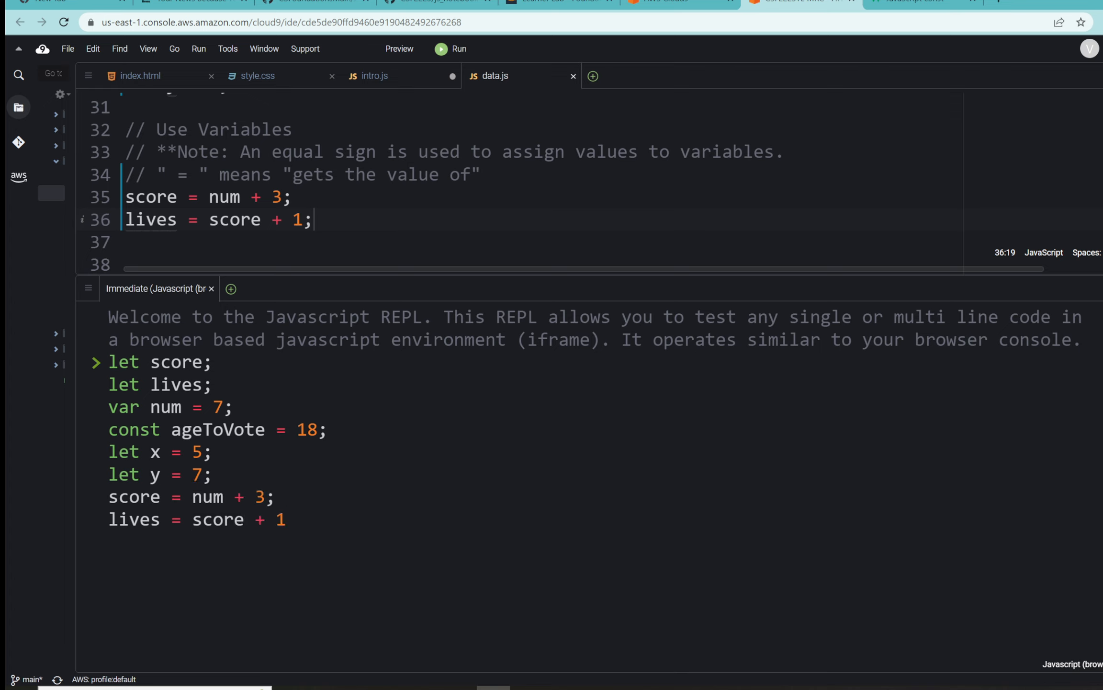
key(Enter)
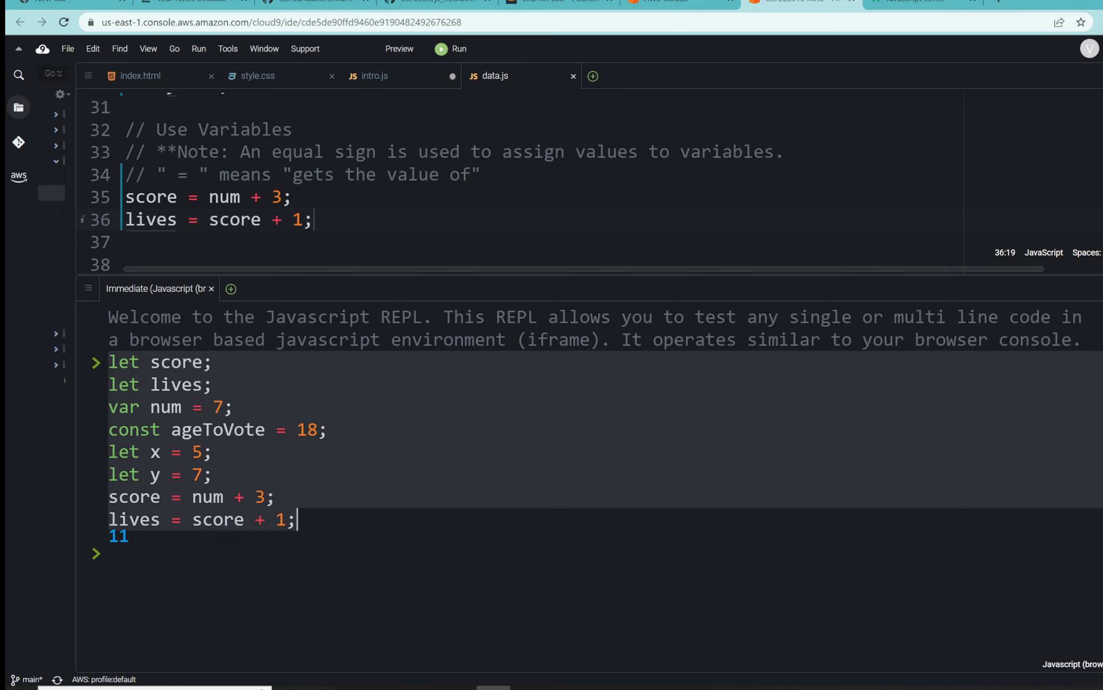
mouse_move(231, 289)
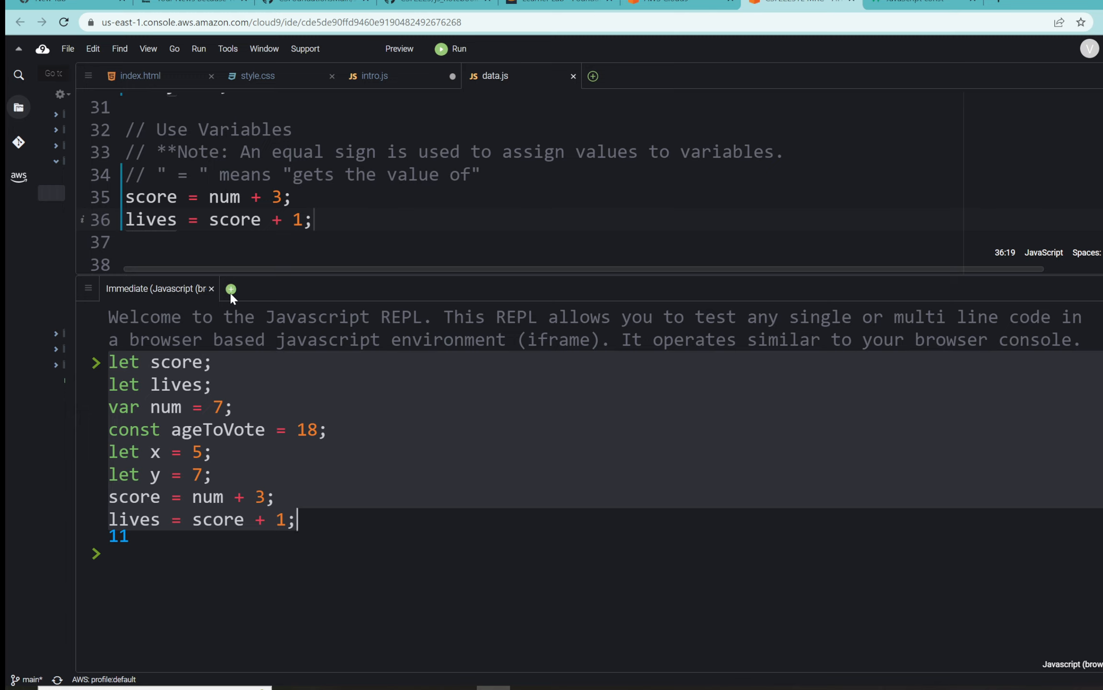
Add console.log lines for score and lives and run the REPL code.
click(230, 289)
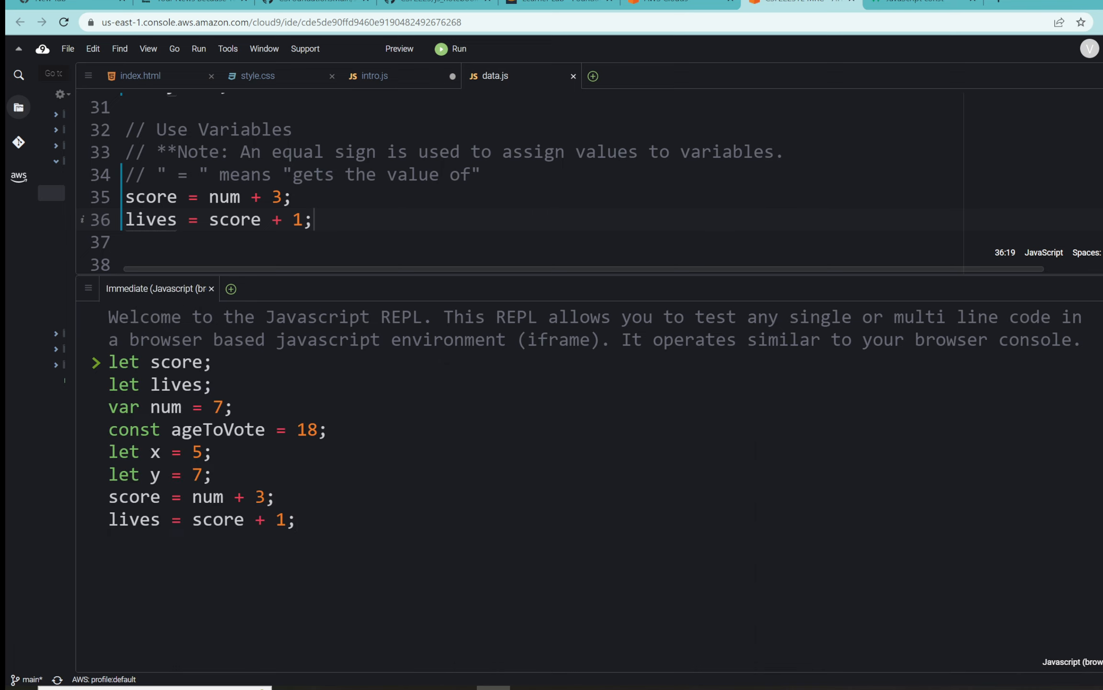
text(console.log()
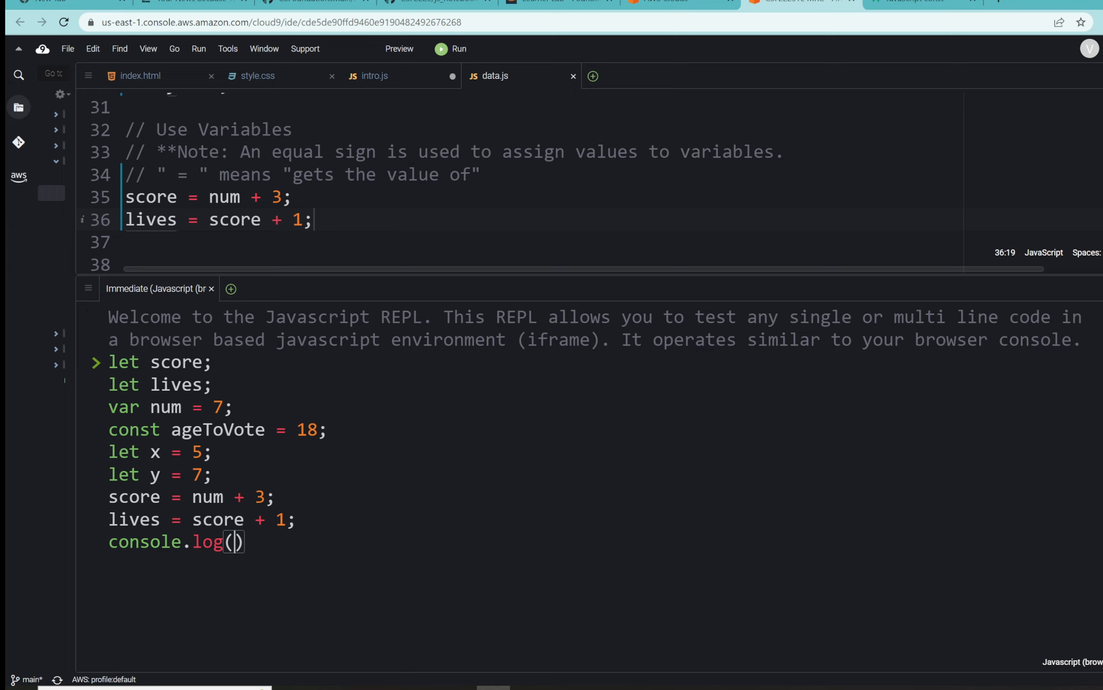
text(score)
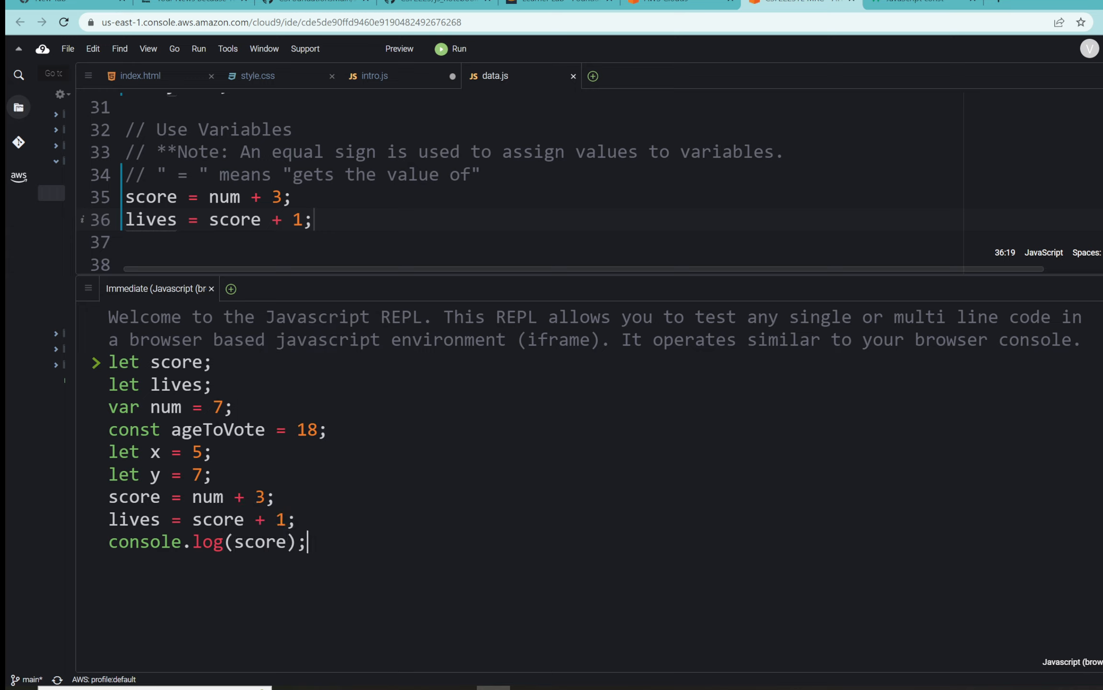
key(Enter)
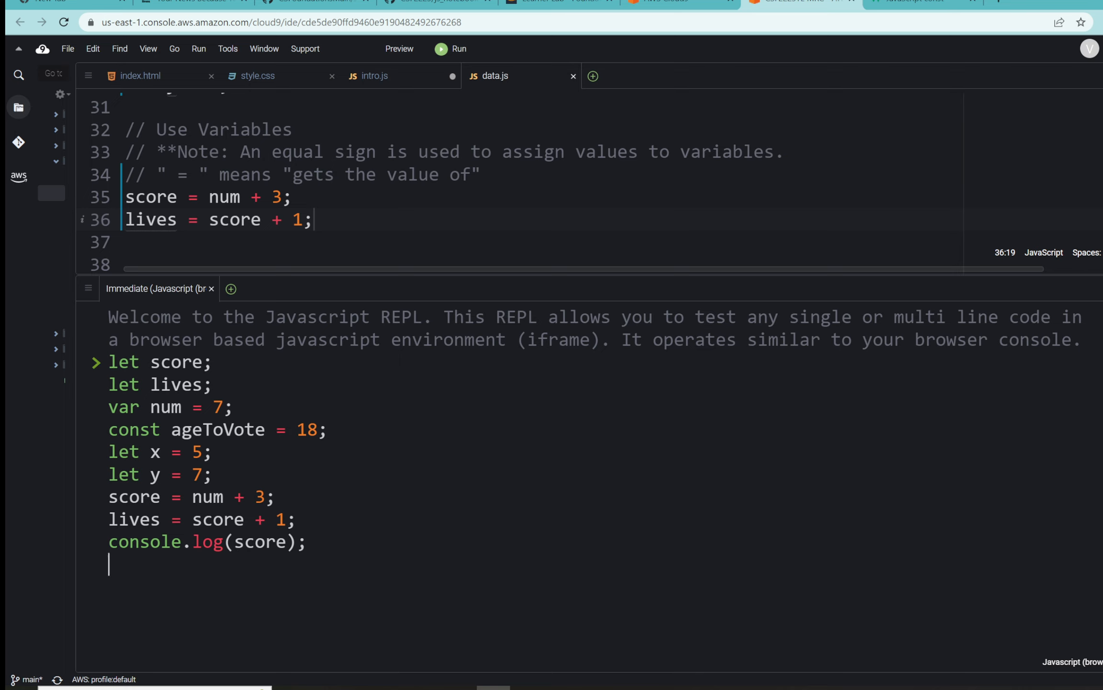
text(console.log()
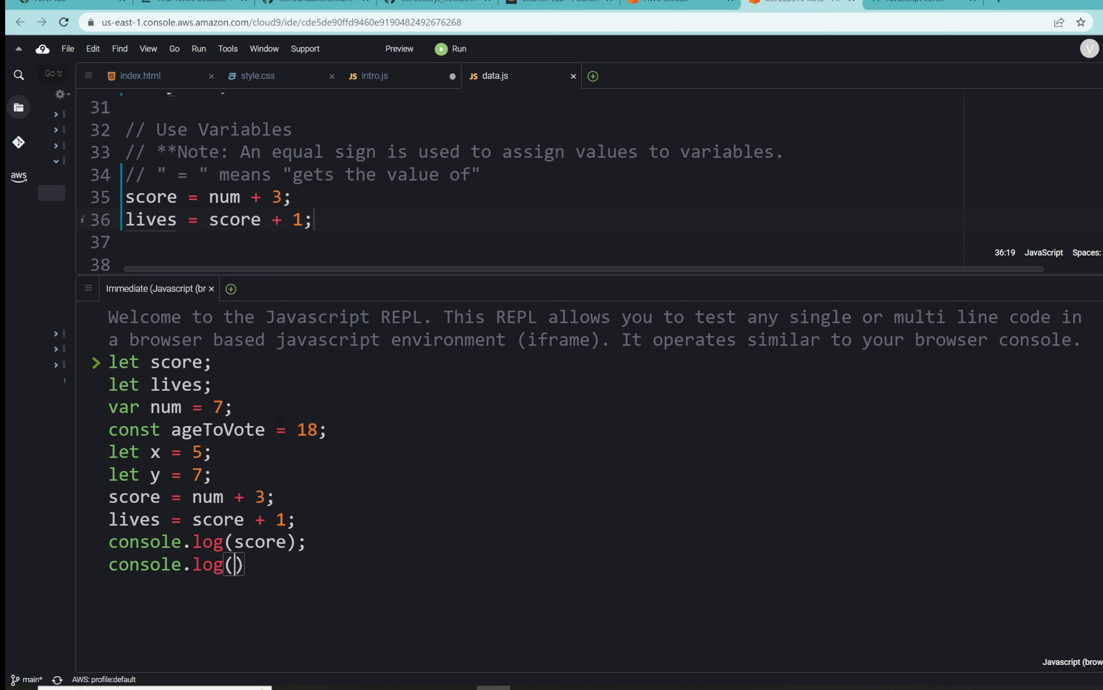
text(l)
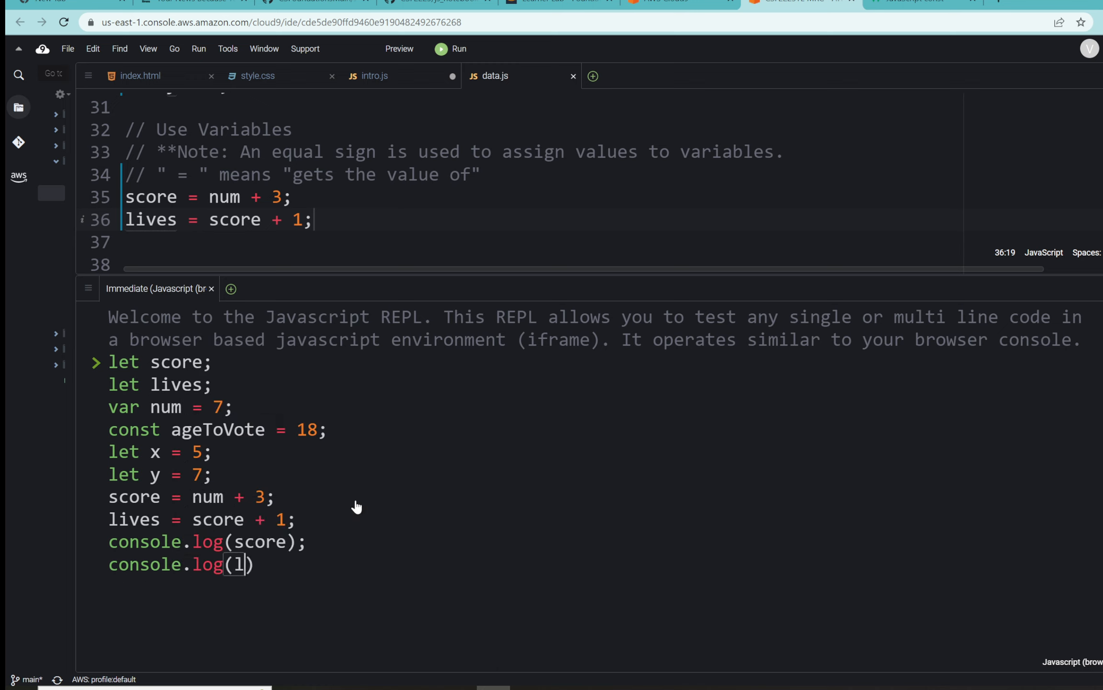
text(ives)
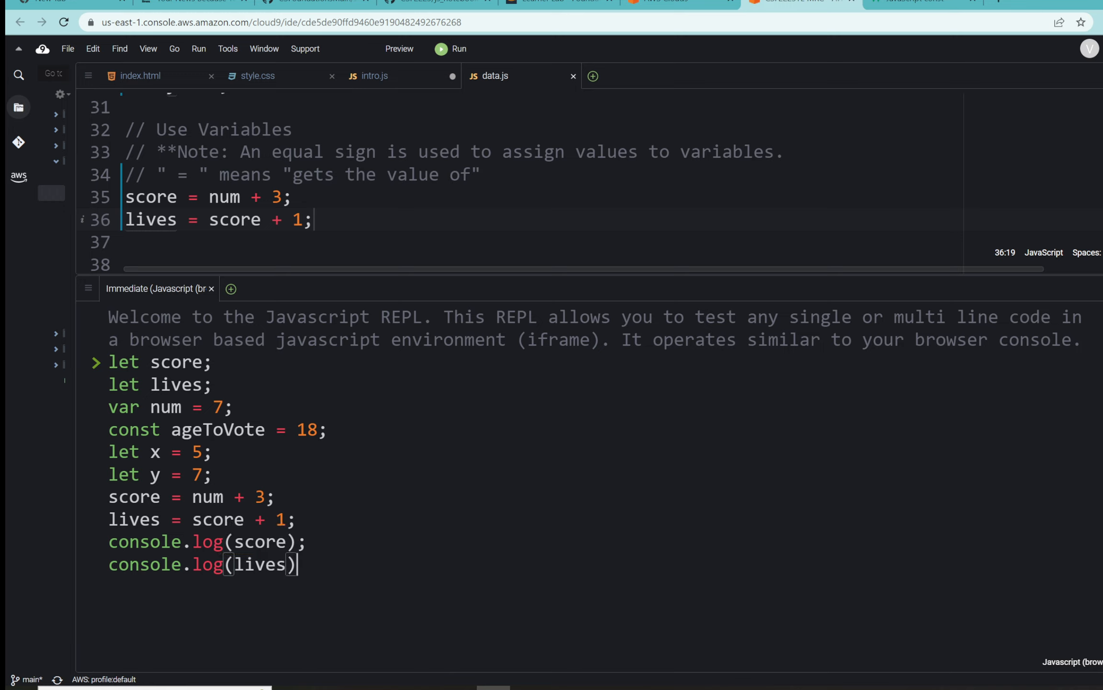
text(;)
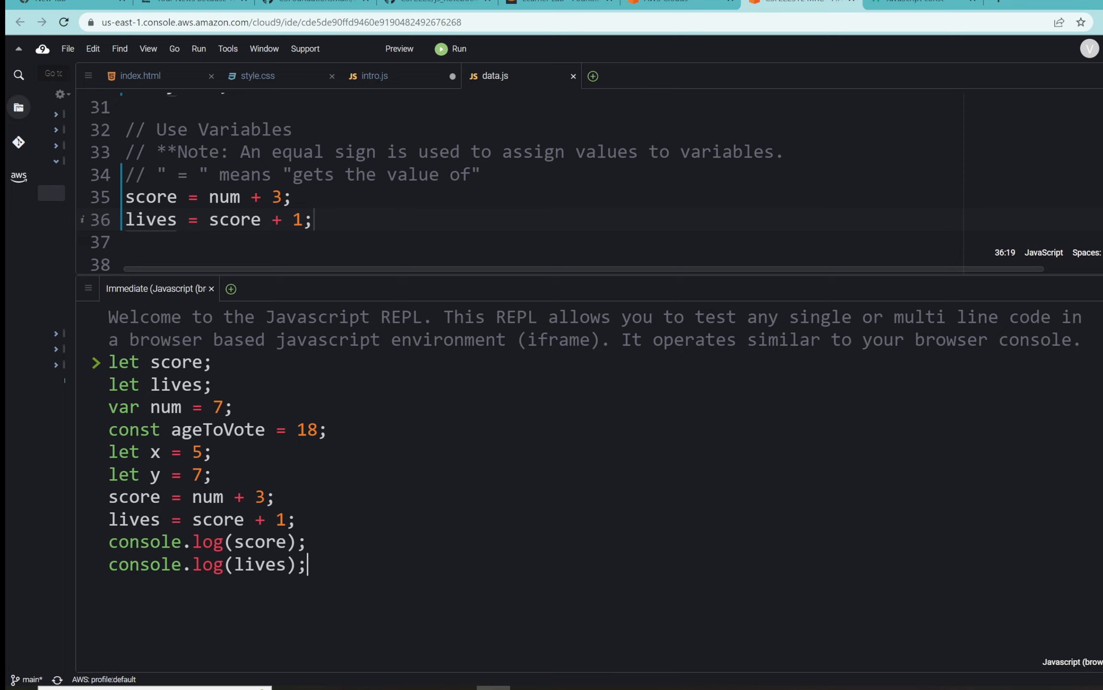
key(Enter)
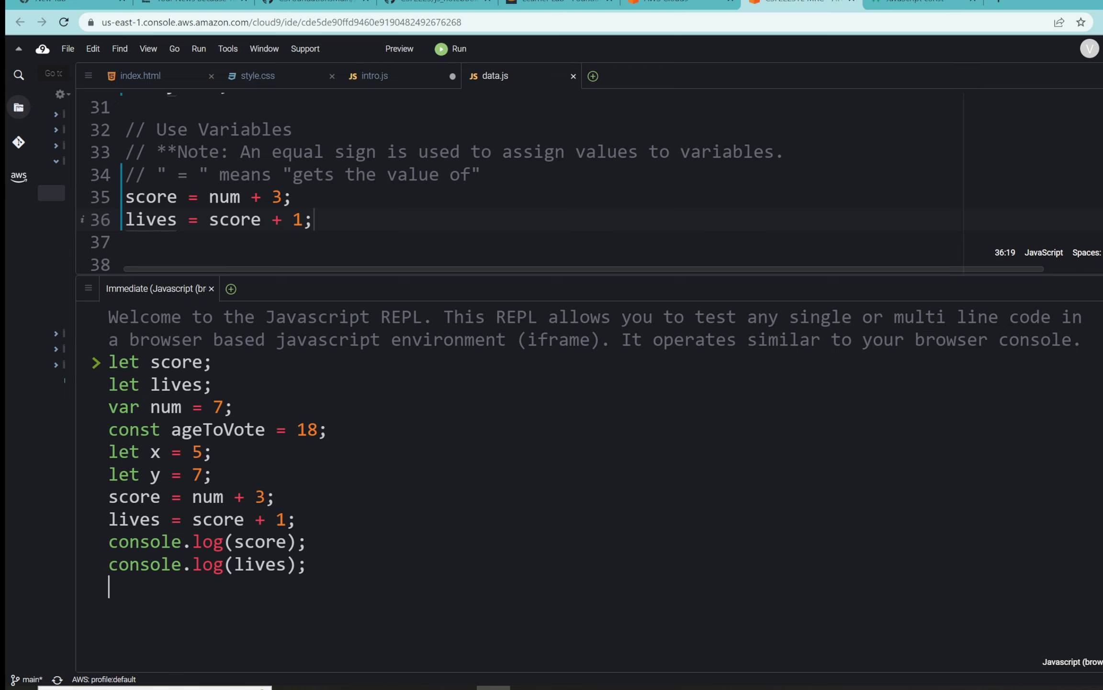
Add console.log(ageToVote); and run, printing 10, 11 and 18.
text(console.log()
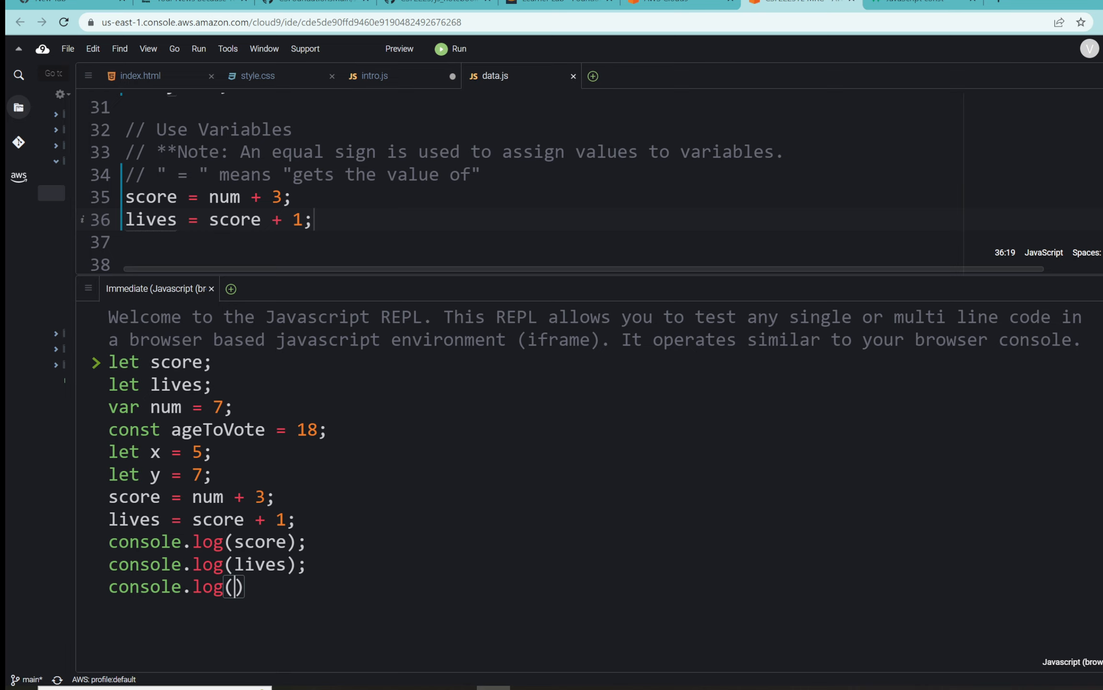
text(ageToVote)
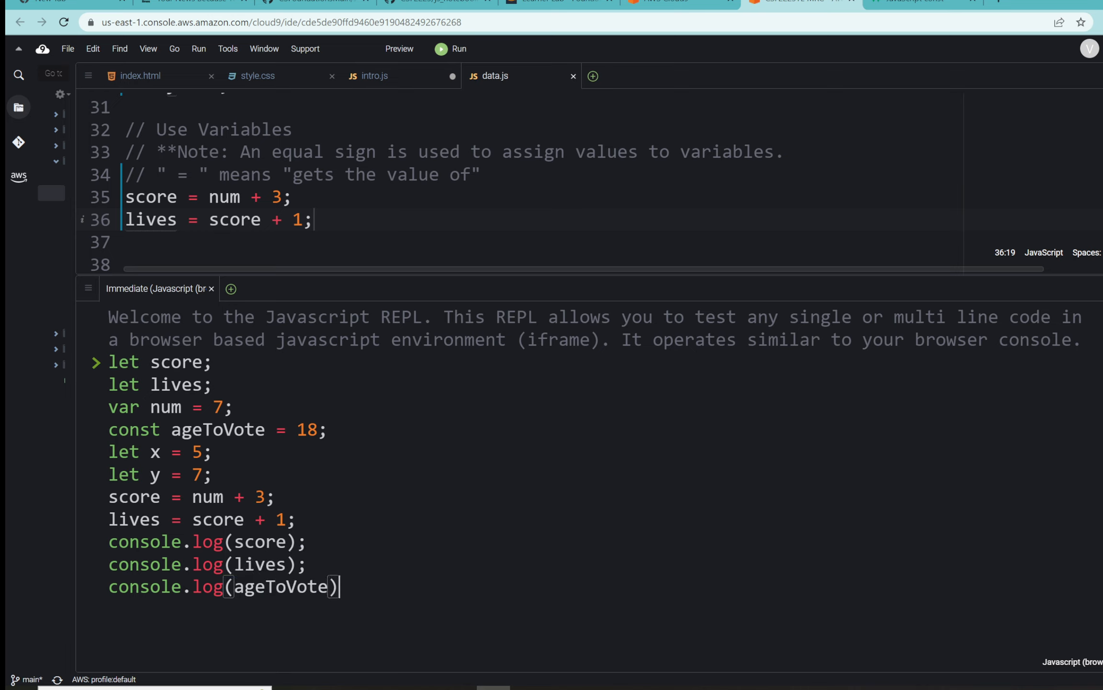
text(;)
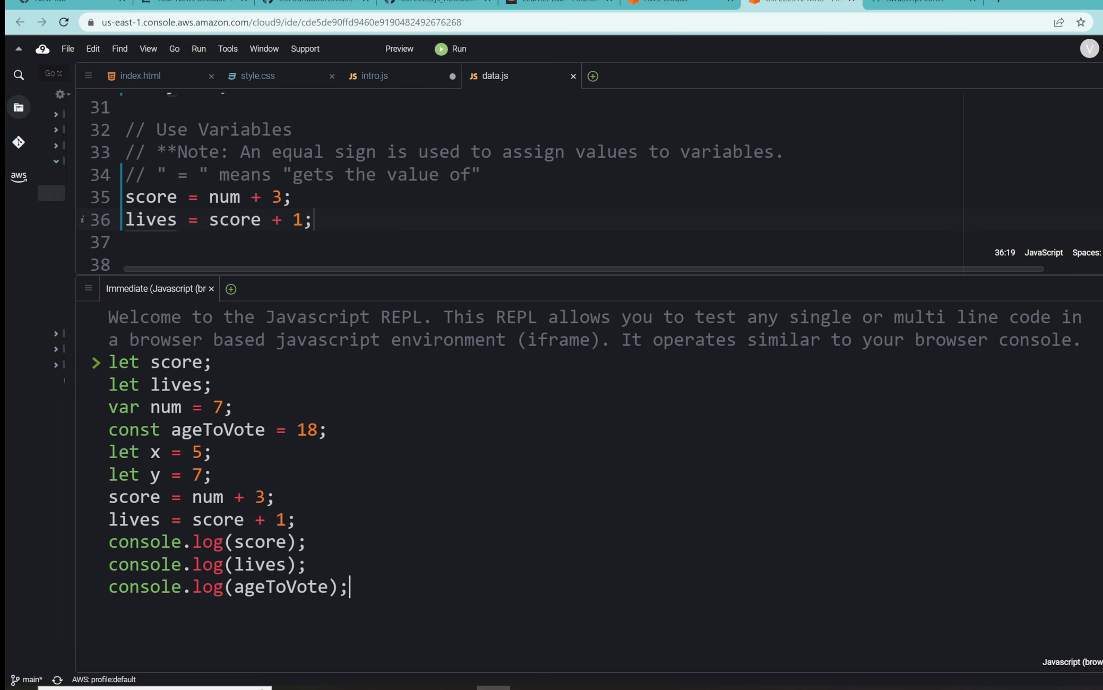
key(Enter)
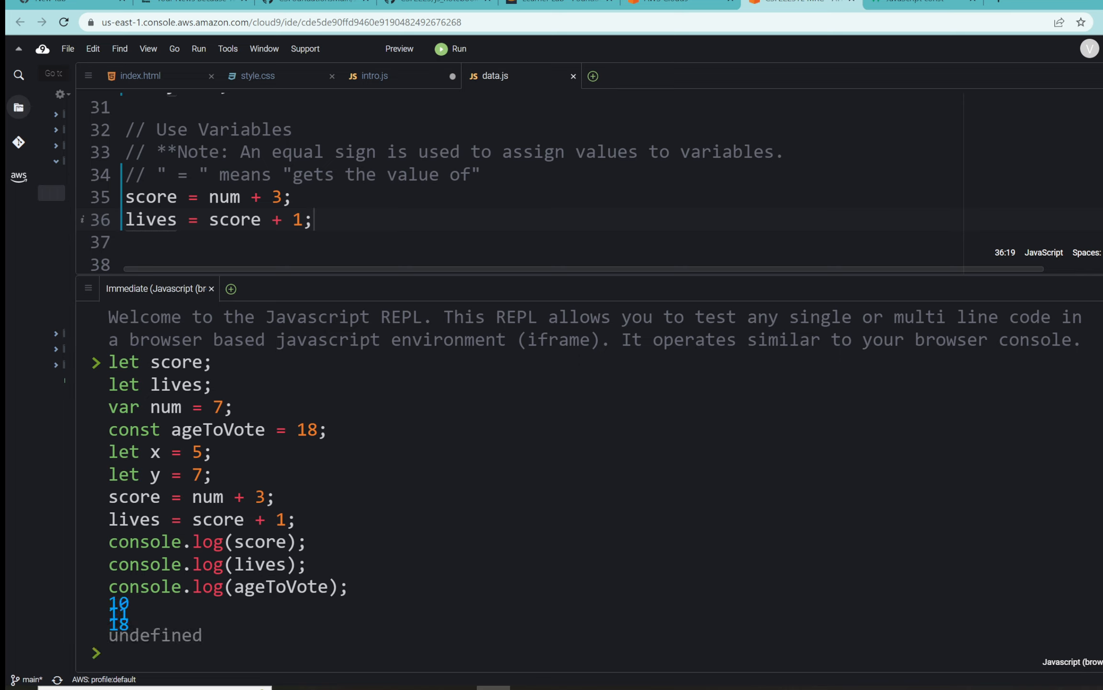
mouse_move(187, 627)
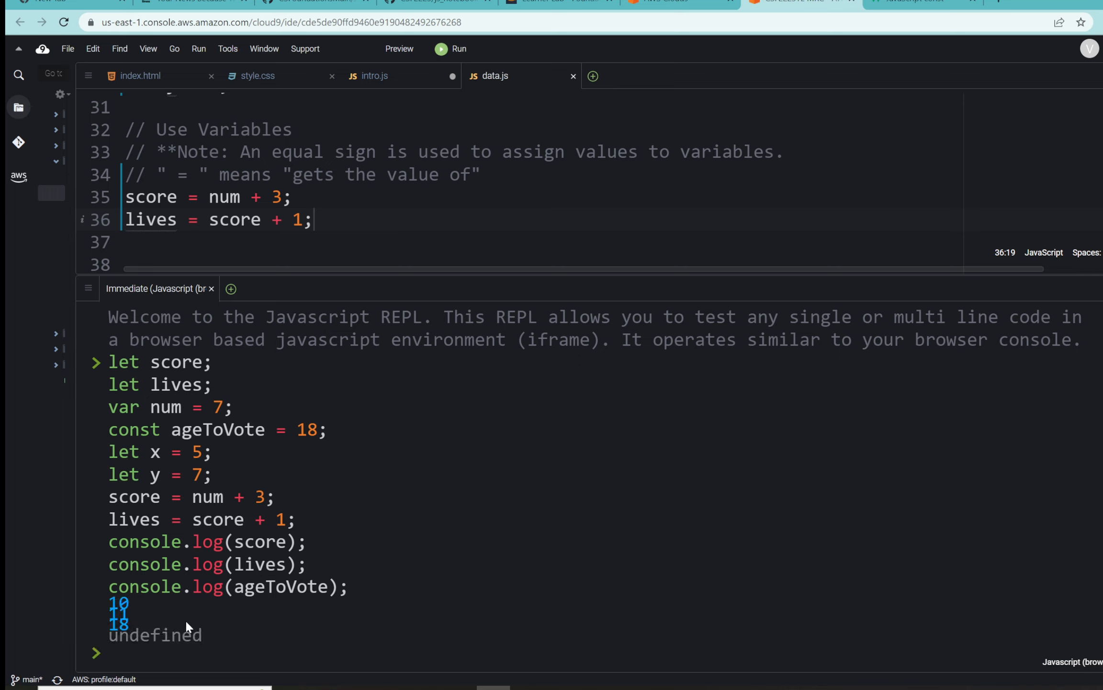
mouse_move(186, 626)
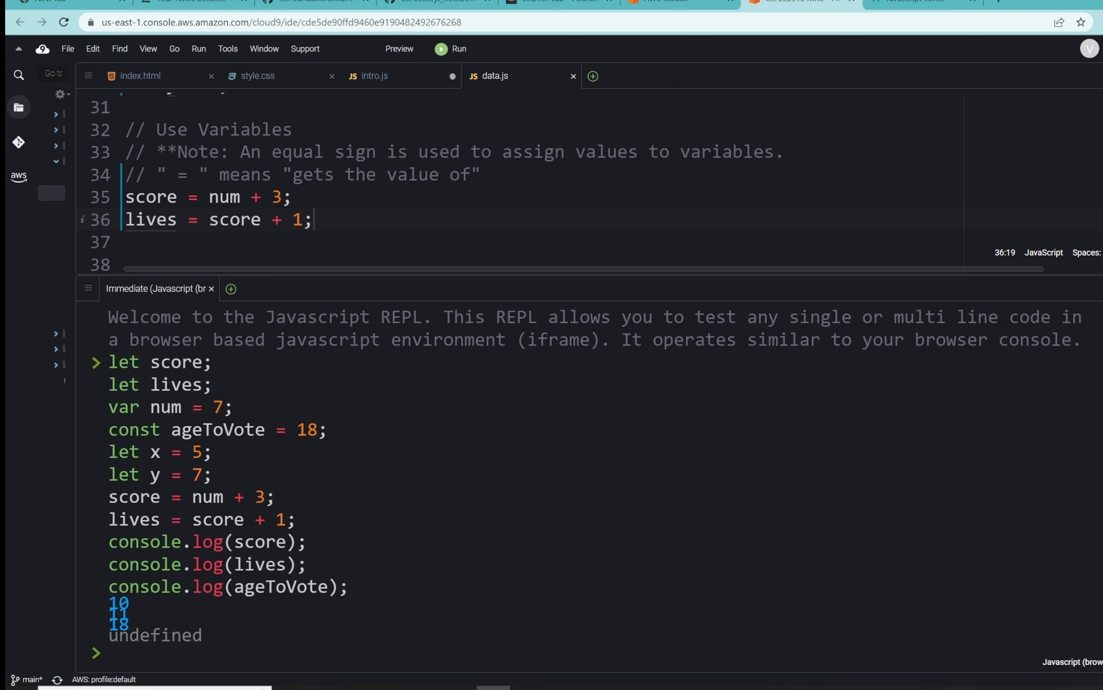
mouse_move(134, 612)
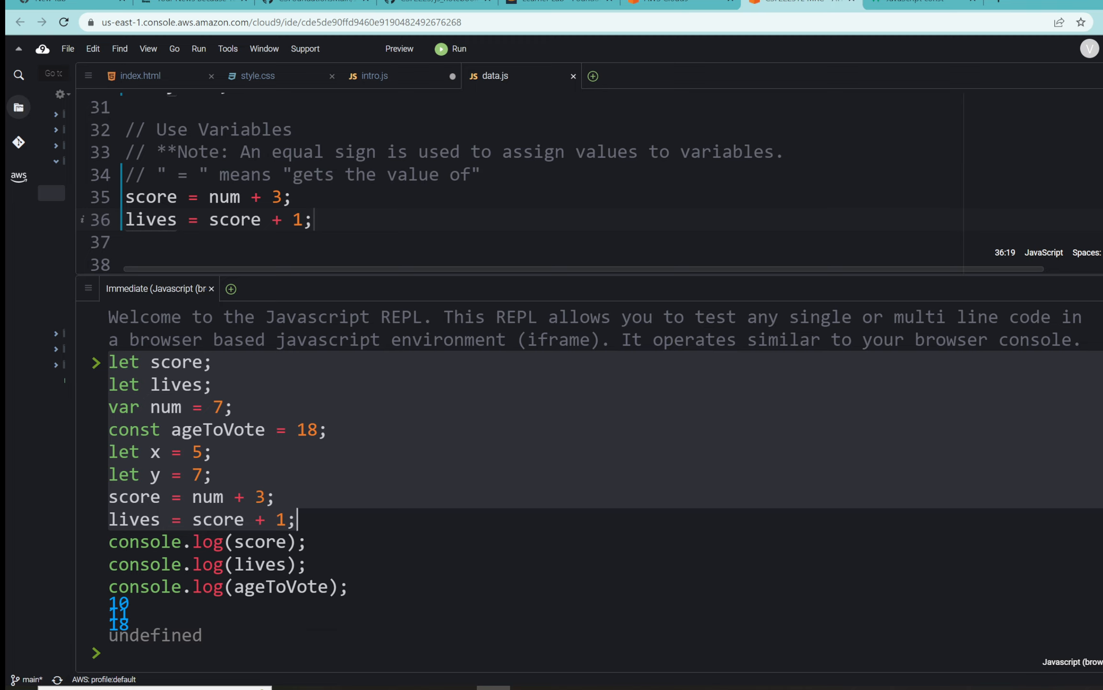
Open a New Immediate Window and close the old REPL tab with its output.
click(231, 289)
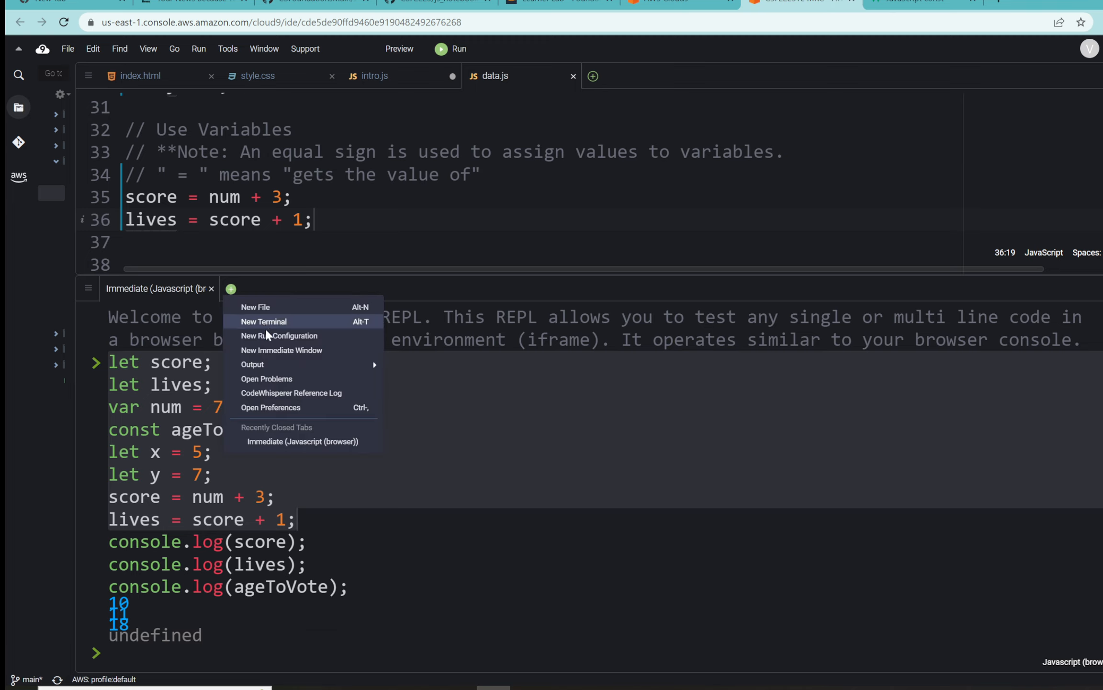
click(281, 350)
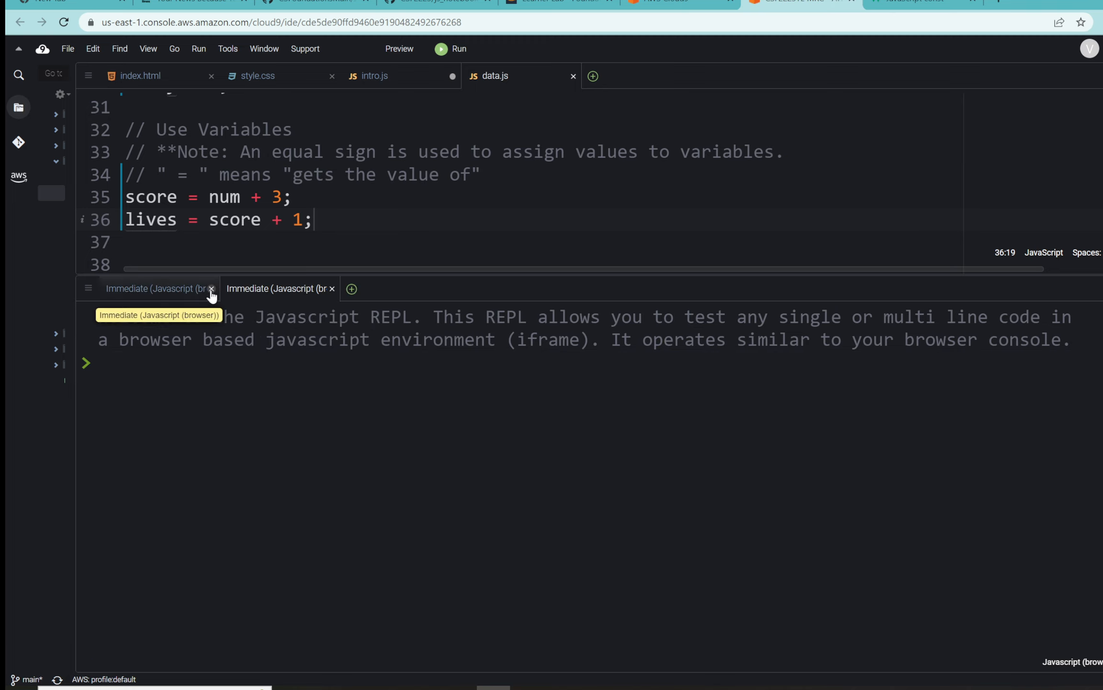
click(210, 289)
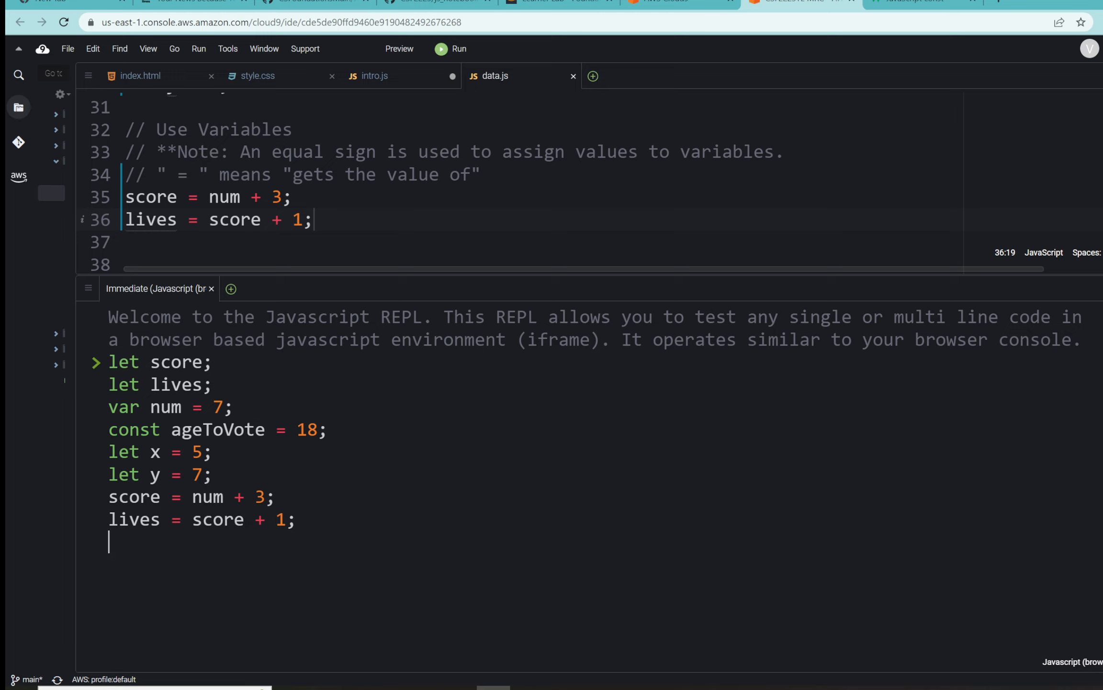
Enter x = x + 8; and console.log(x); in the REPL and run it.
text(x =)
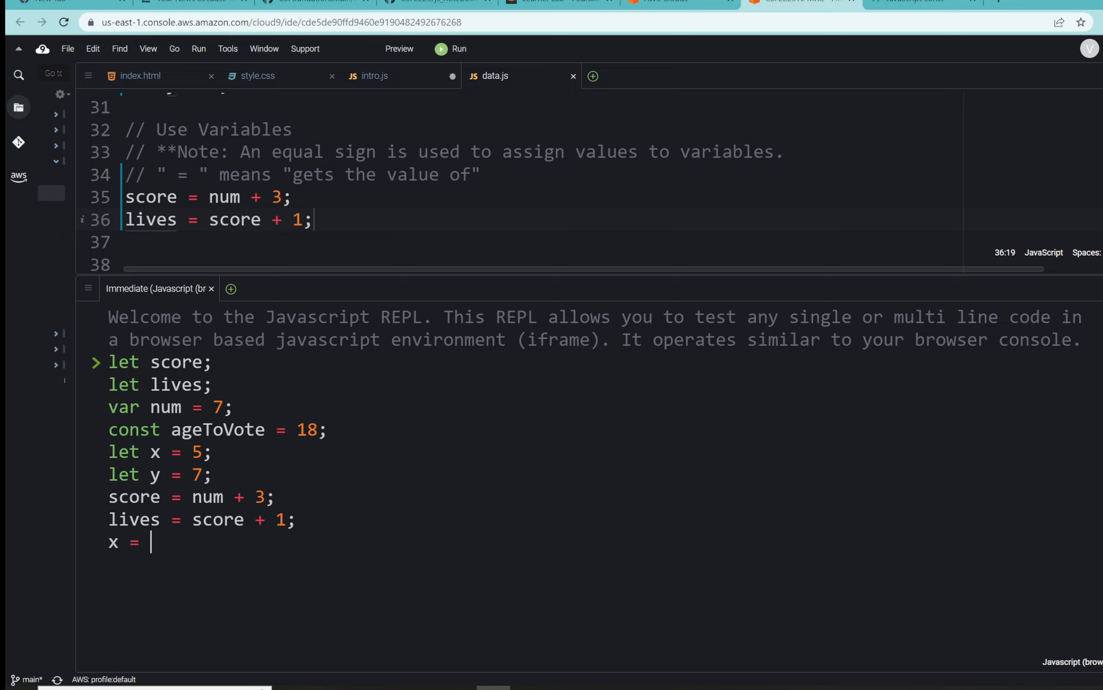
text(x)
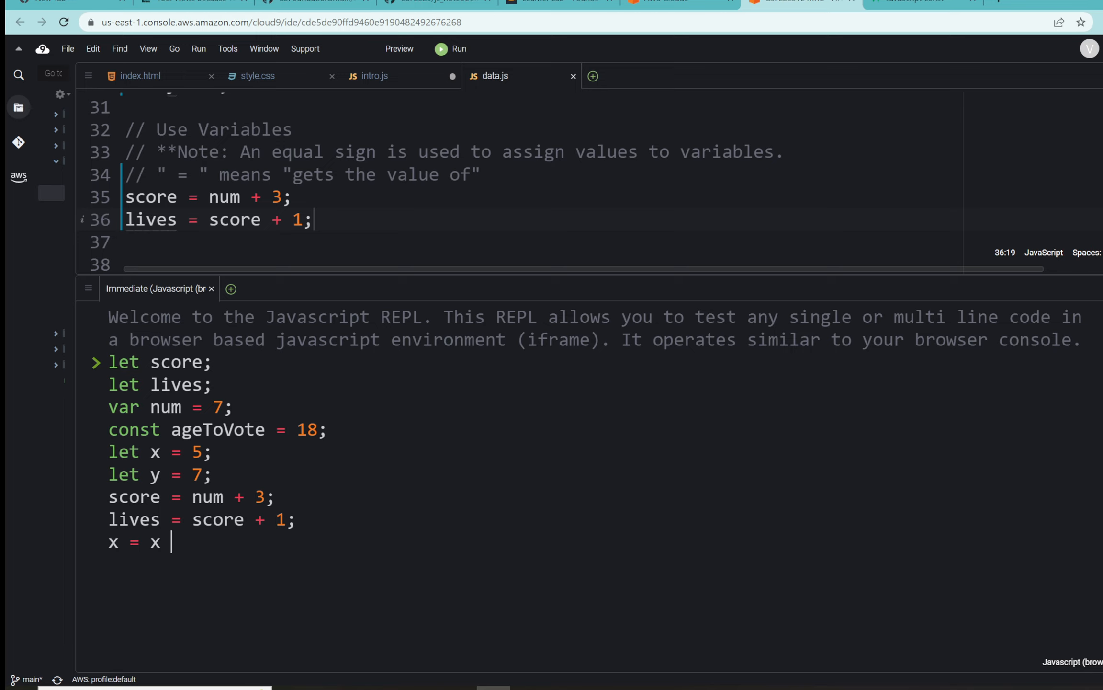
text(+)
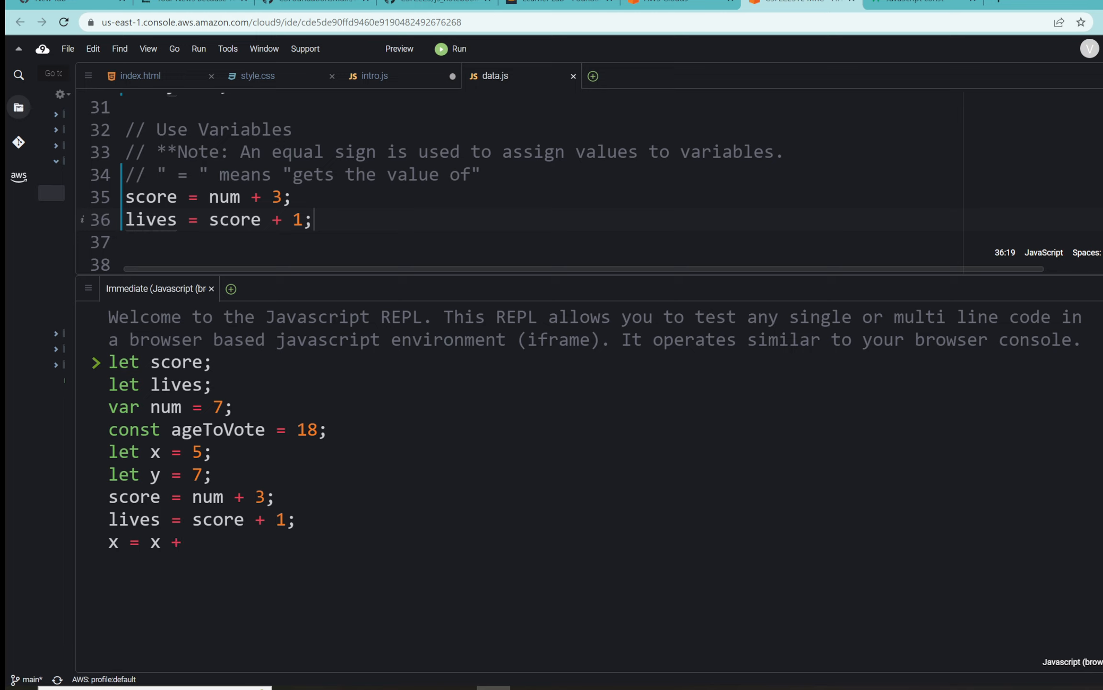
text(8)
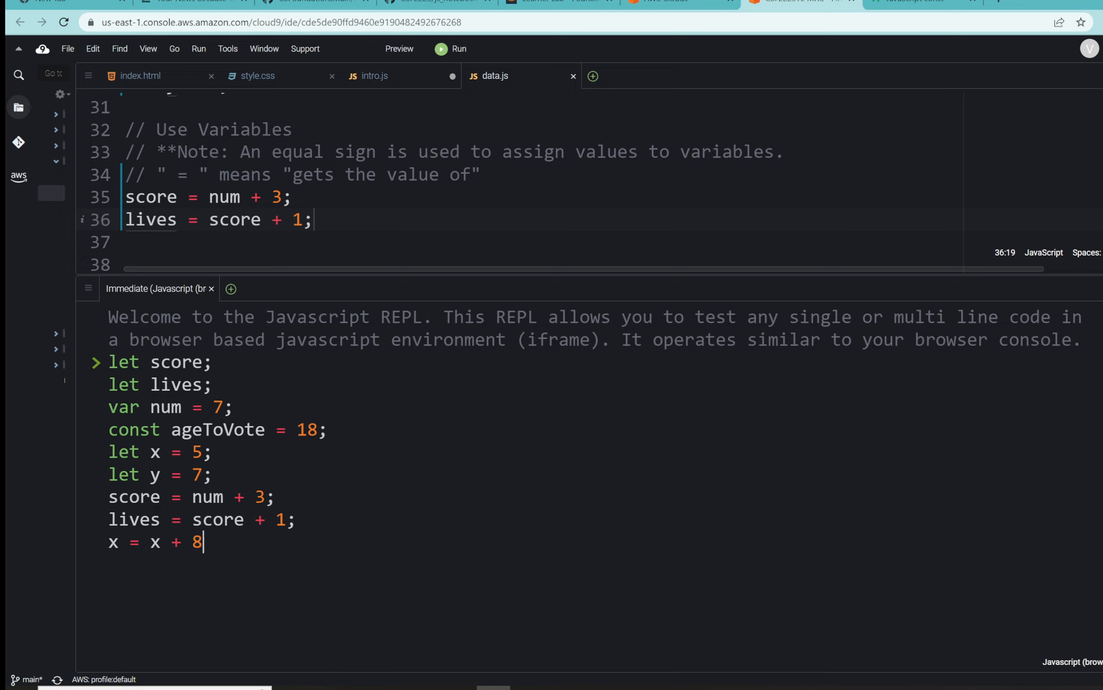
text(;)
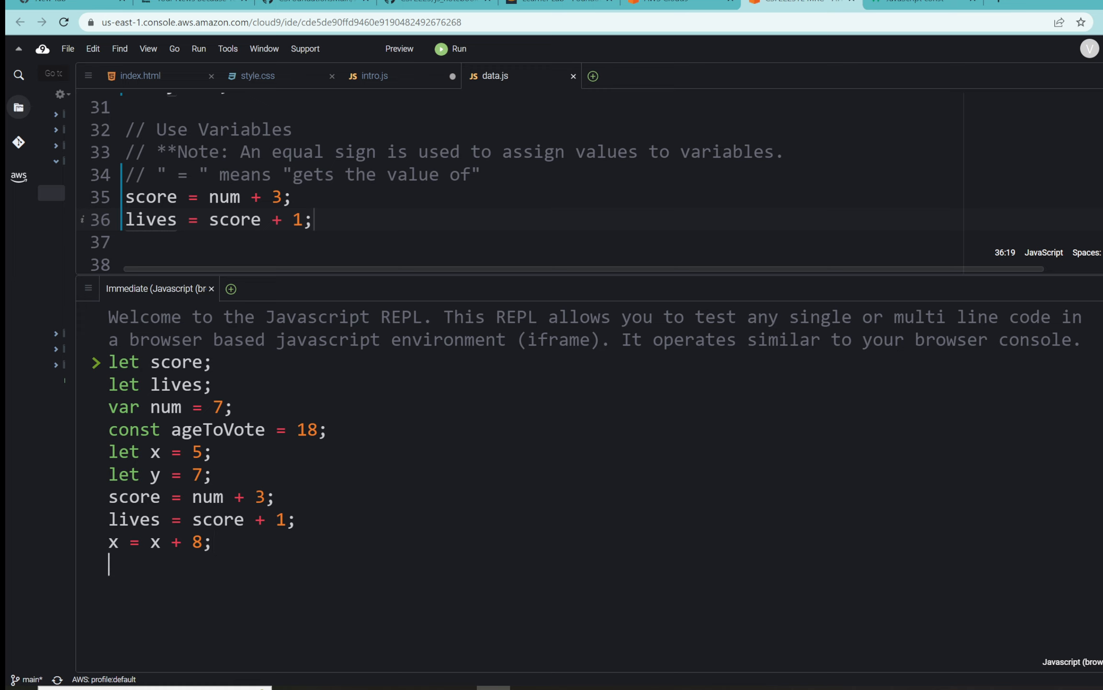
text(console.log()
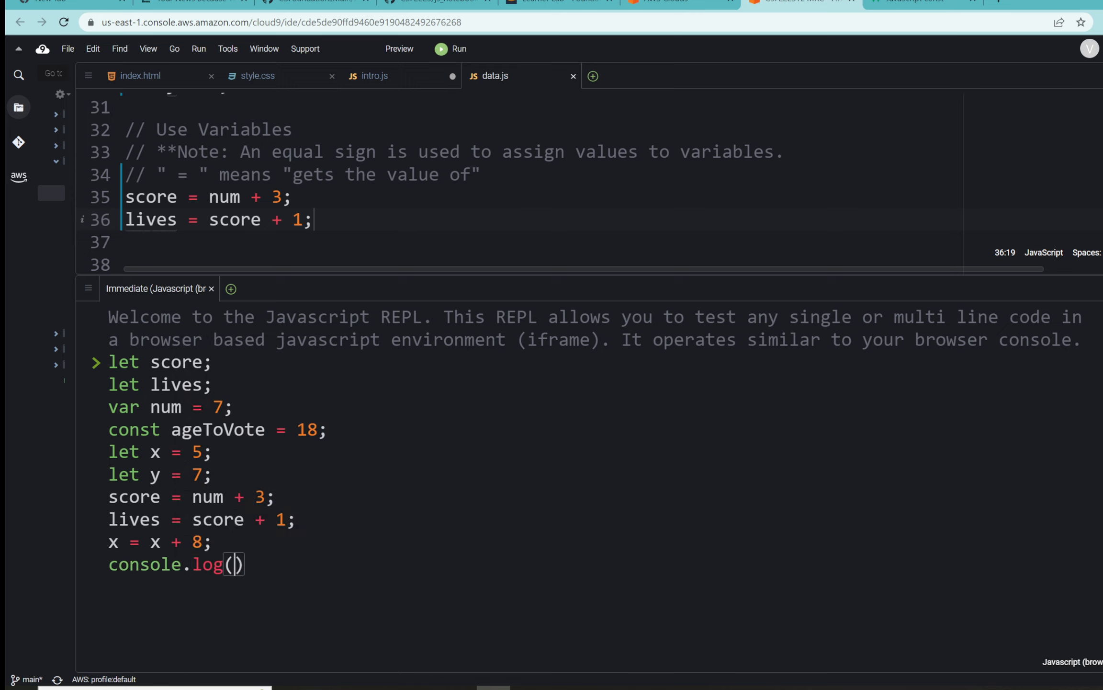
text(x)
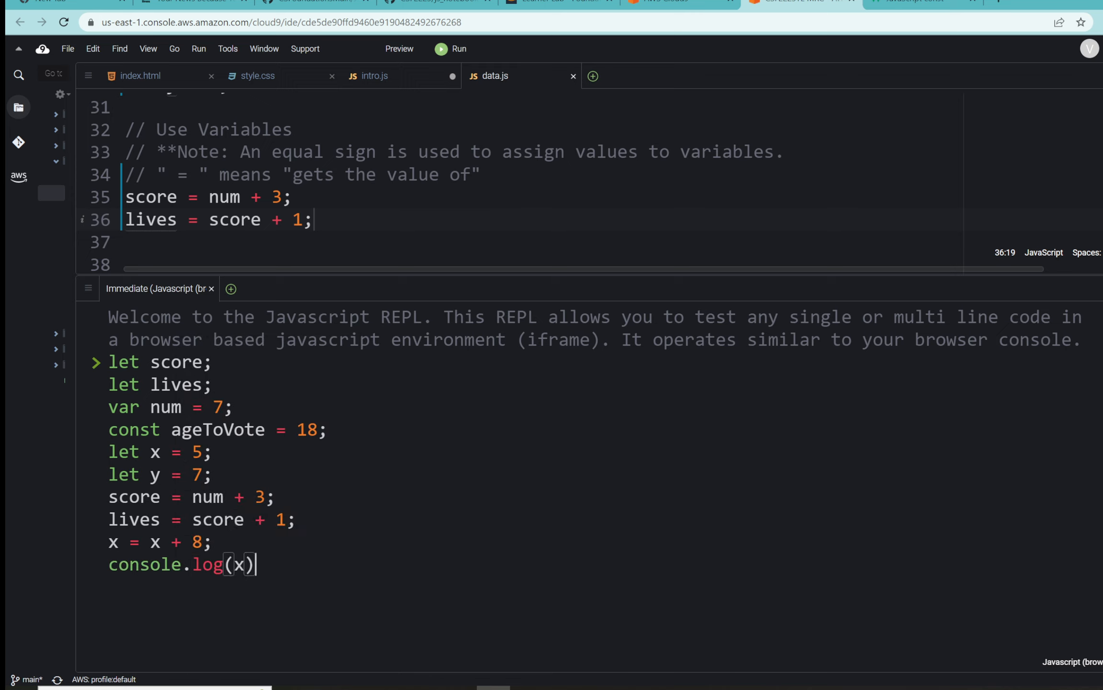
text(;)
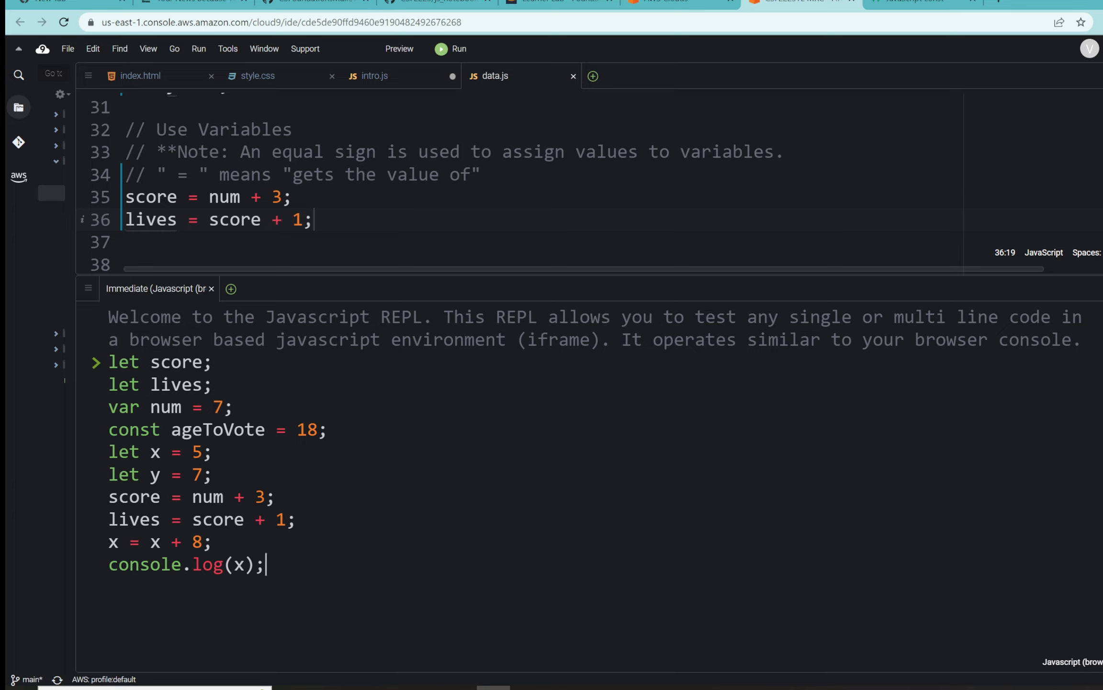
mouse_move(9, 475)
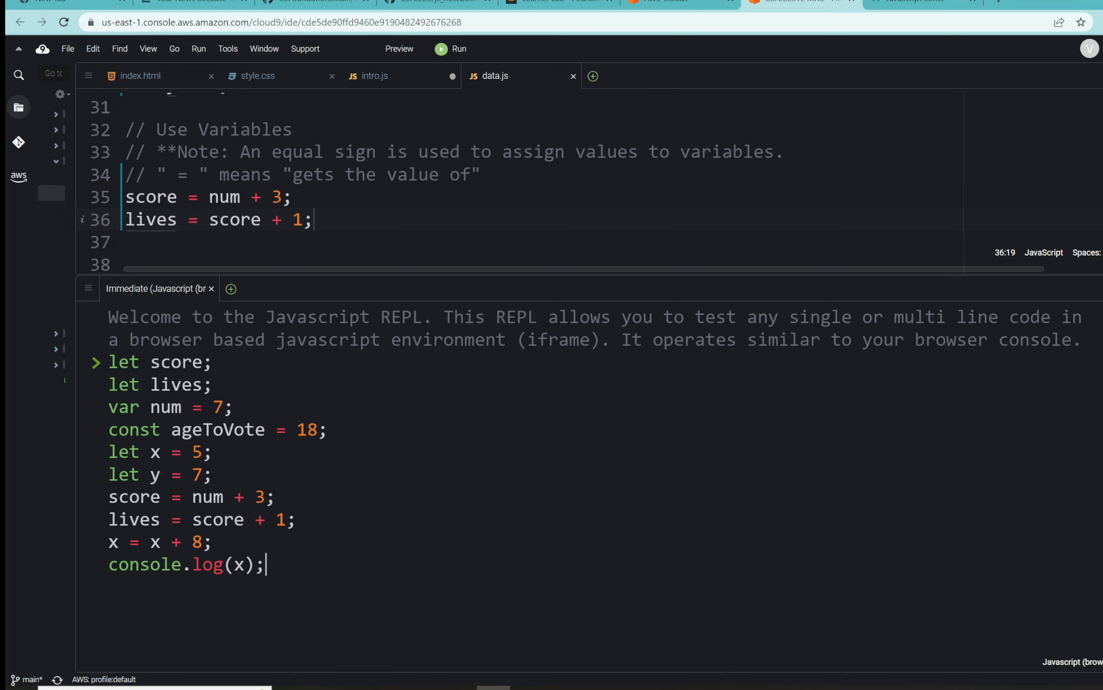
key(Enter)
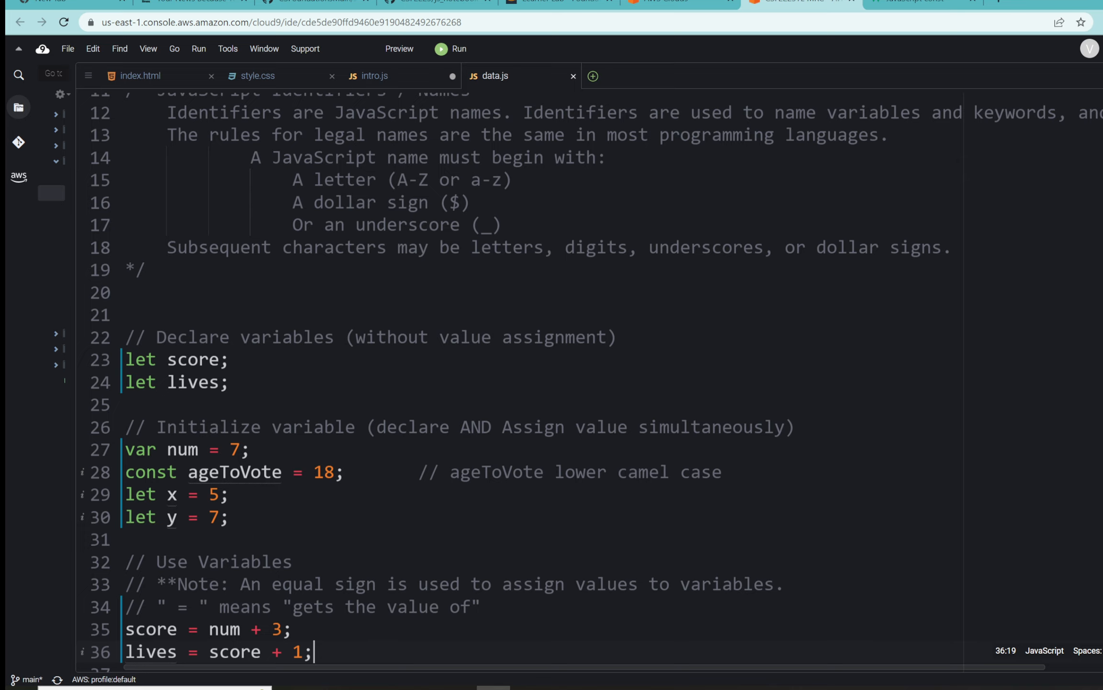
mouse_move(625, 58)
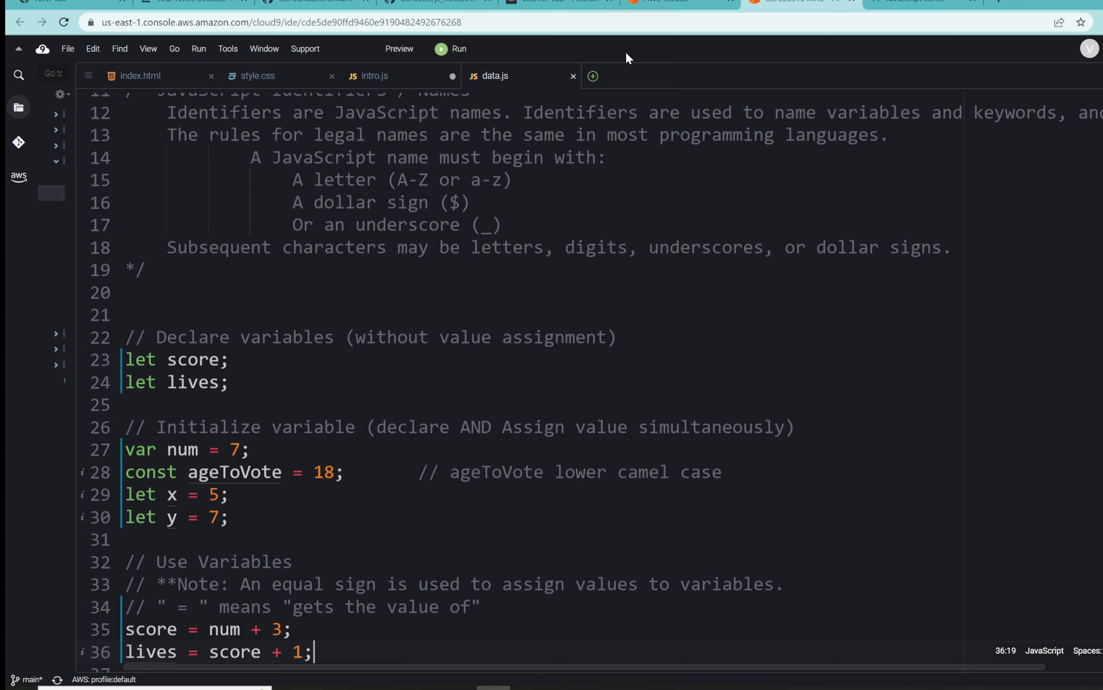